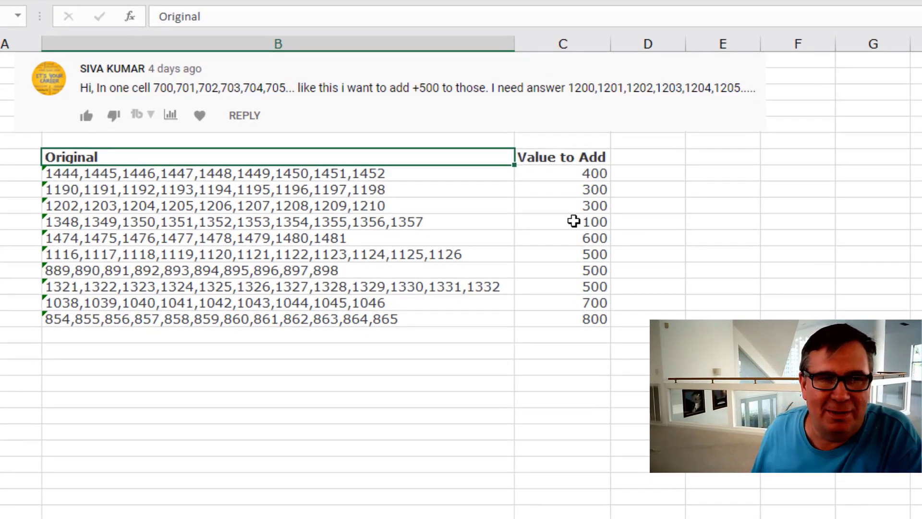
mouse_move(234, 91)
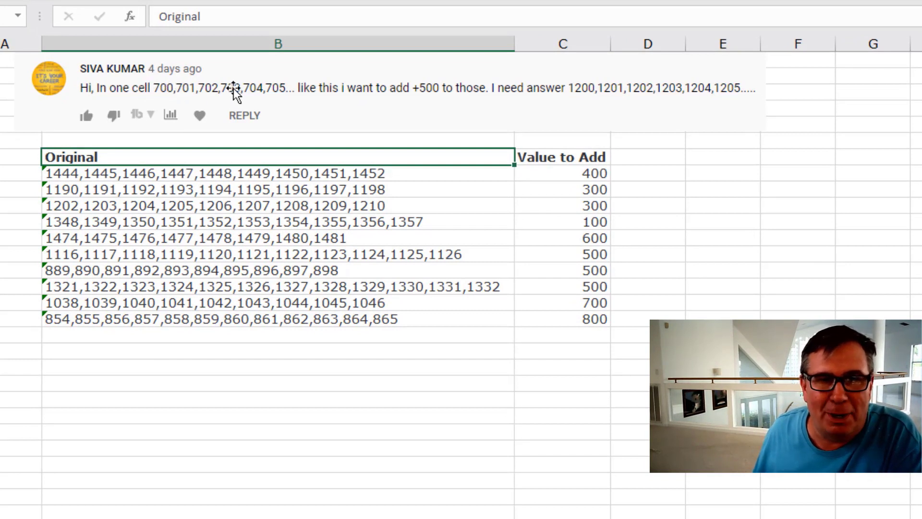
mouse_move(434, 100)
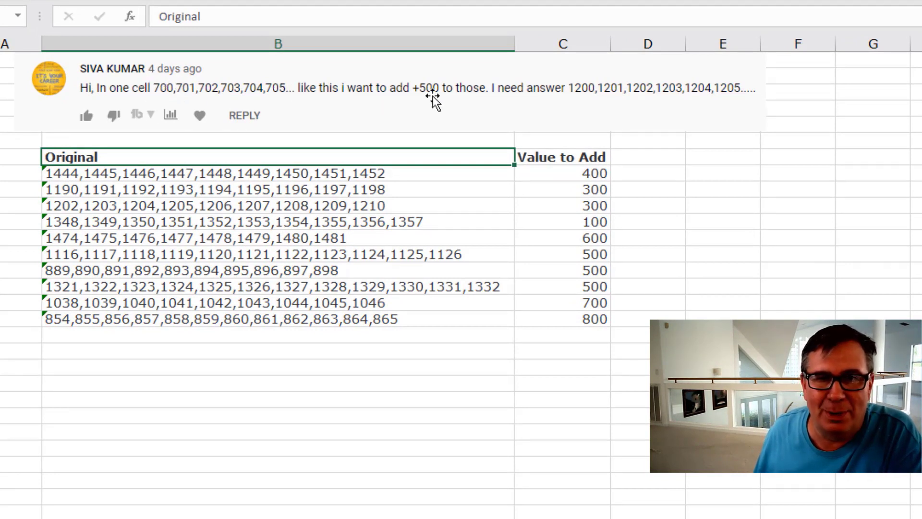
mouse_move(350, 182)
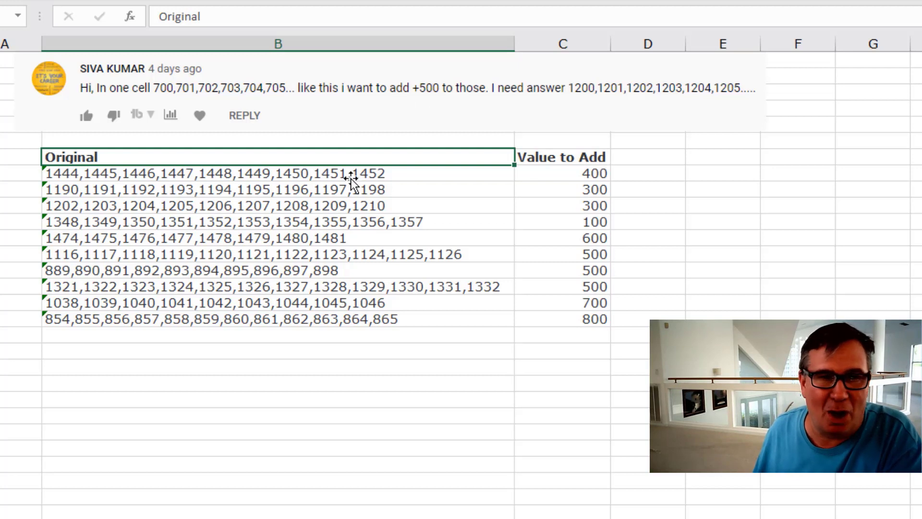
mouse_move(589, 114)
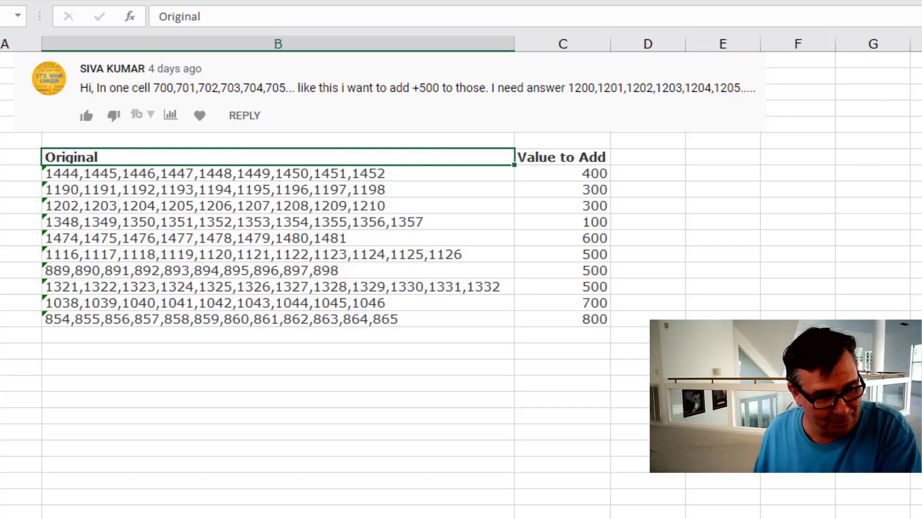
mouse_move(276, 170)
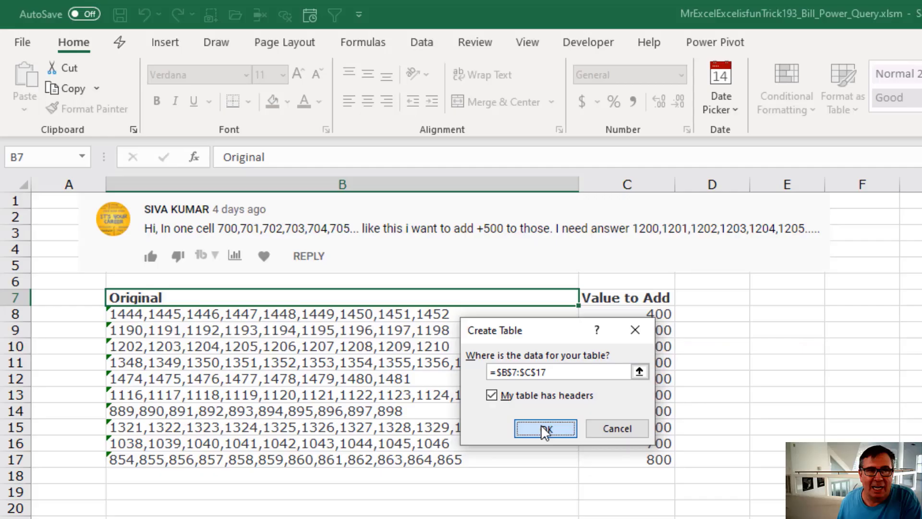
Convert the range to a table, load it into Power Query and drop the Changed Type step.
left_click(544, 429)
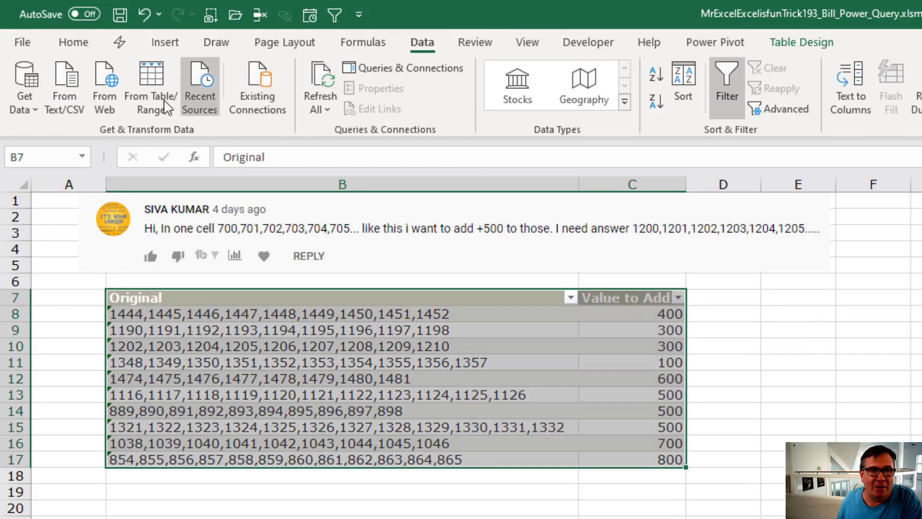
left_click(151, 89)
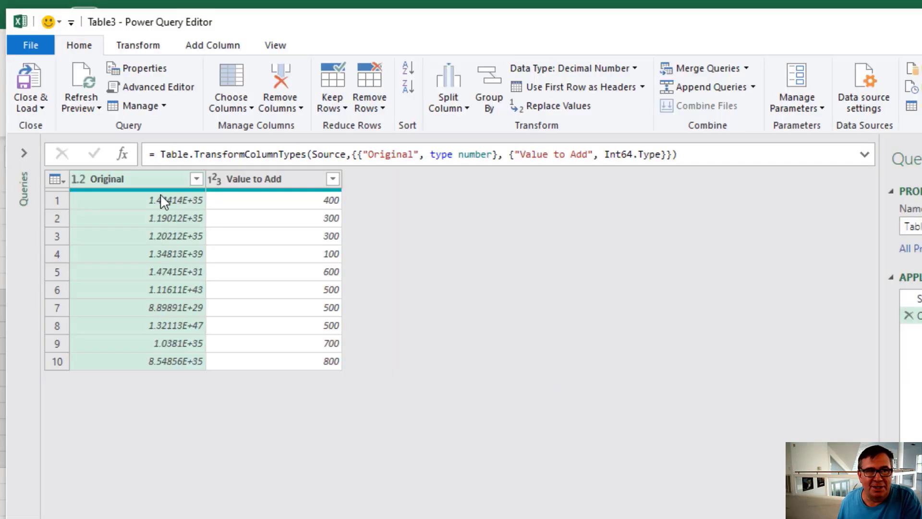
mouse_move(773, 338)
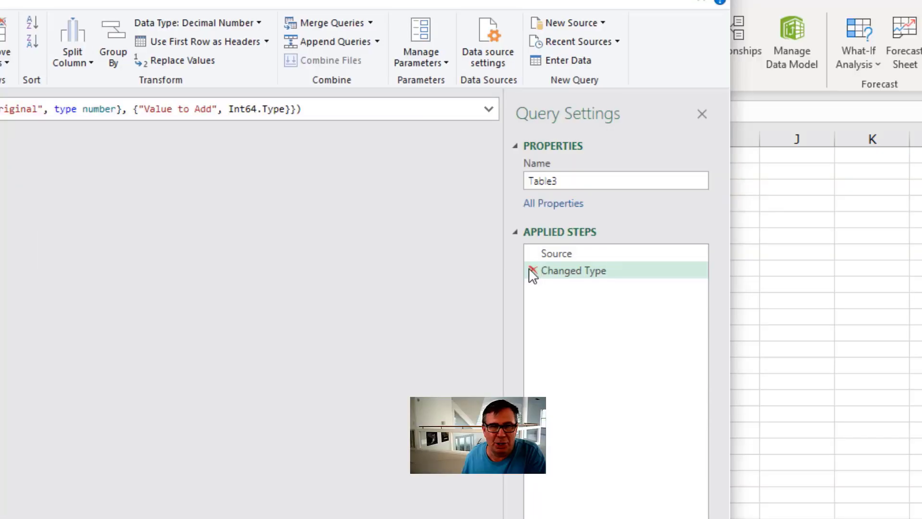
left_click(534, 271)
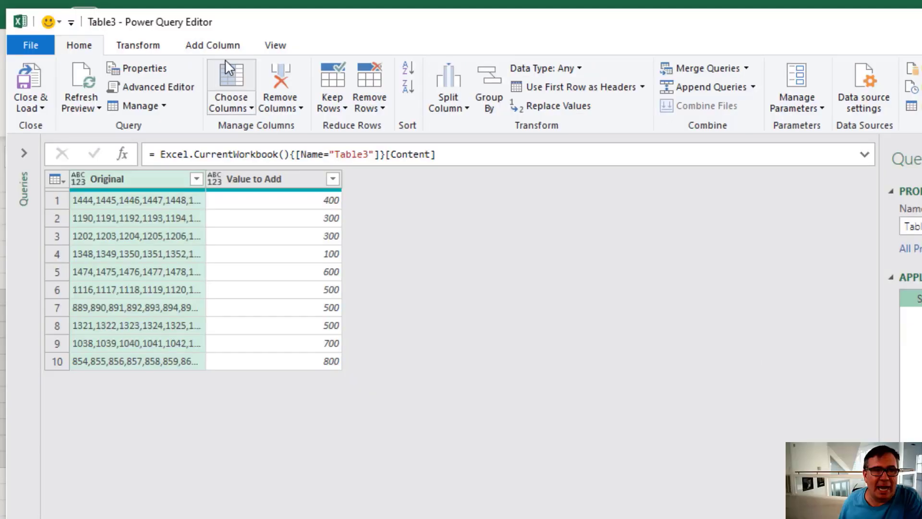
Add an Index column numbering the ten rows from 1.
left_click(213, 45)
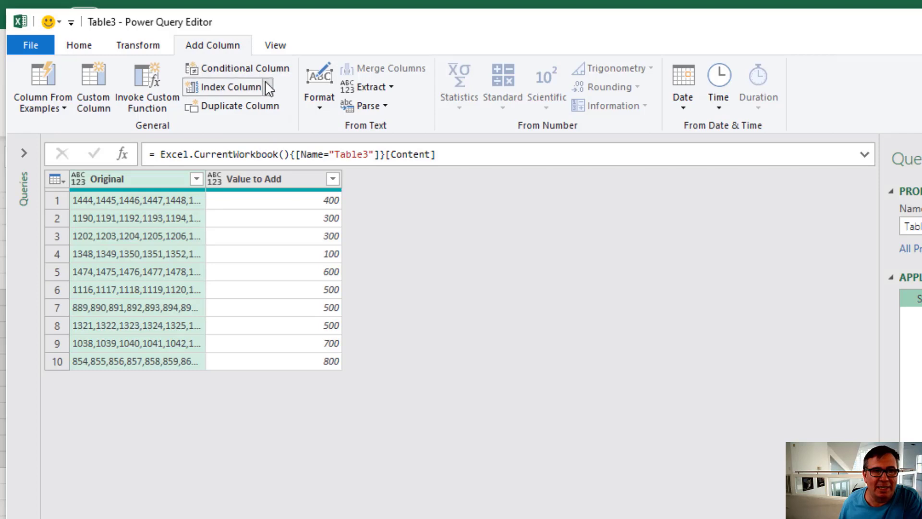
left_click(268, 88)
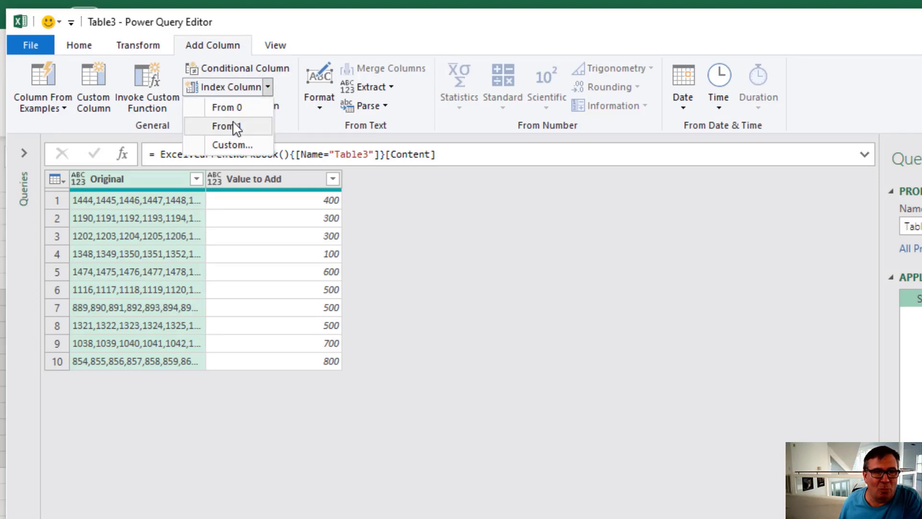
left_click(225, 126)
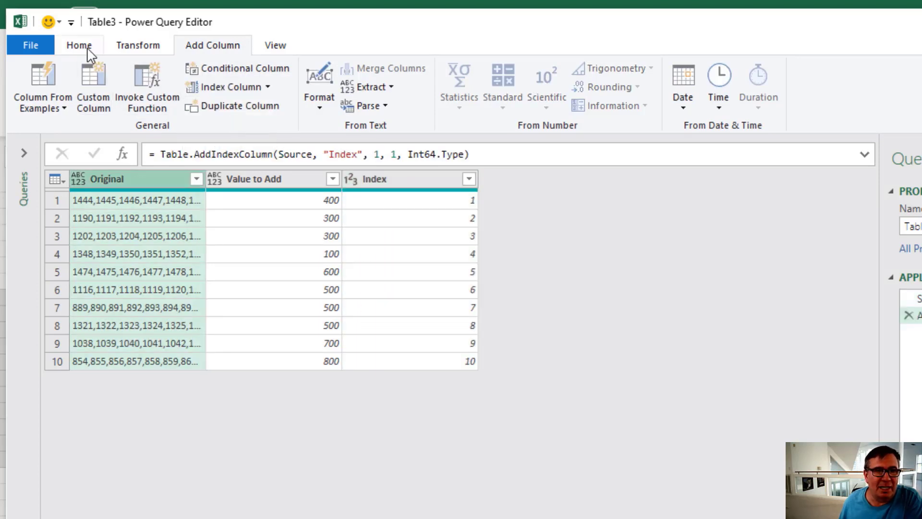
left_click(448, 88)
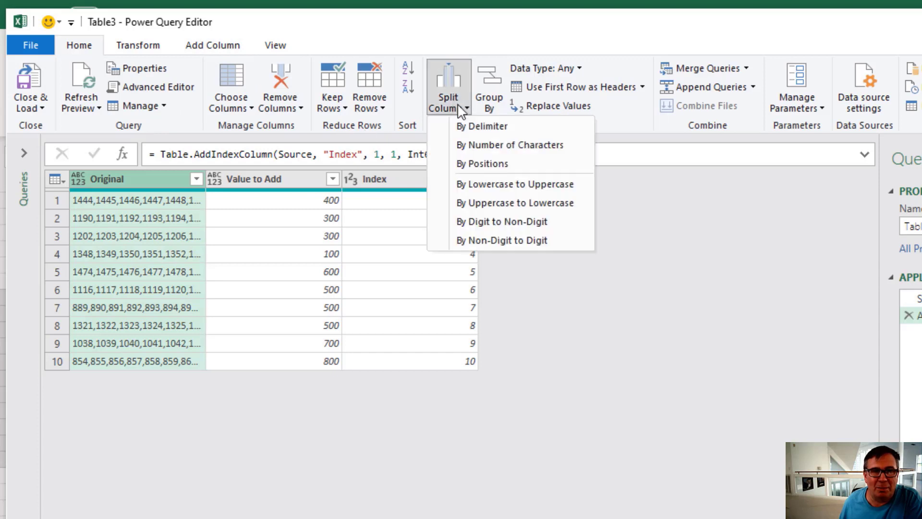
Split the Original column by comma into rows, one whole number per row.
left_click(483, 126)
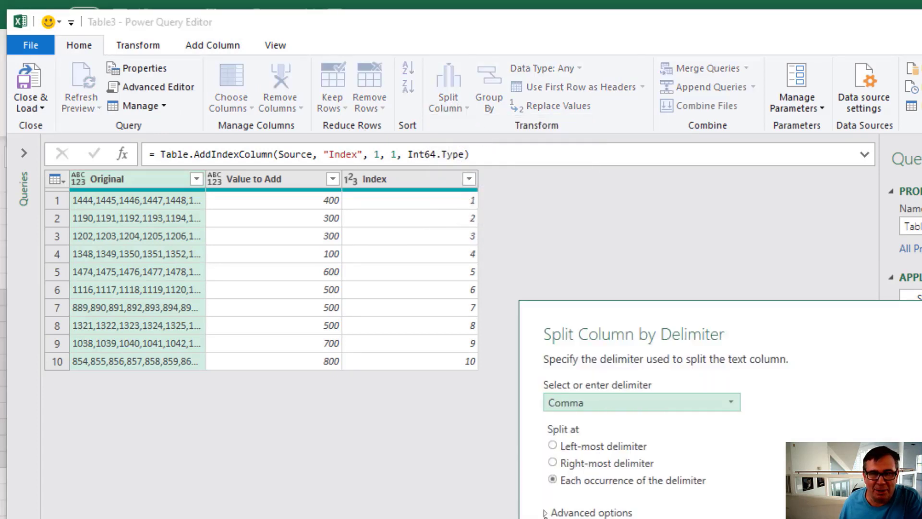
scroll("down", 3)
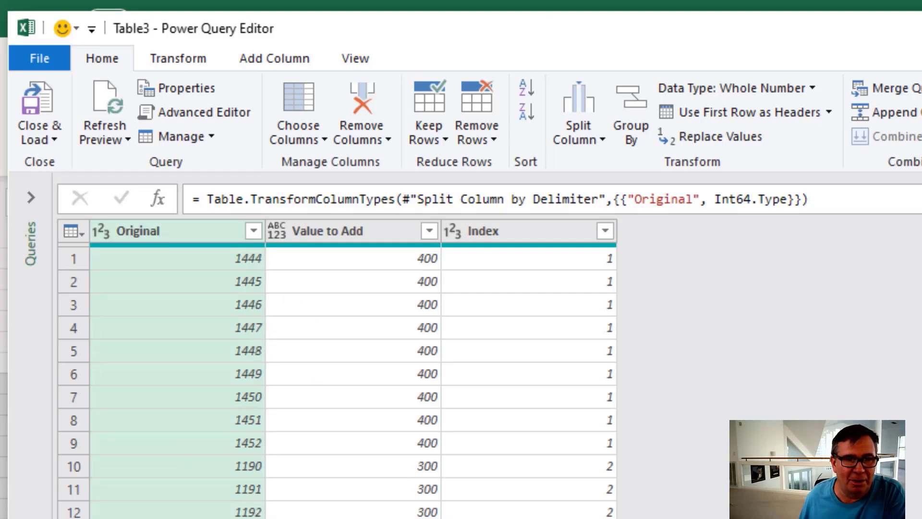
mouse_move(606, 288)
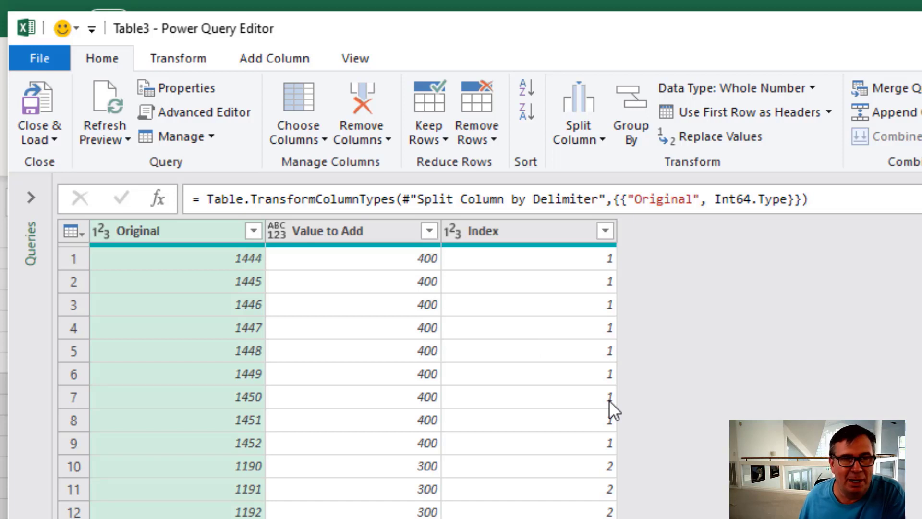
mouse_move(274, 59)
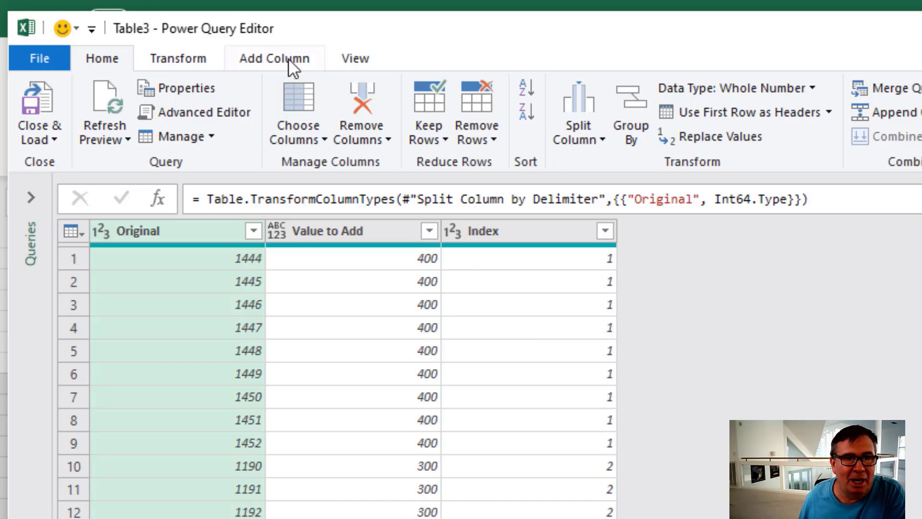
Add a custom column NewTotal with the formula [Original]+[Value to Add].
left_click(274, 57)
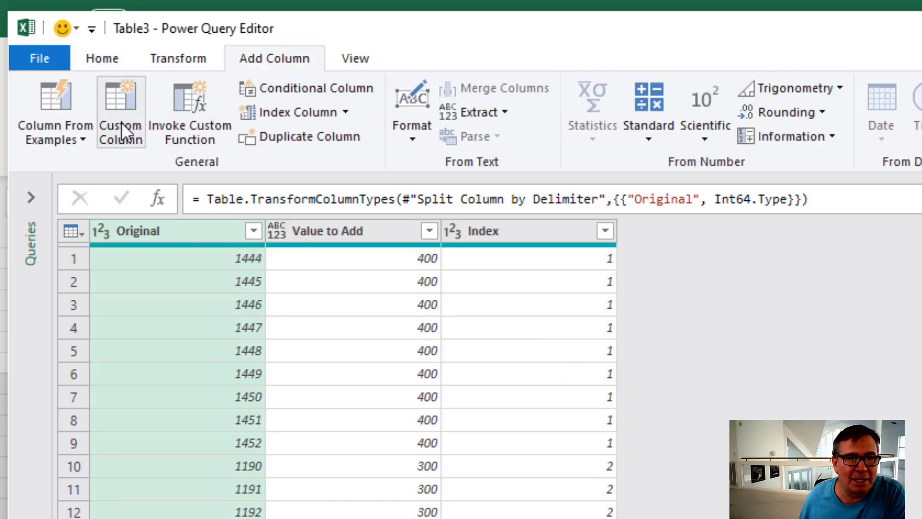
left_click(120, 111)
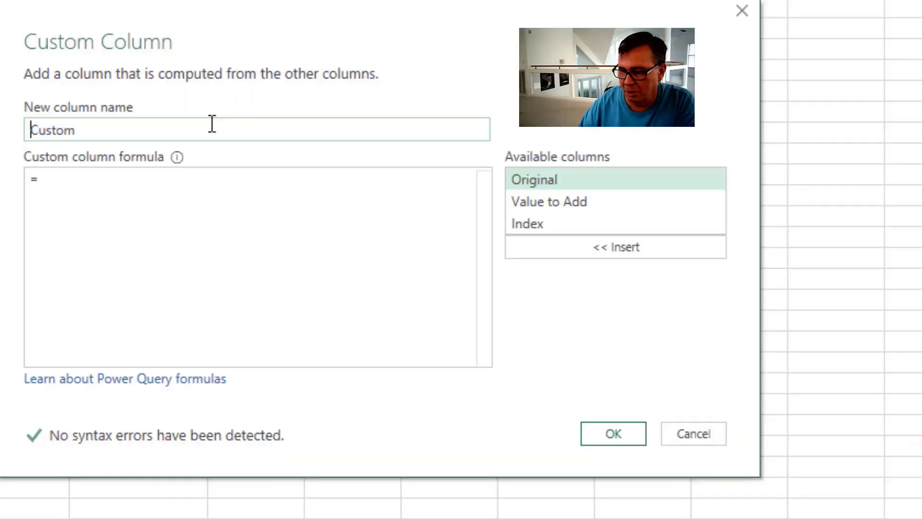
type("NewTotal")
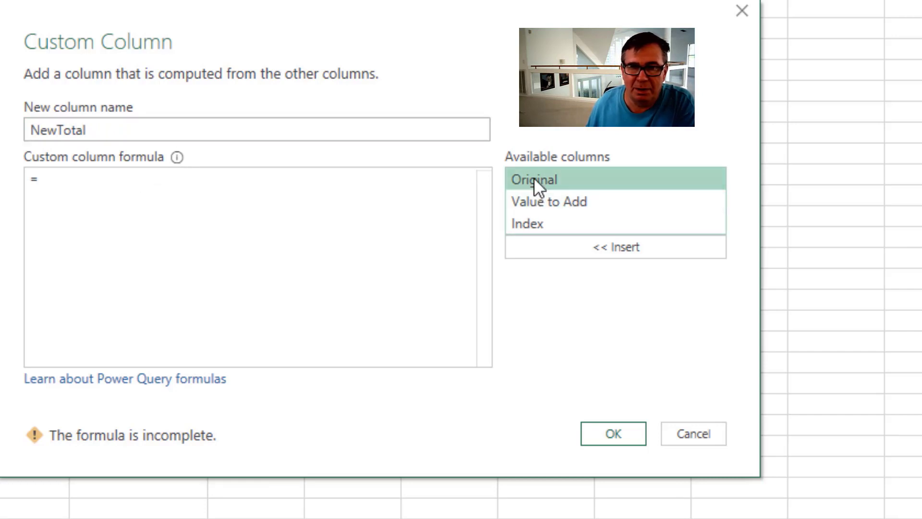
type("[Original]+[Value to Add")
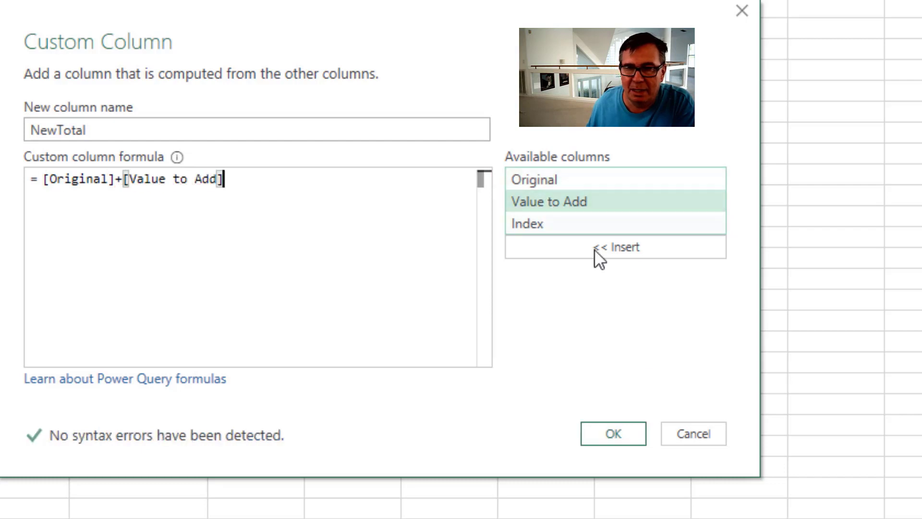
left_click(612, 433)
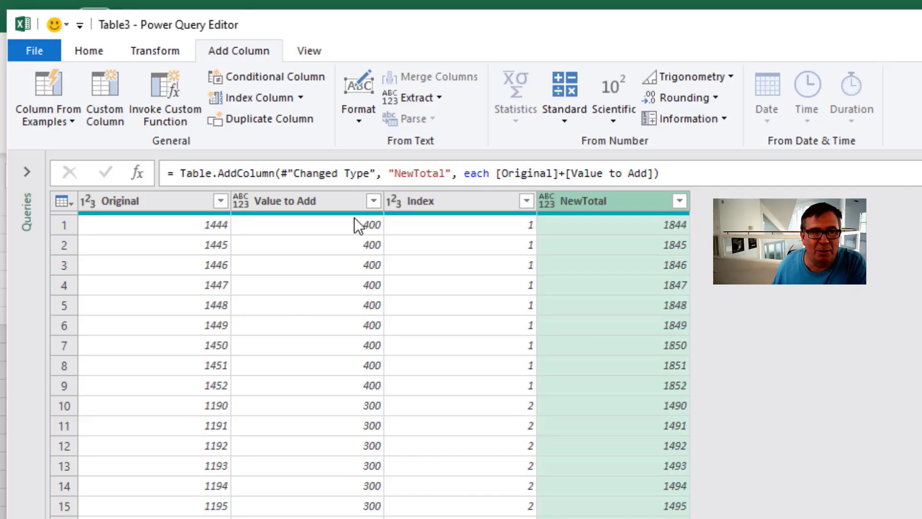
mouse_move(650, 239)
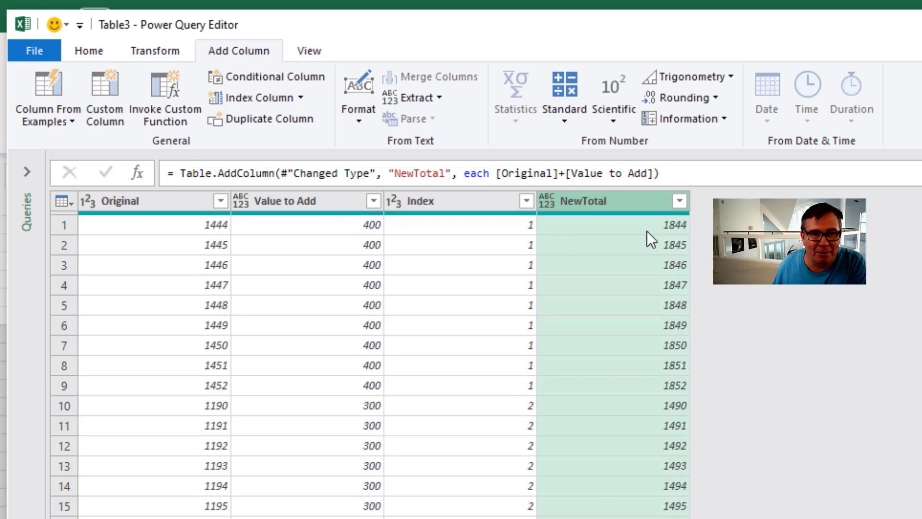
mouse_move(366, 410)
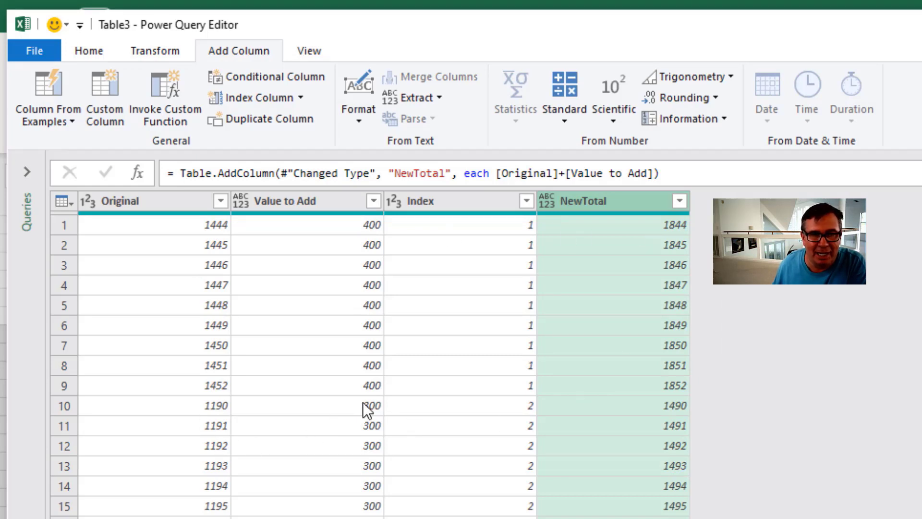
mouse_move(662, 415)
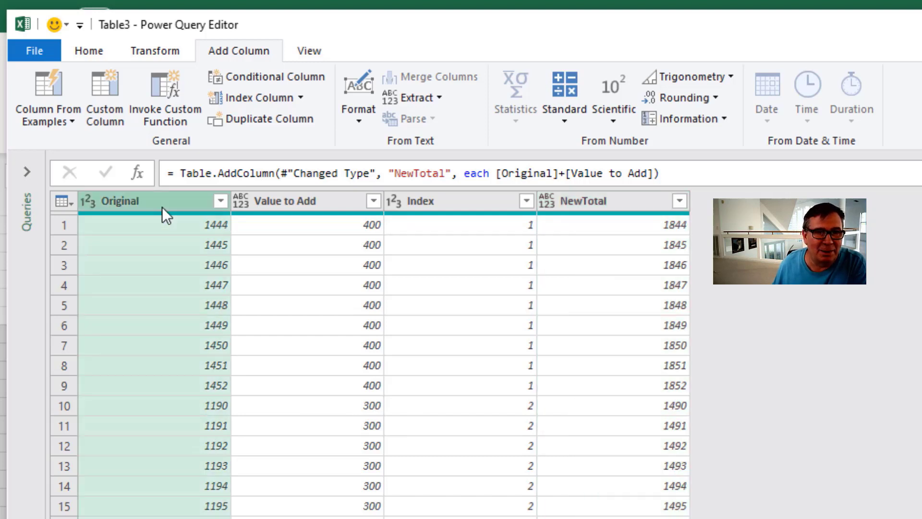
Remove the Original and Value to Add columns, keeping Index and NewTotal.
right_click(283, 201)
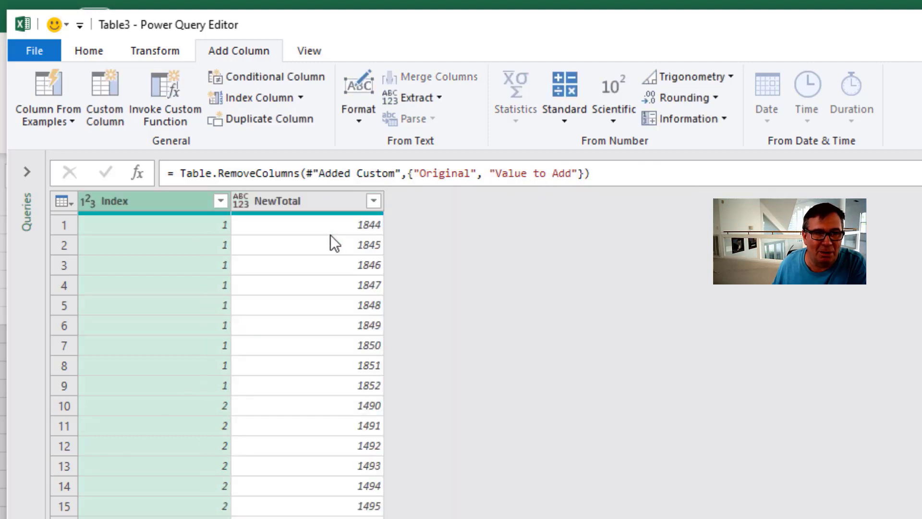
mouse_move(186, 211)
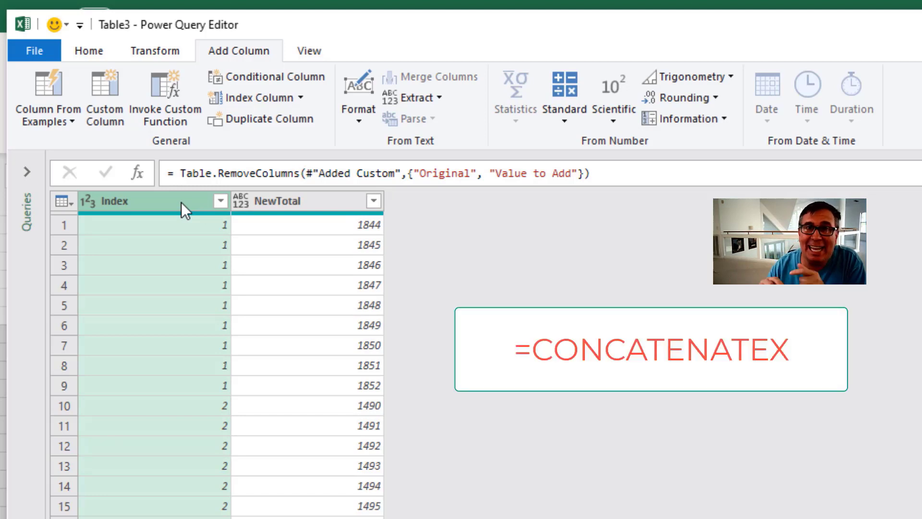
mouse_move(316, 209)
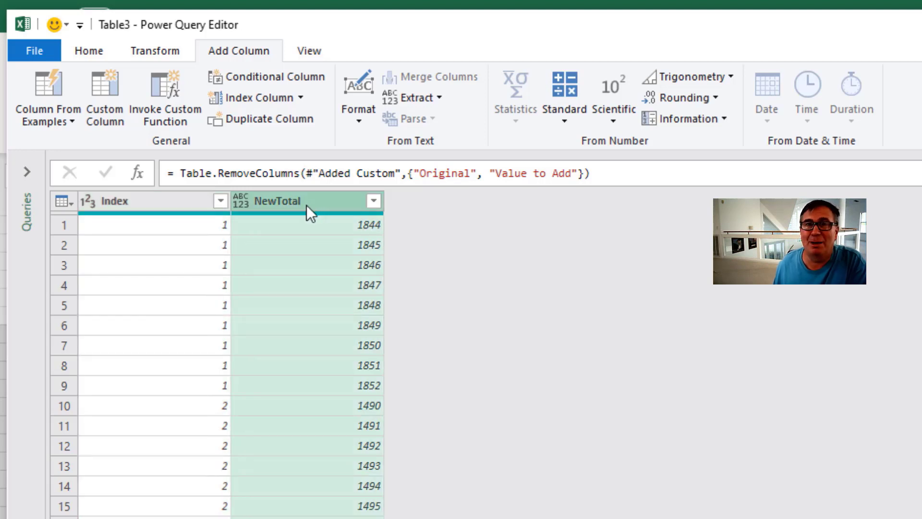
mouse_move(171, 42)
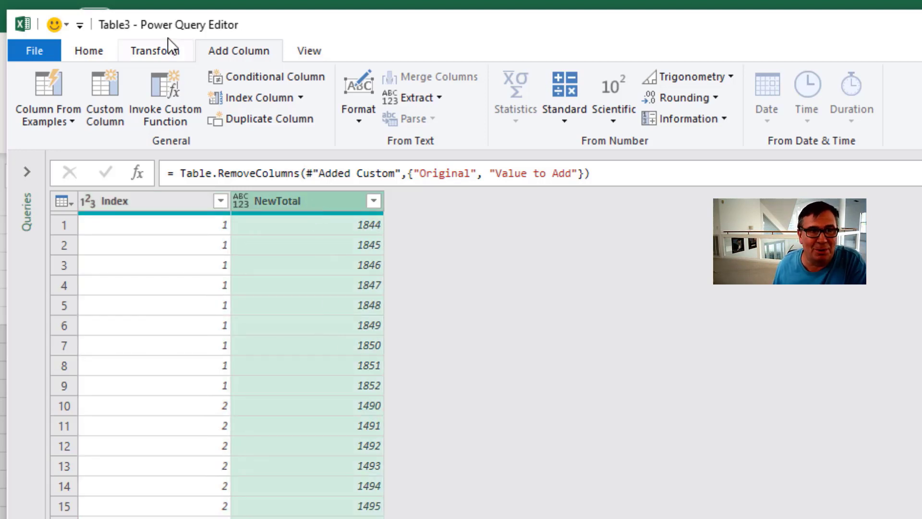
Set NewTotal's data type to Text, then select the Index column.
left_click(155, 50)
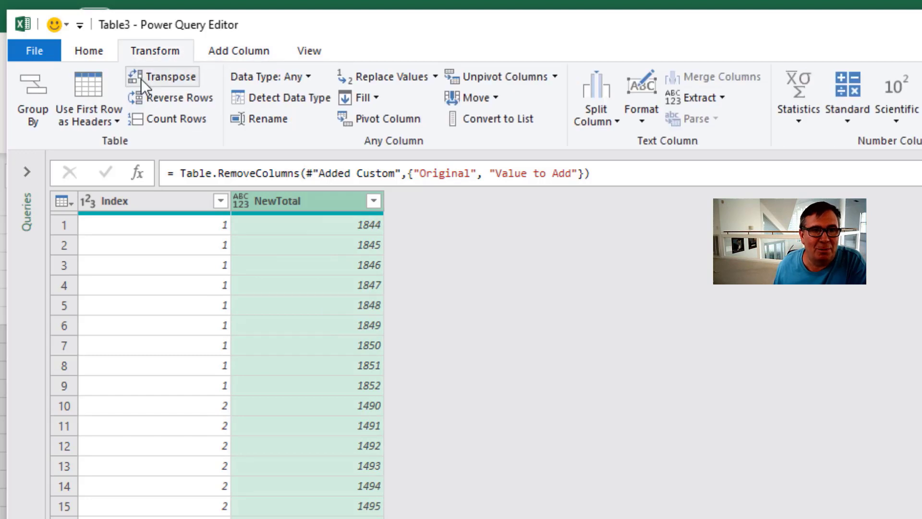
left_click(268, 77)
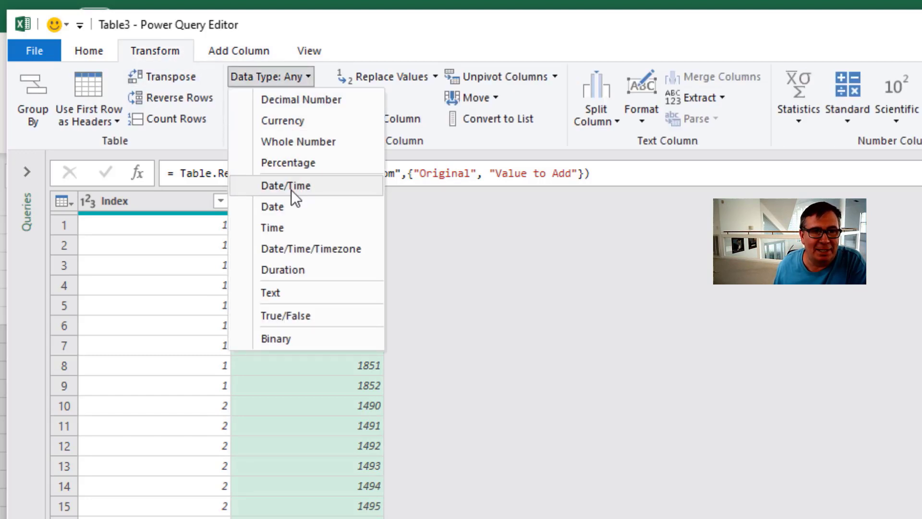
left_click(270, 292)
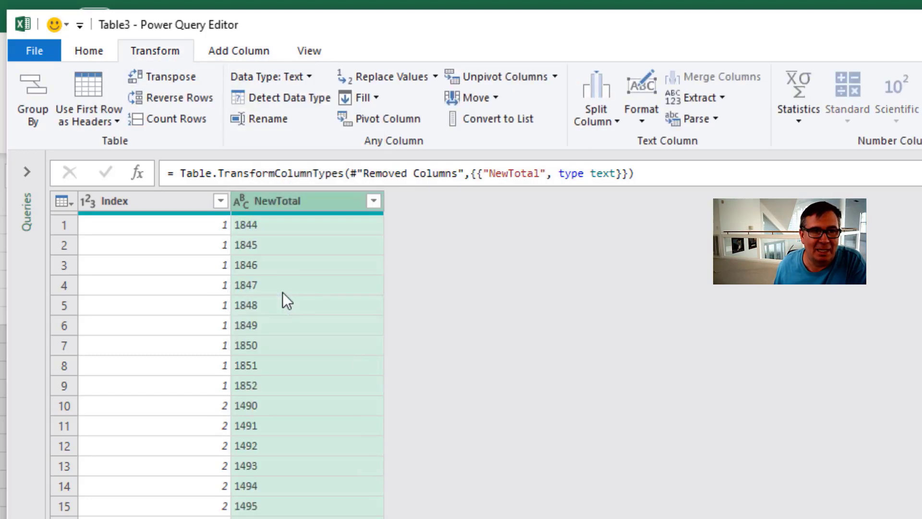
left_click(118, 200)
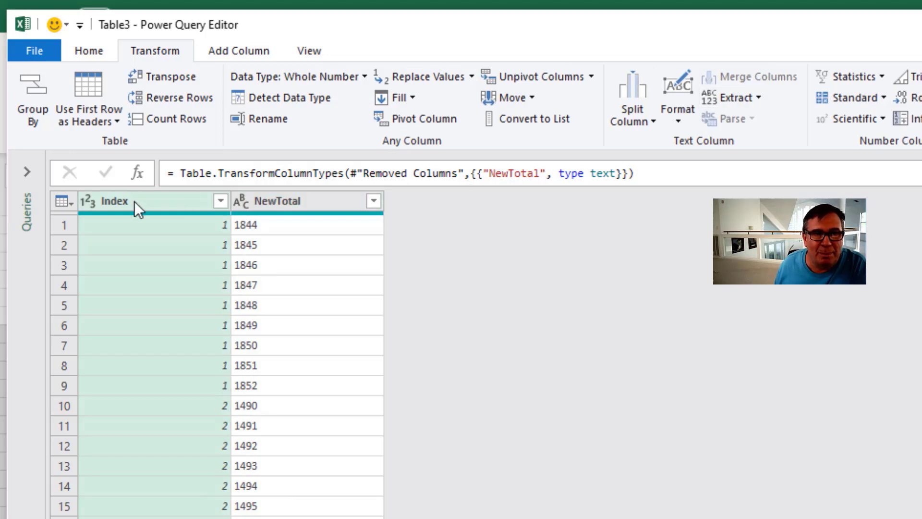
Group the rows by Index into a Dummy column summing NewTotal.
left_click(32, 94)
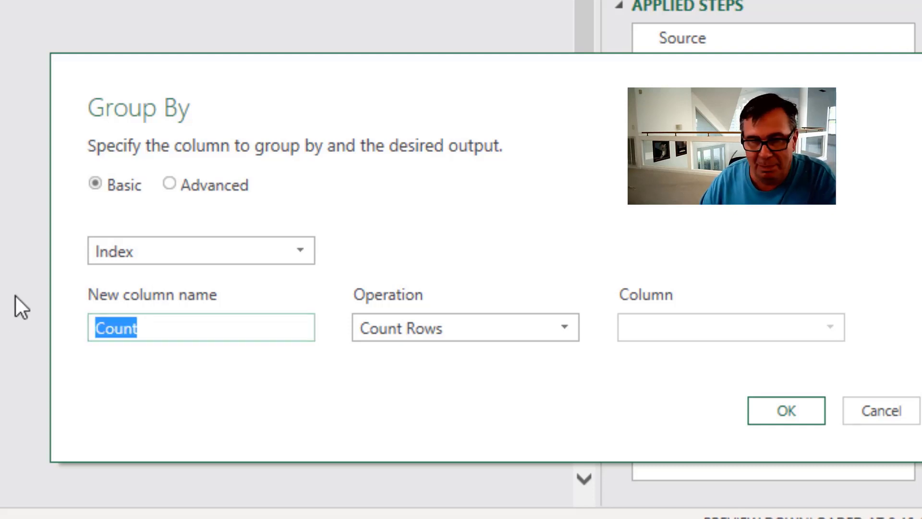
type("Dummy")
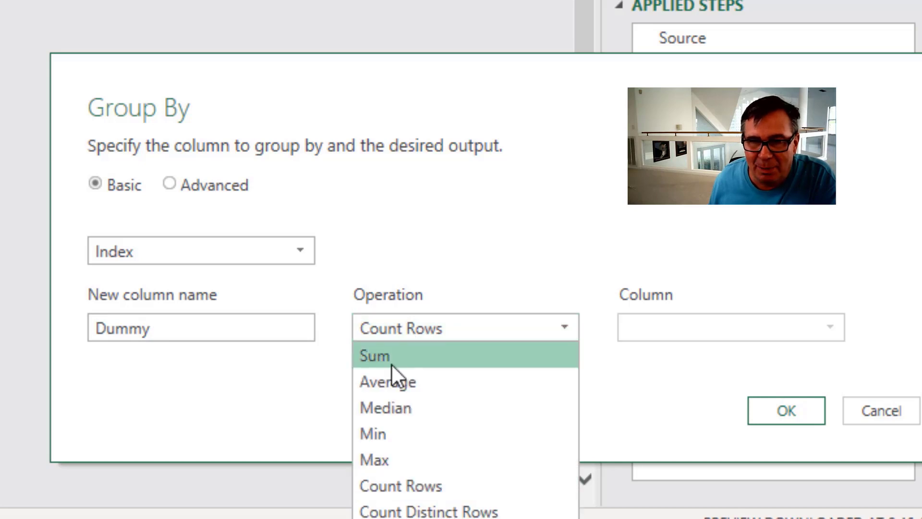
left_click(375, 355)
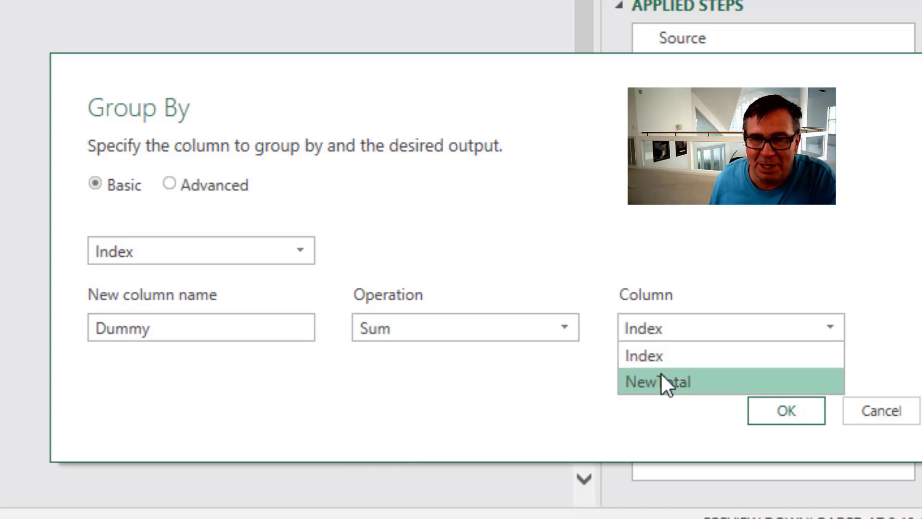
left_click(658, 381)
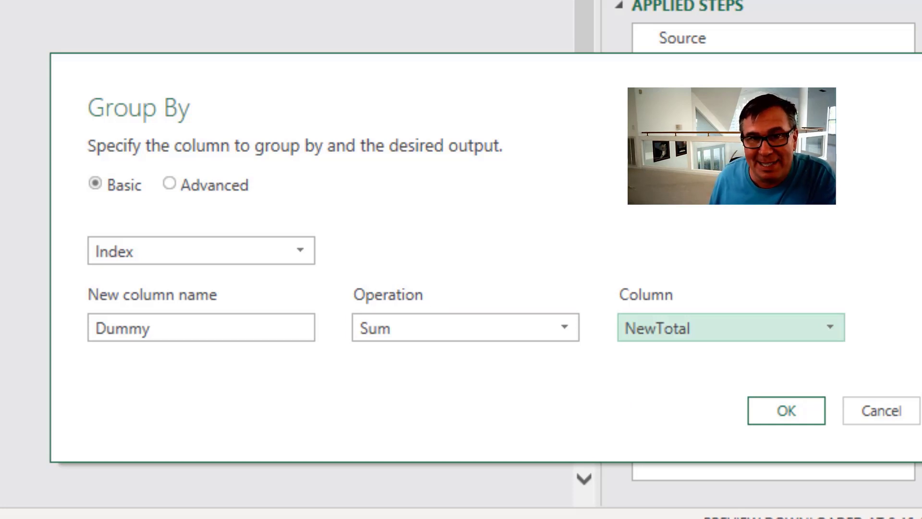
mouse_move(786, 411)
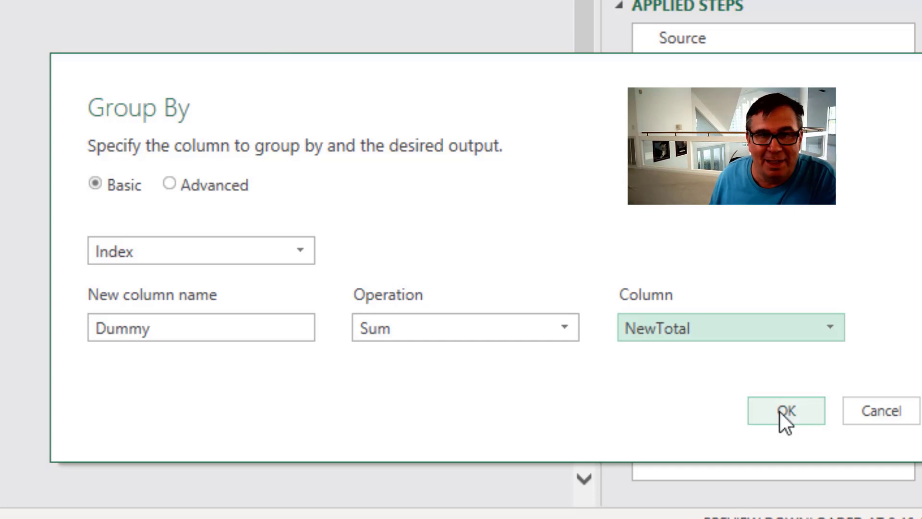
left_click(786, 410)
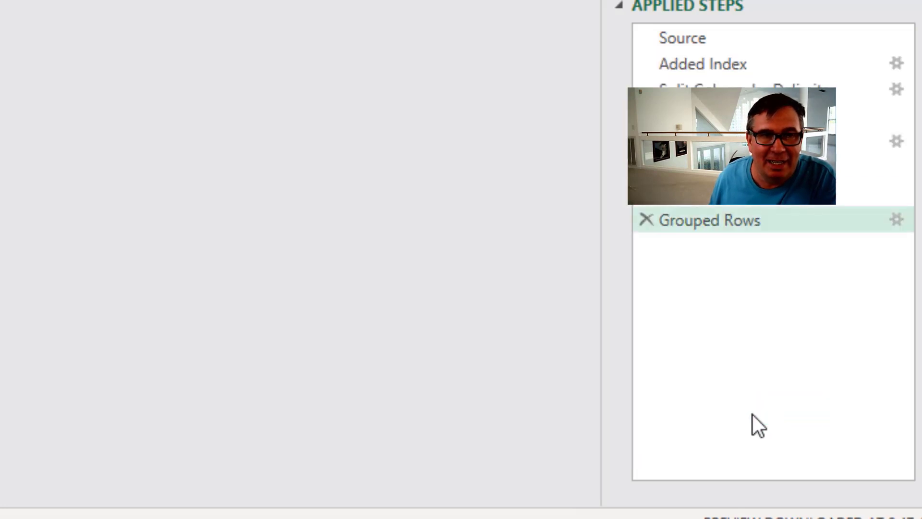
Replace List.Sum with Text.Combine and a "," delimiter so Dummy joins the totals as text.
left_click(703, 220)
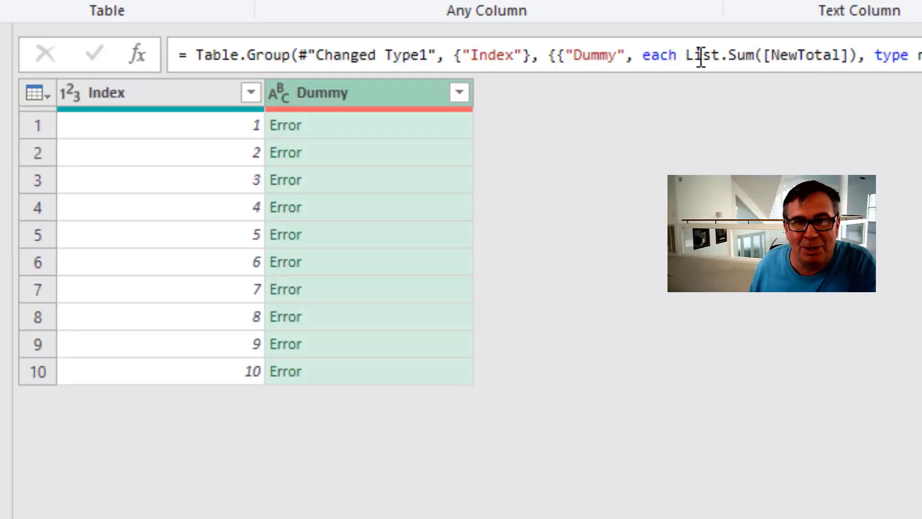
left_click(691, 55)
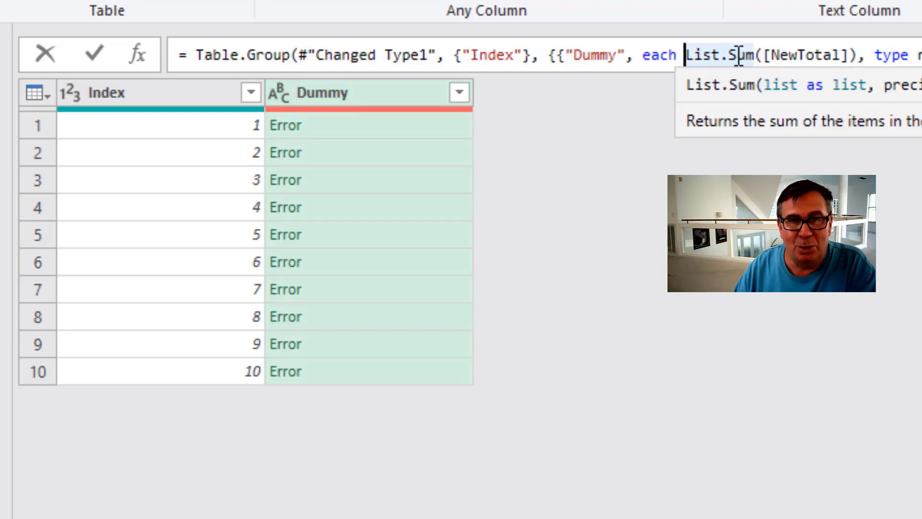
type("Text.Combine")
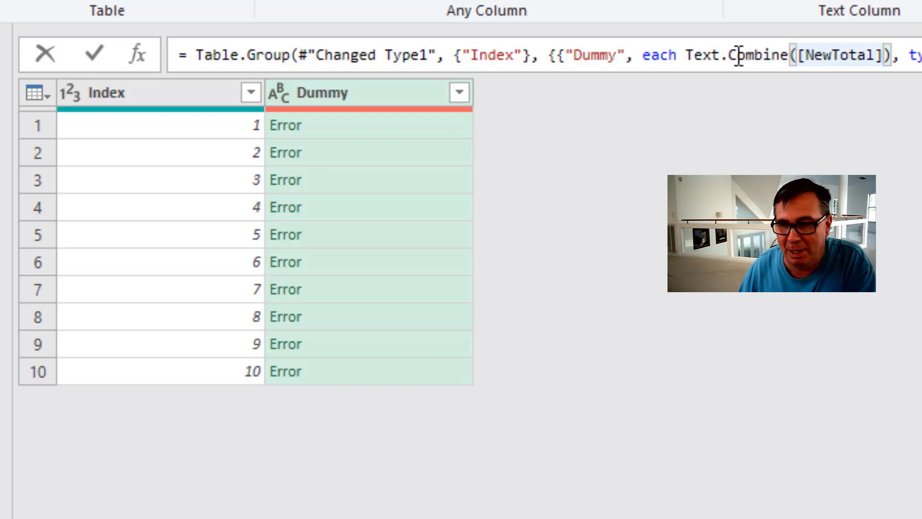
type(",\"\"")
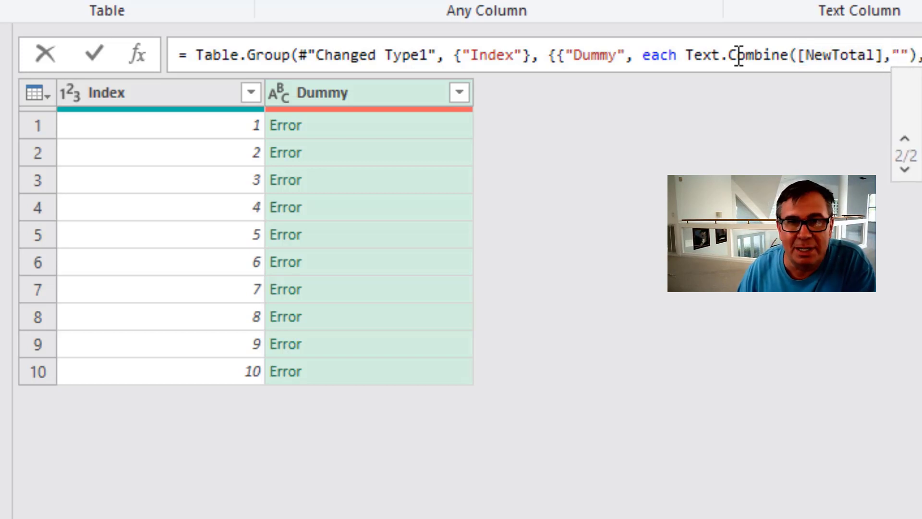
type(",")
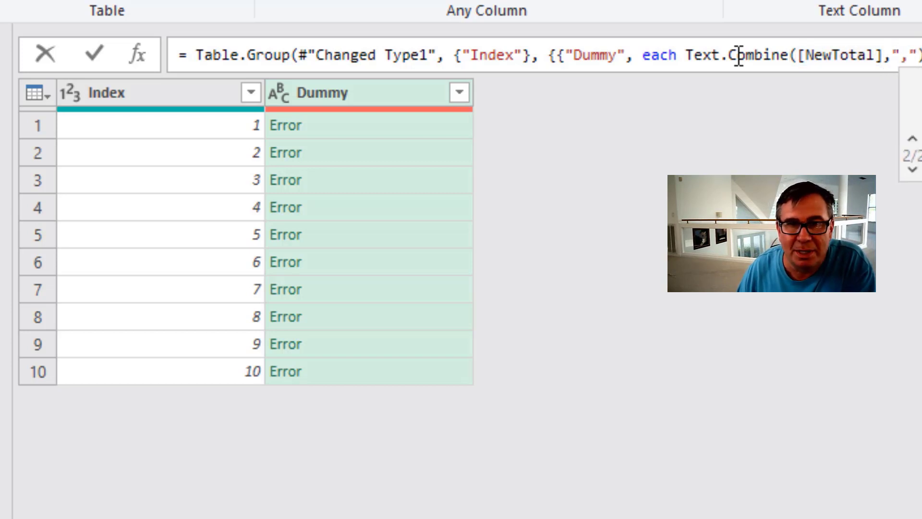
left_click(93, 54)
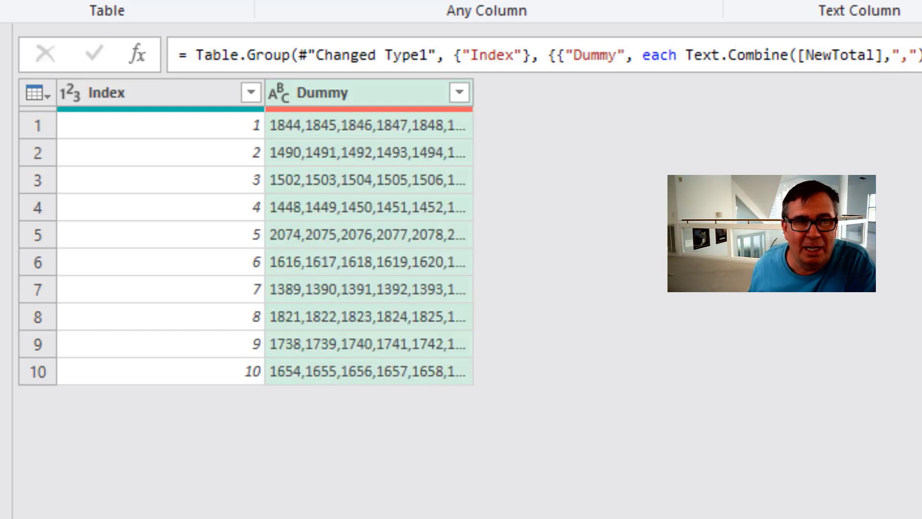
mouse_move(347, 162)
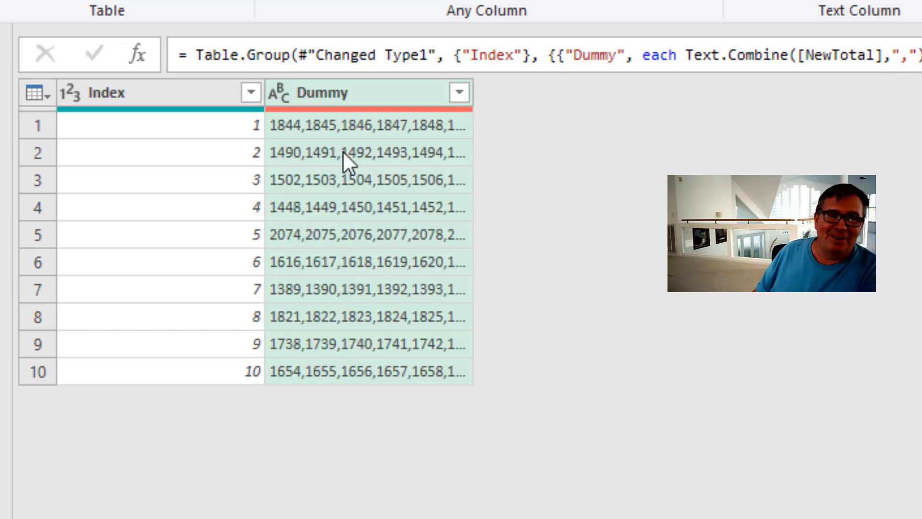
mouse_move(247, 133)
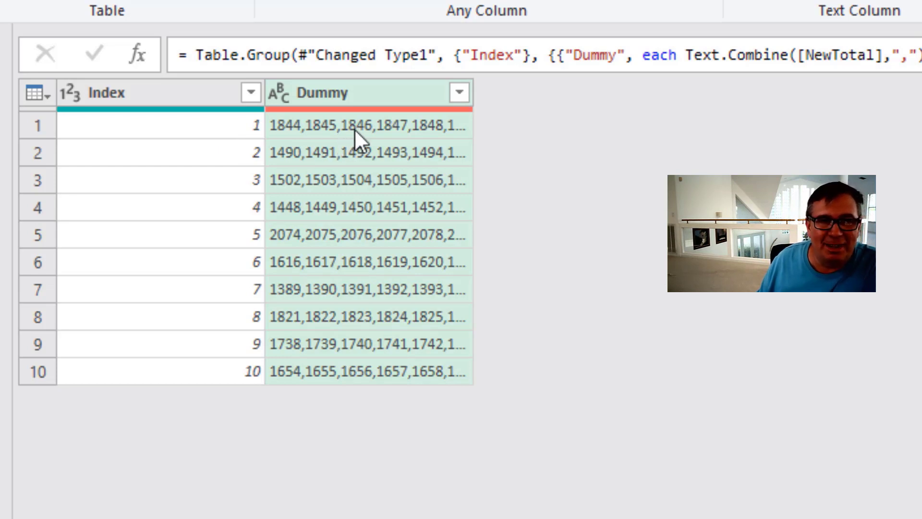
mouse_move(194, 103)
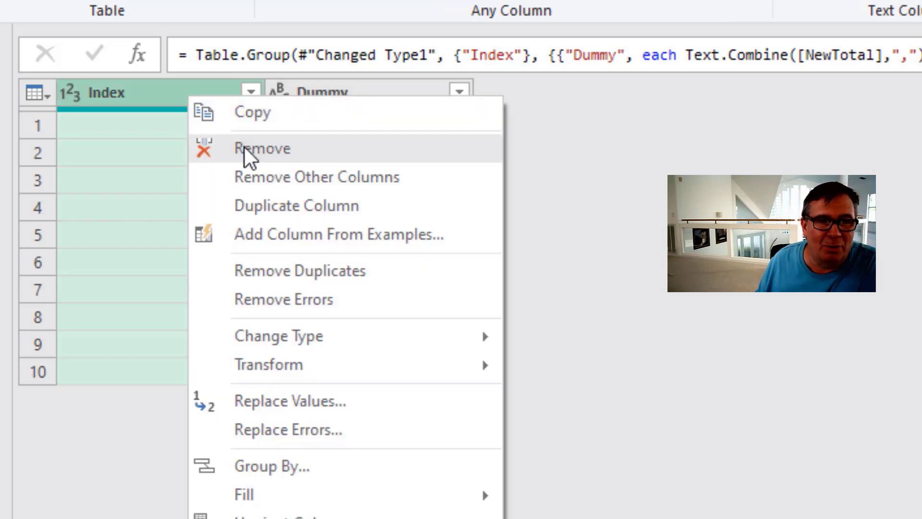
Remove the Index column and load the query to the existing worksheet at E7.
left_click(261, 148)
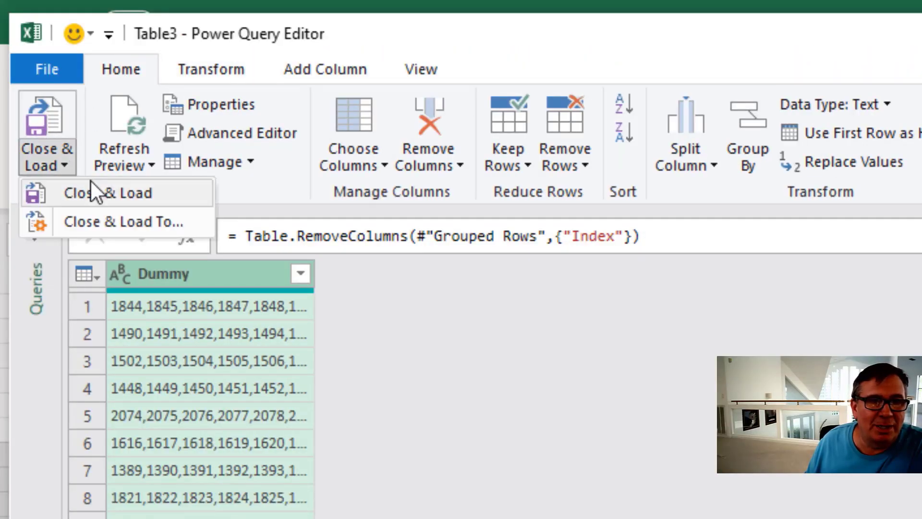
left_click(107, 193)
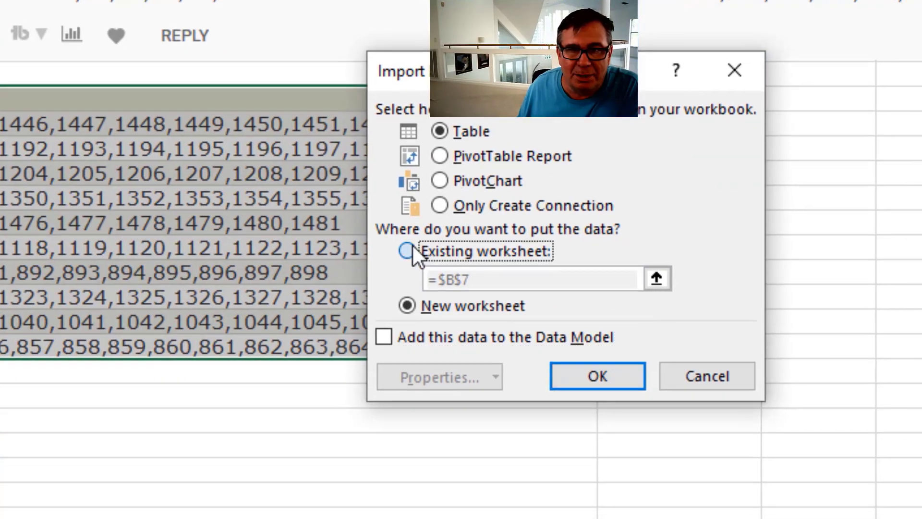
left_click(410, 251)
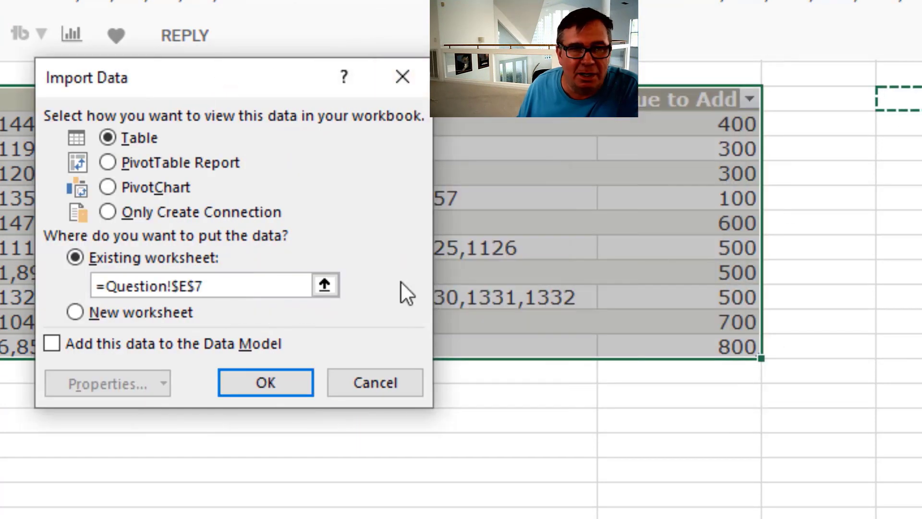
left_click(265, 382)
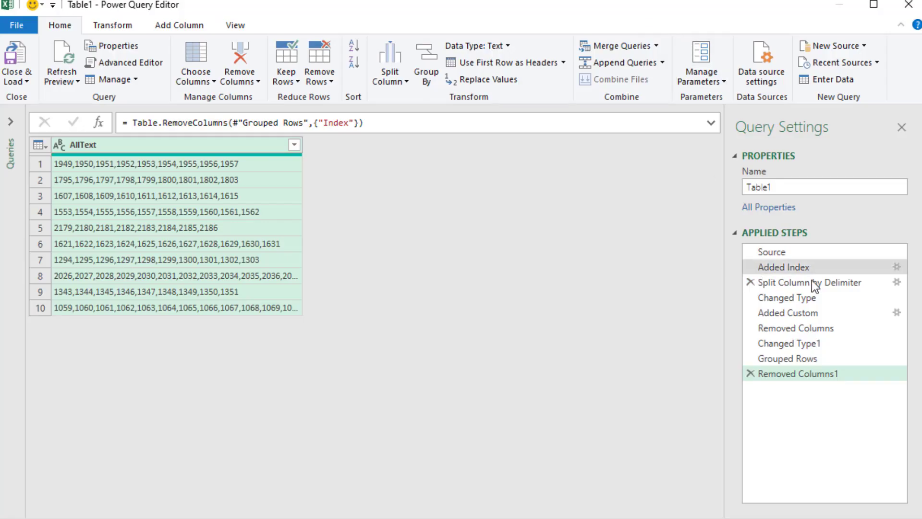
mouse_move(819, 408)
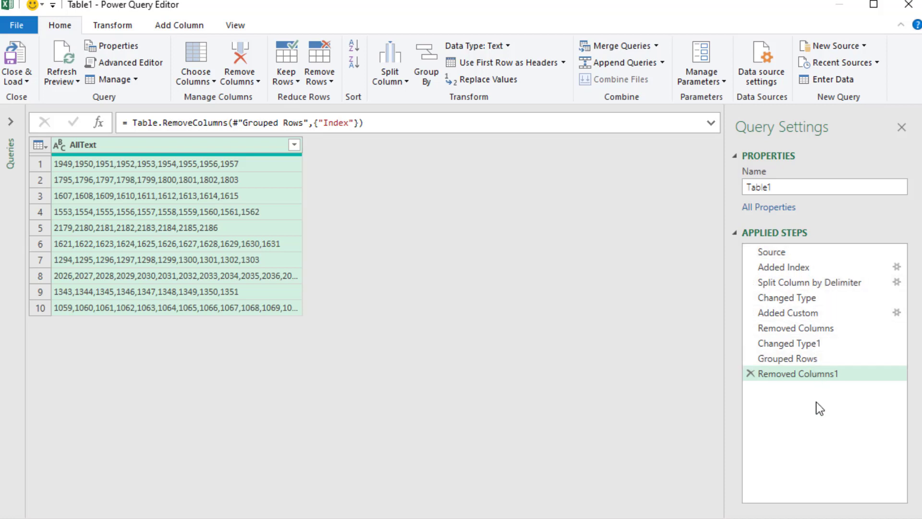
mouse_move(373, 80)
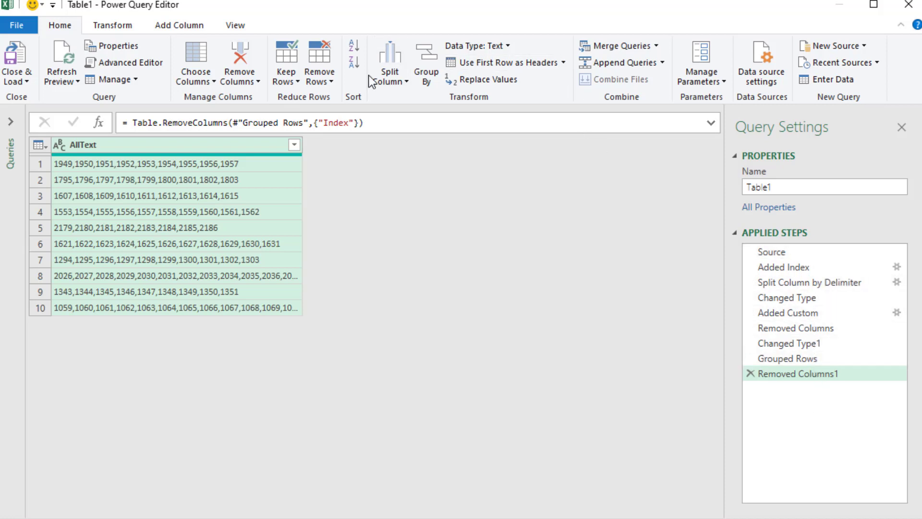
mouse_move(705, 324)
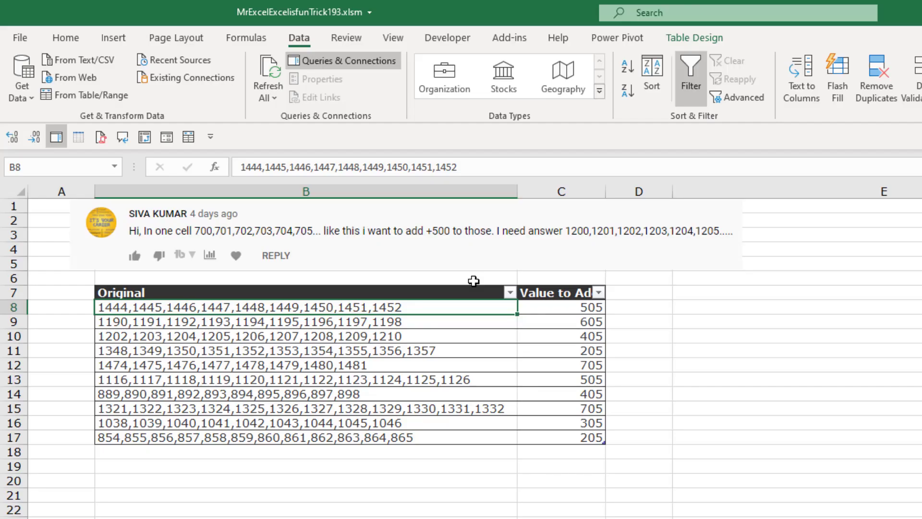
mouse_move(646, 316)
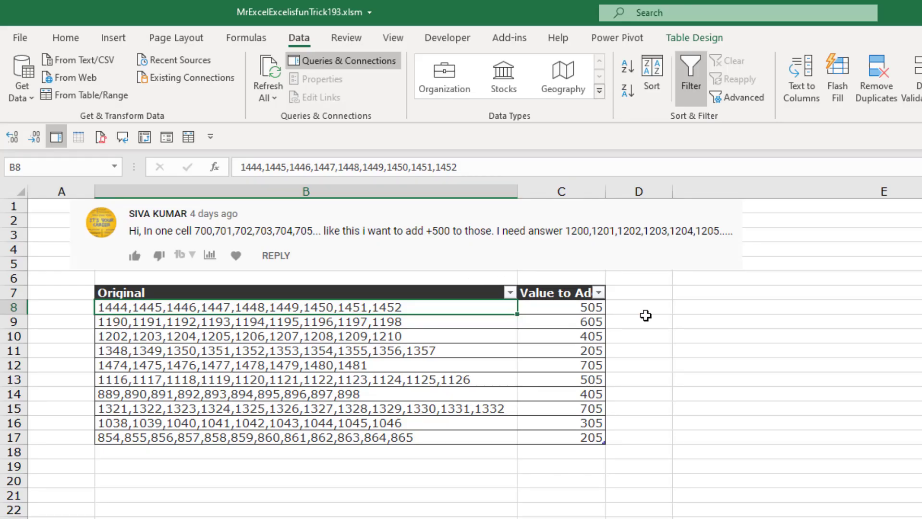
mouse_move(365, 341)
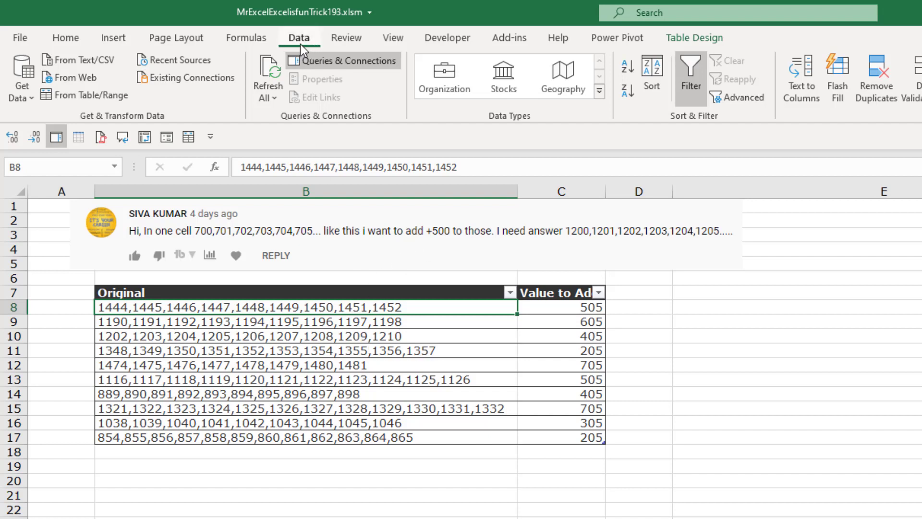
mouse_move(188, 137)
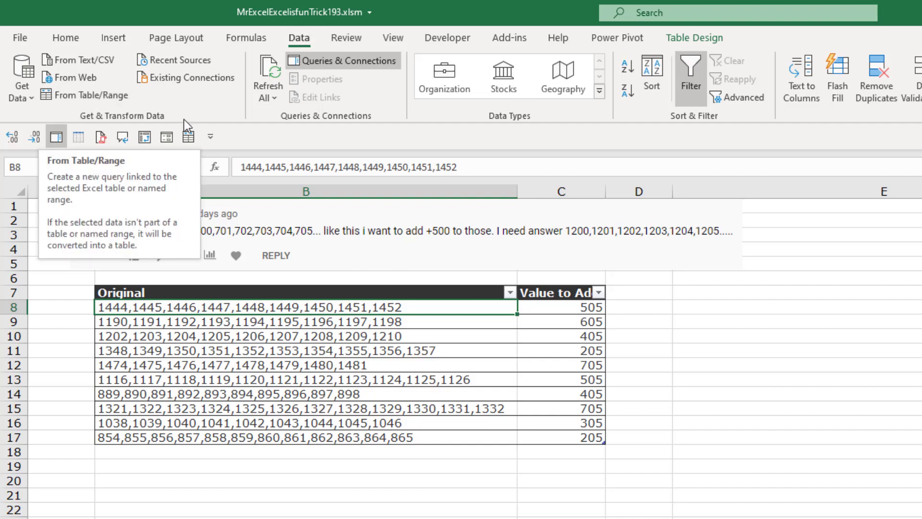
mouse_move(188, 137)
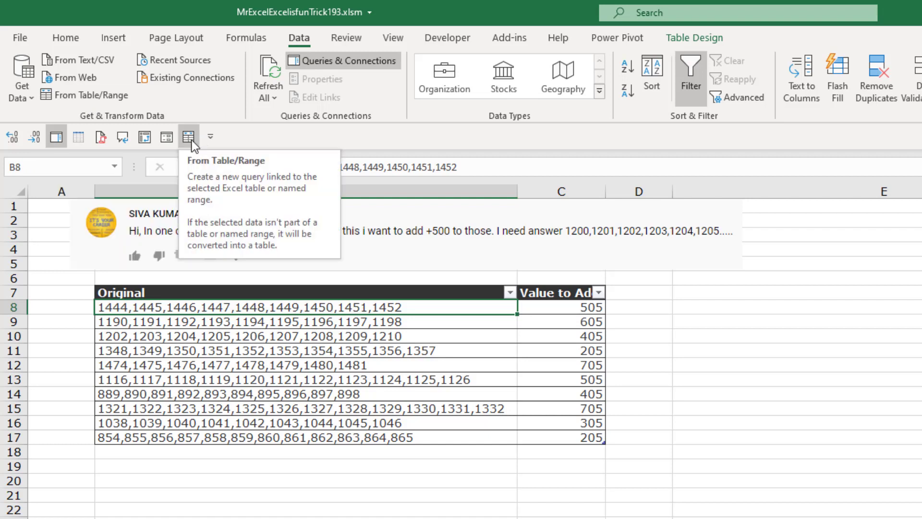
Send the selected table into Power Query via the Alt+9 From Table/Range shortcut.
right_click(76, 97)
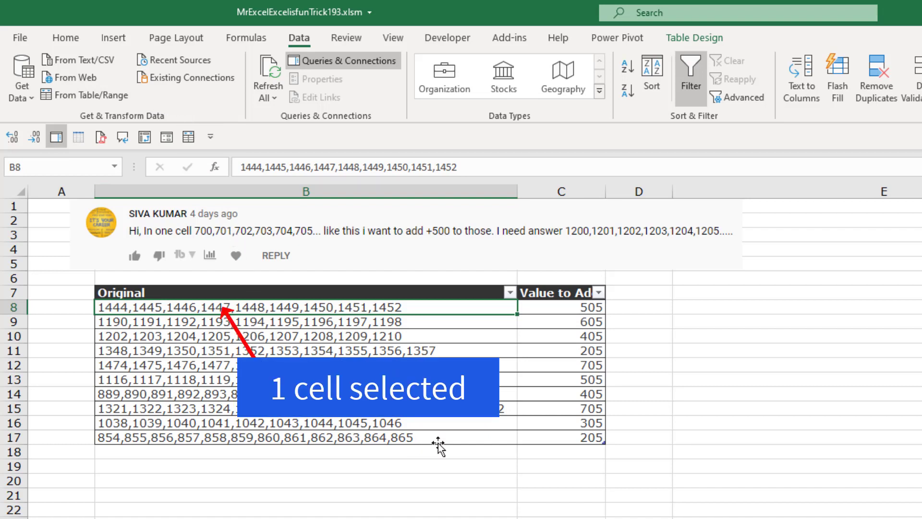
key("alt")
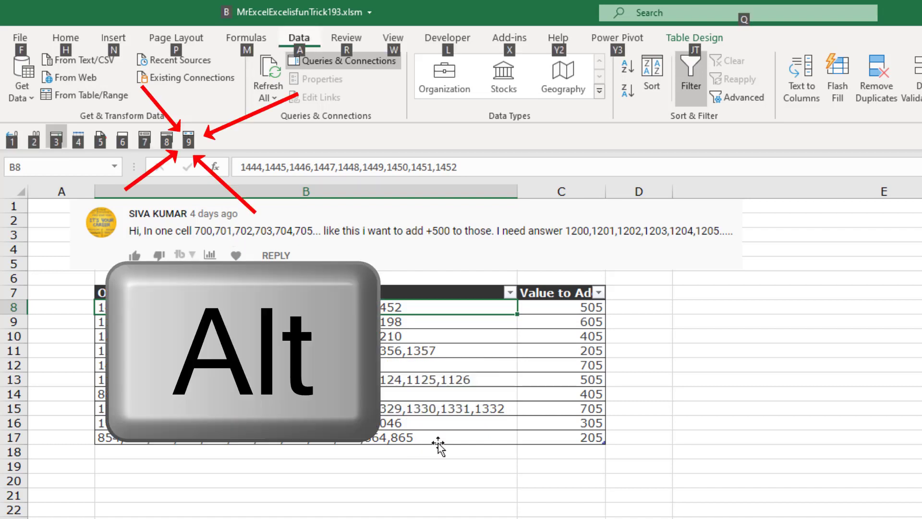
key("alt+9")
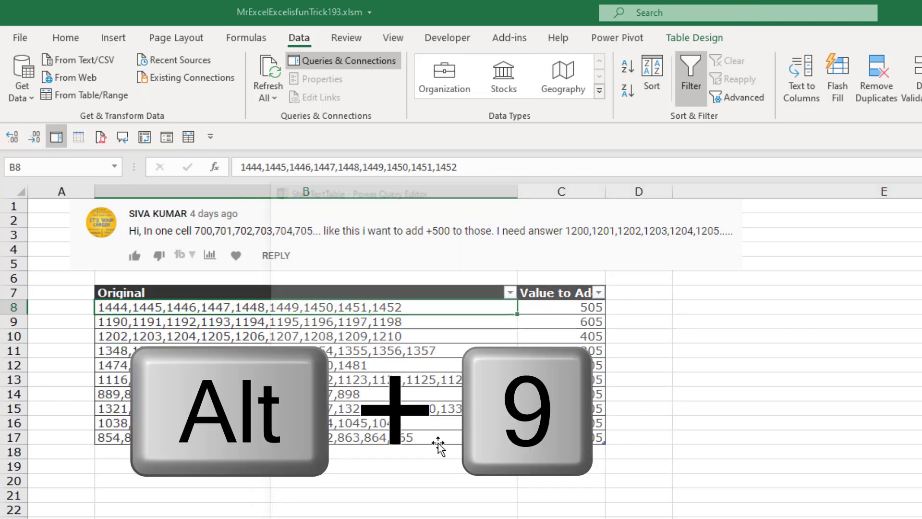
key("alt+9")
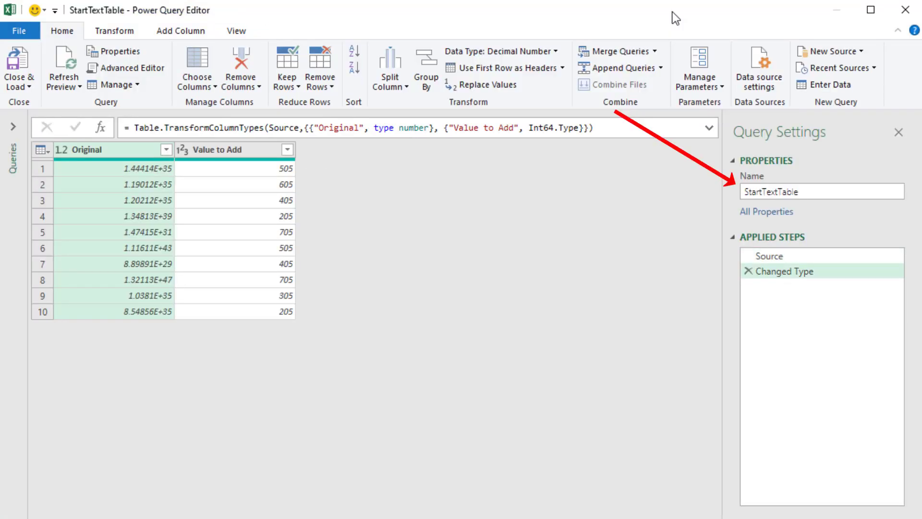
Rename the imported query to StartTextTable in Query Settings.
type("TextTable")
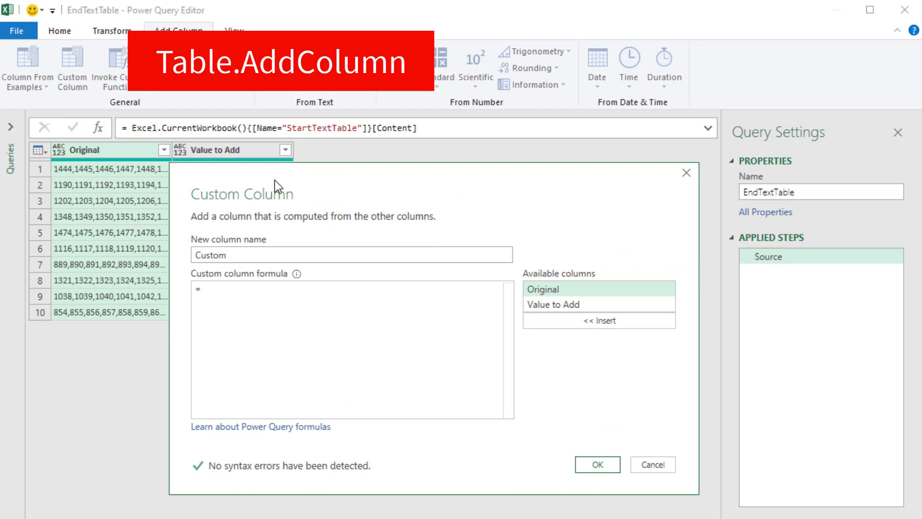
mouse_move(343, 146)
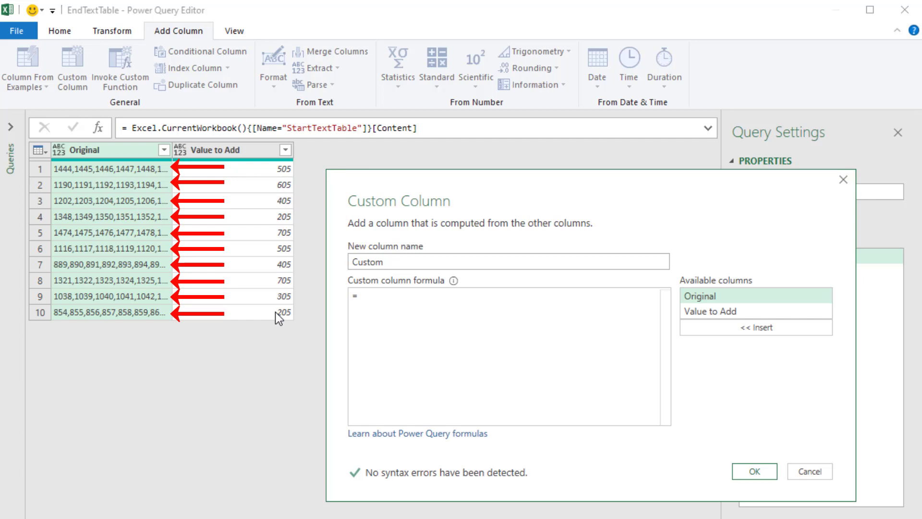
mouse_move(97, 174)
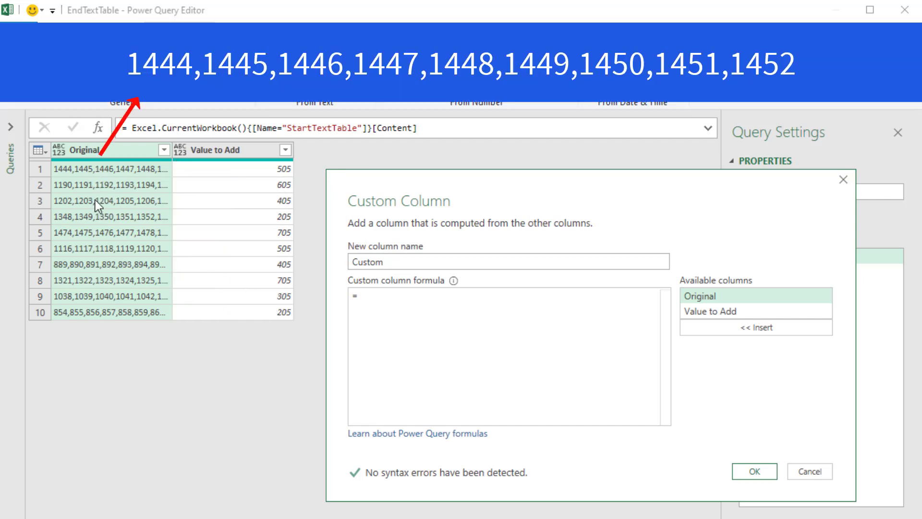
mouse_move(55, 197)
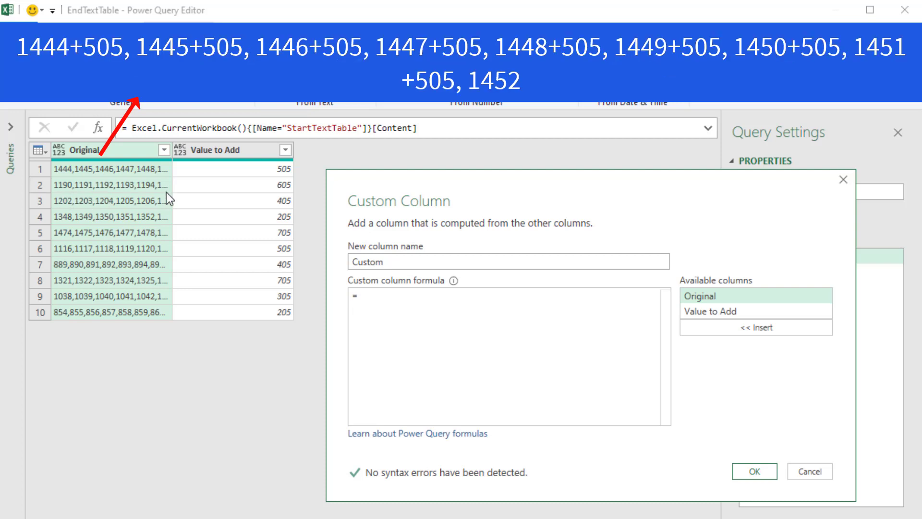
Select the default name Custom in the New column name box to replace it.
left_click(232, 169)
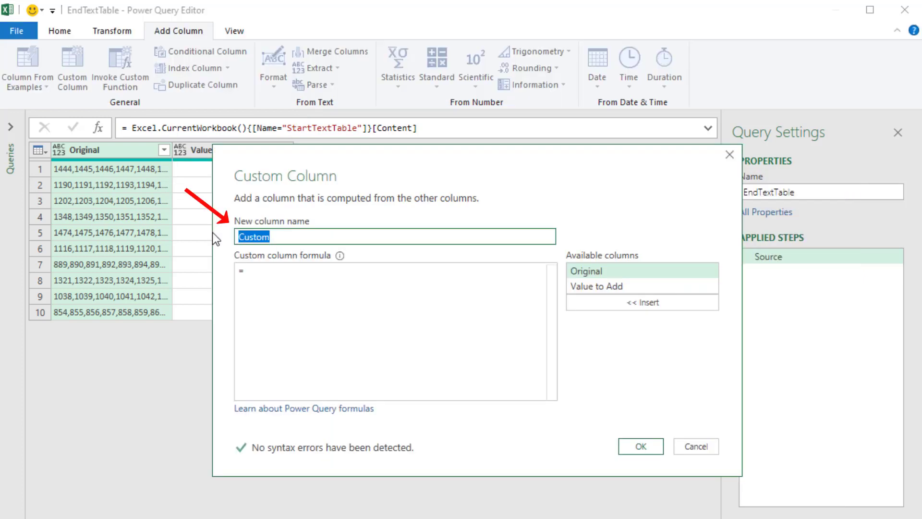
Name the column New Text with formula Text.Split([Original],",").
type("New")
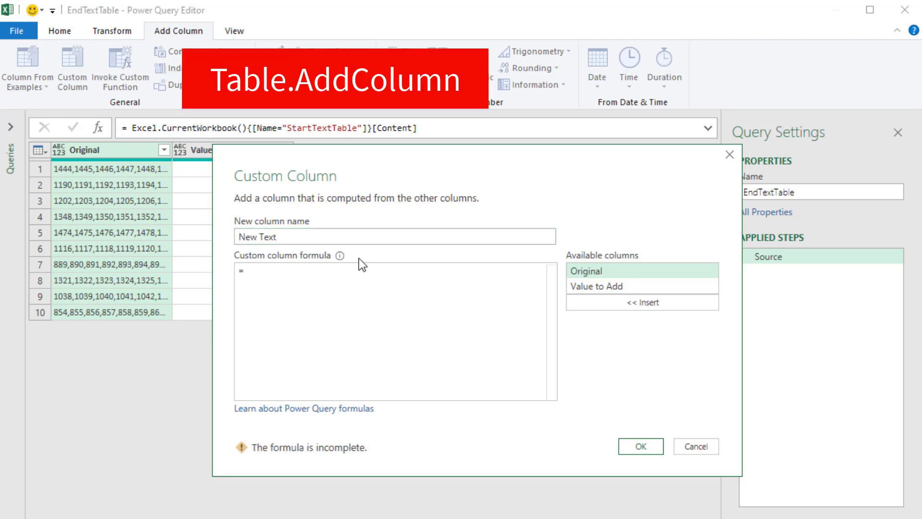
type("Text")
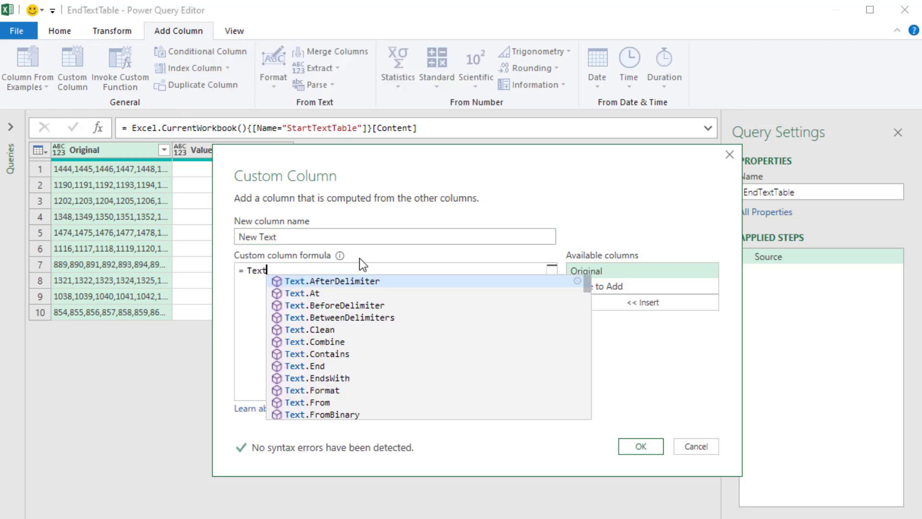
type(".Split(")
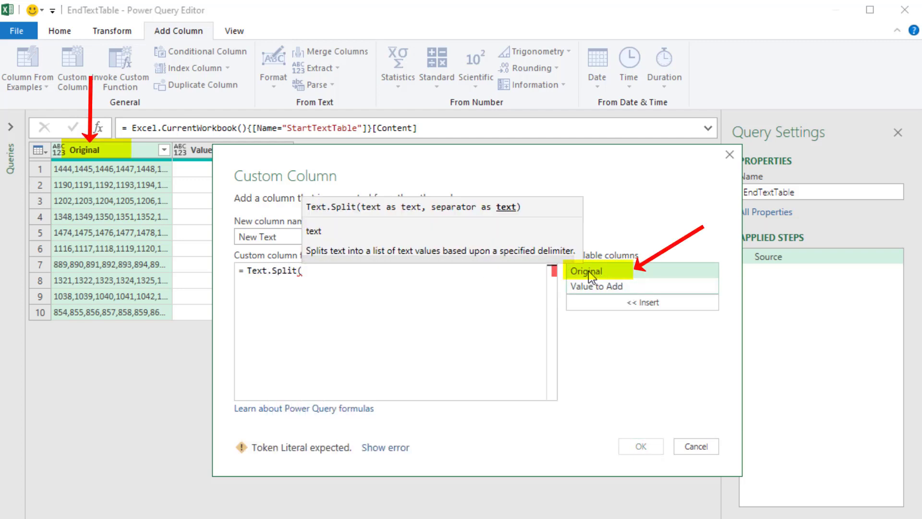
mouse_move(97, 149)
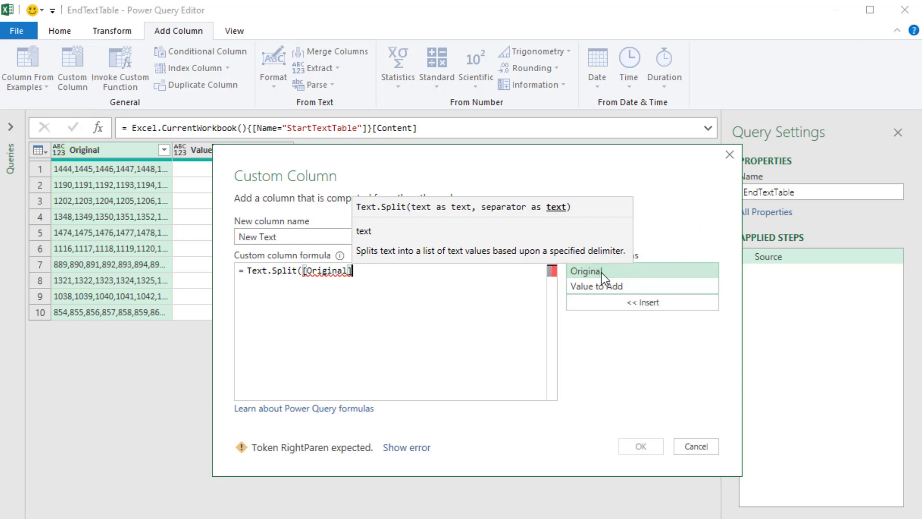
mouse_move(337, 294)
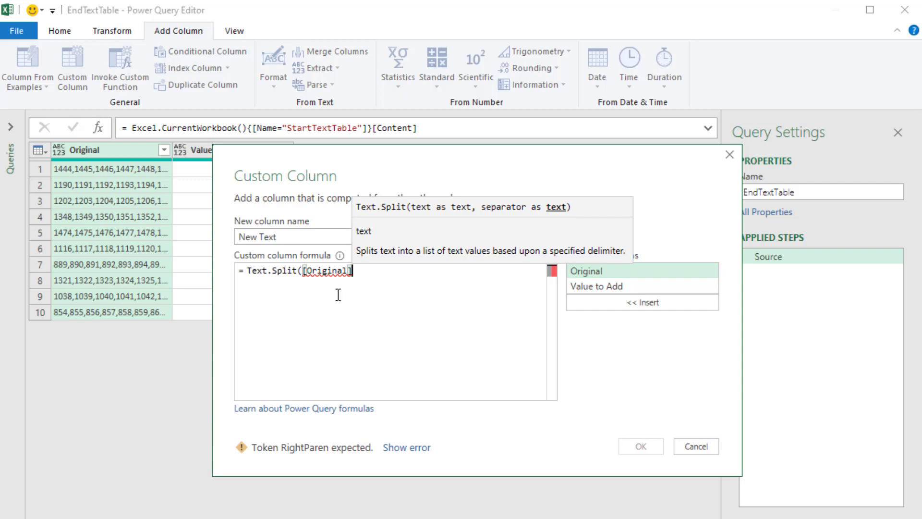
mouse_move(433, 301)
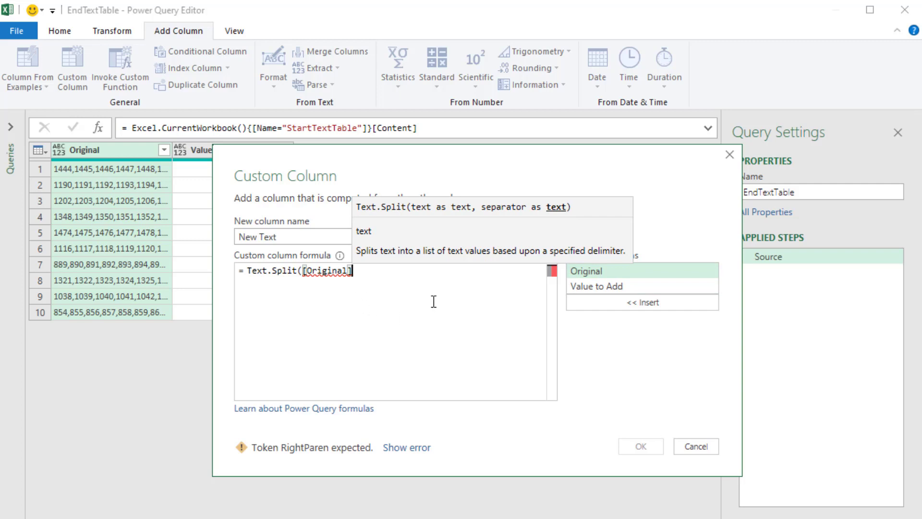
type(",\"\"")
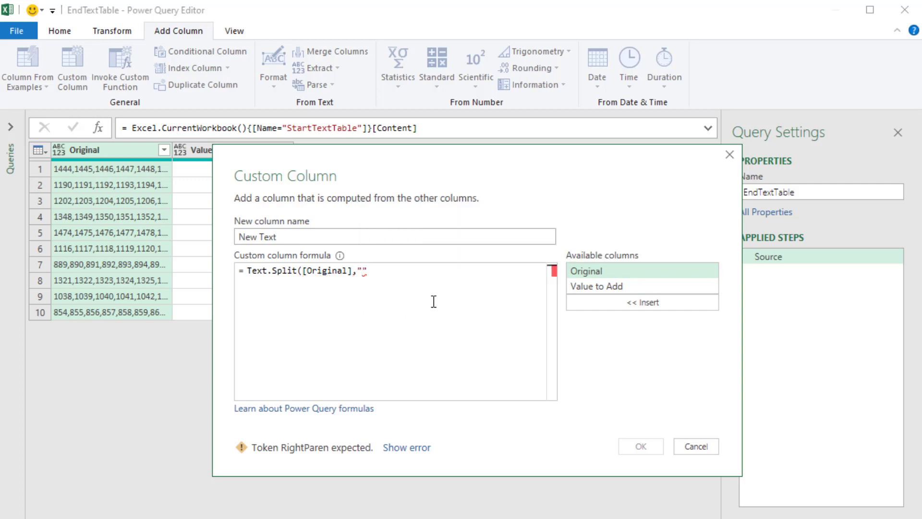
type(",")
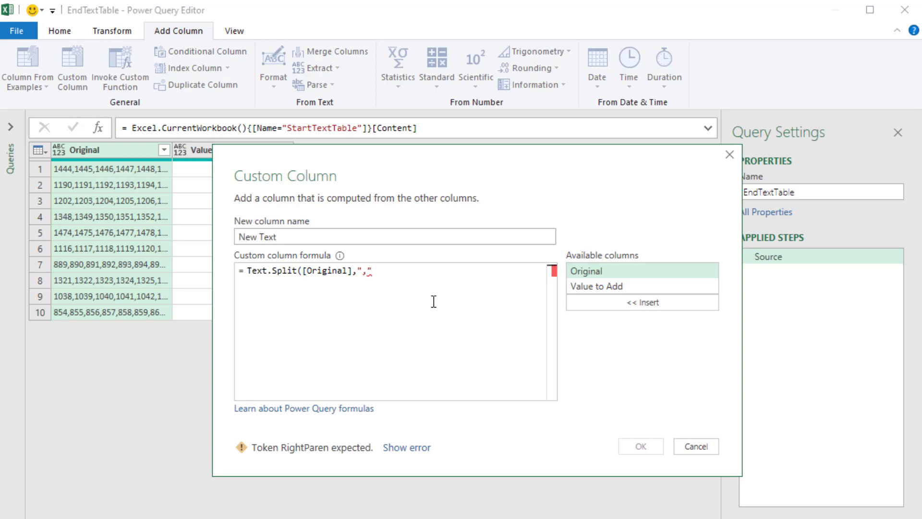
type(")")
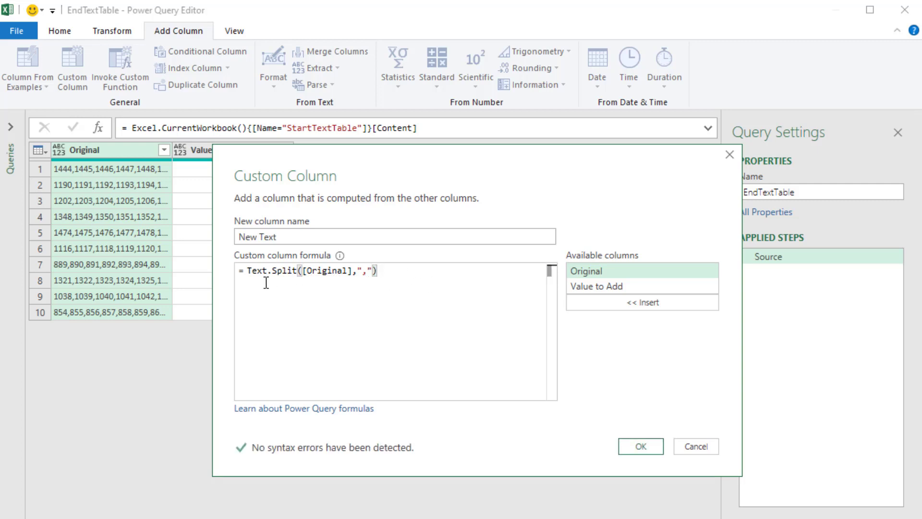
mouse_move(255, 260)
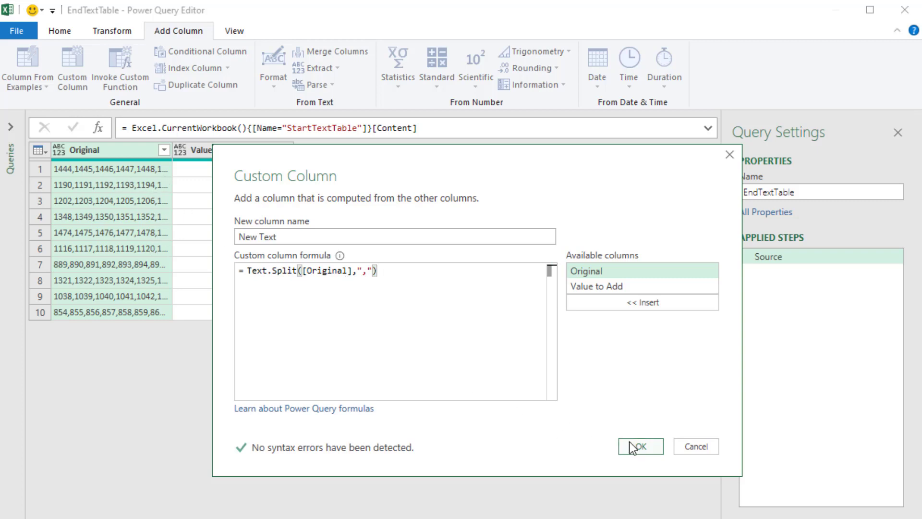
Add the New Text column and preview the split lists for rows 1 and 3.
left_click(640, 446)
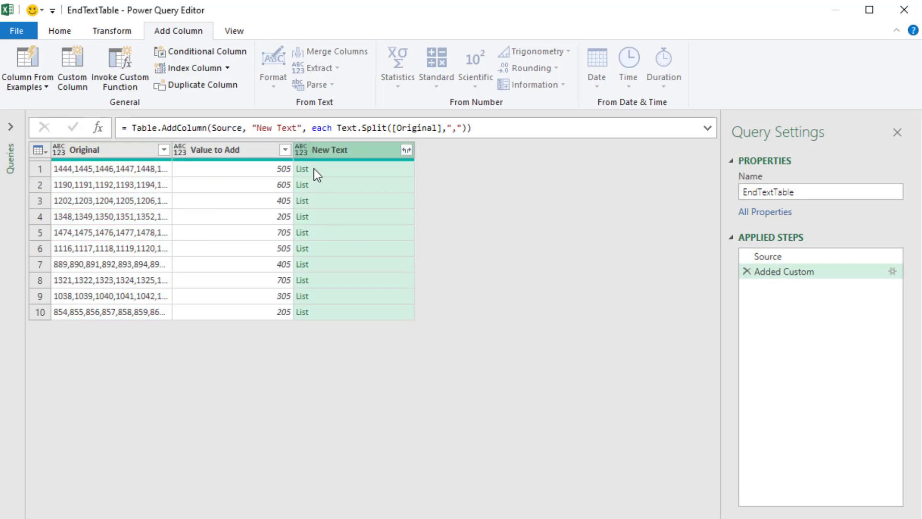
left_click(303, 169)
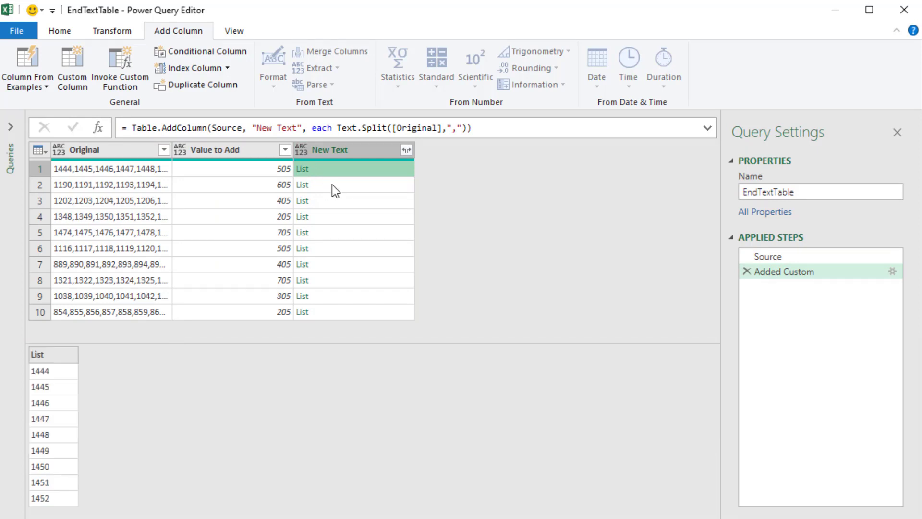
left_click(353, 200)
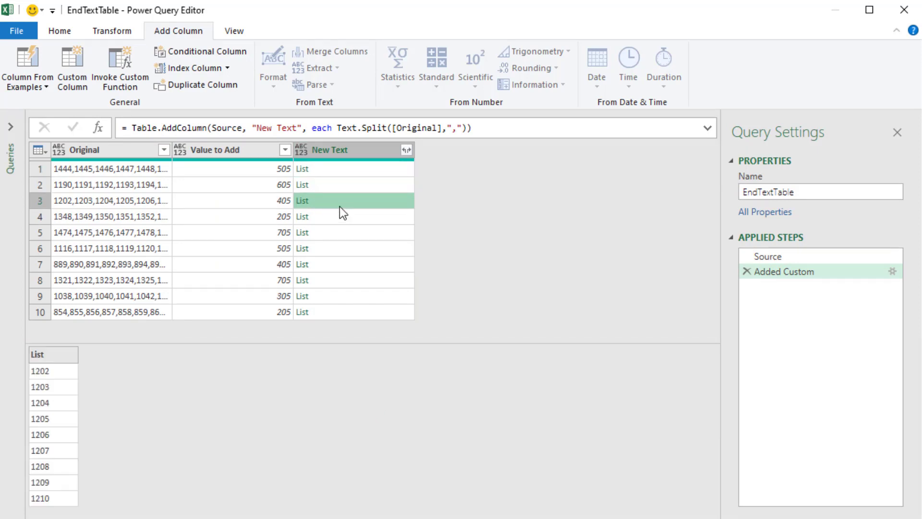
mouse_move(182, 270)
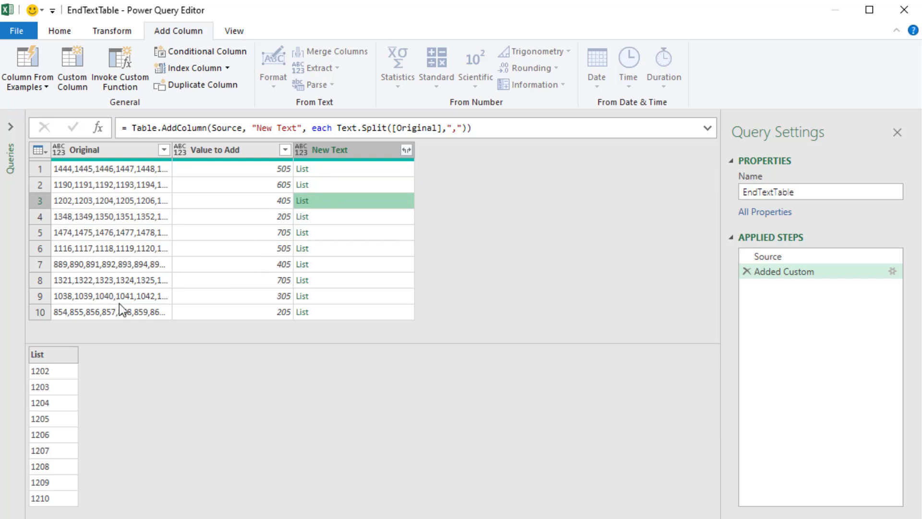
mouse_move(166, 224)
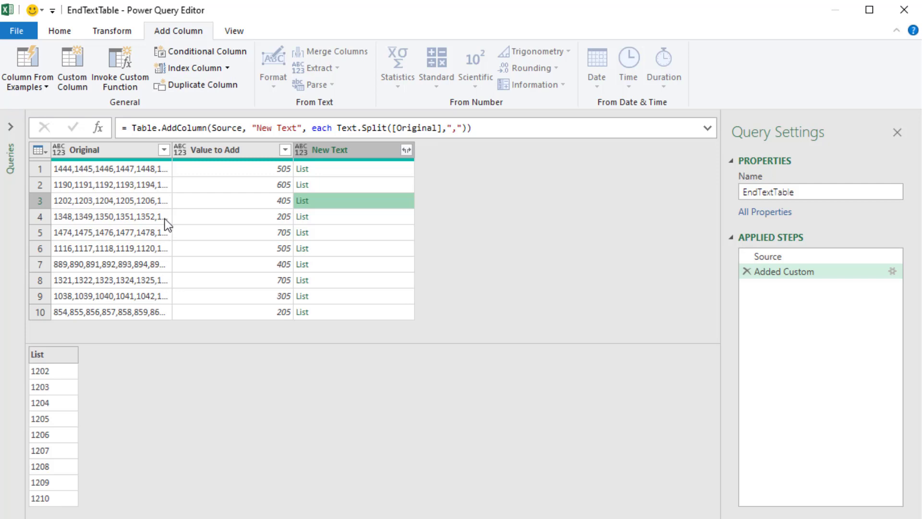
mouse_move(269, 229)
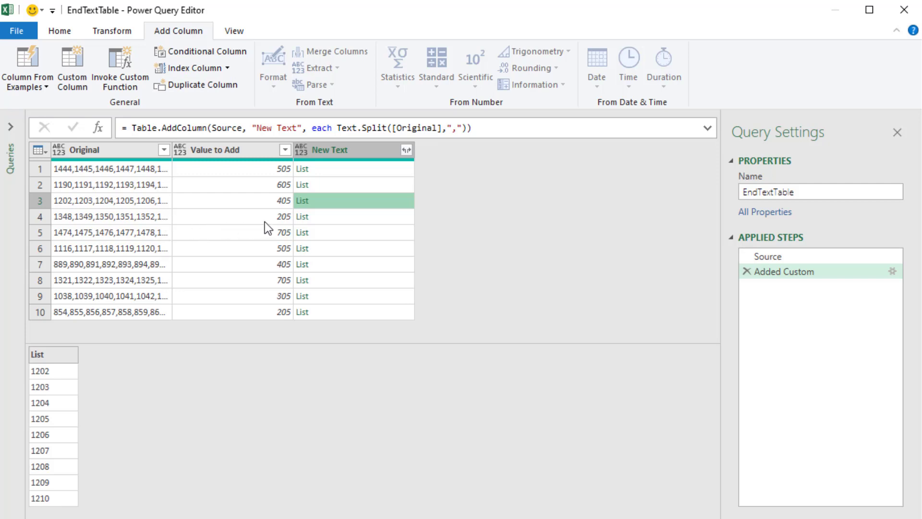
mouse_move(307, 211)
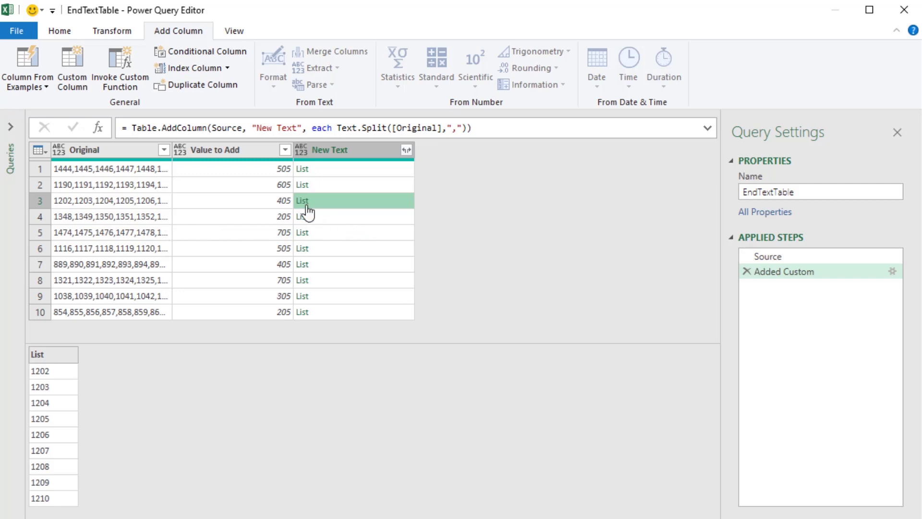
mouse_move(371, 273)
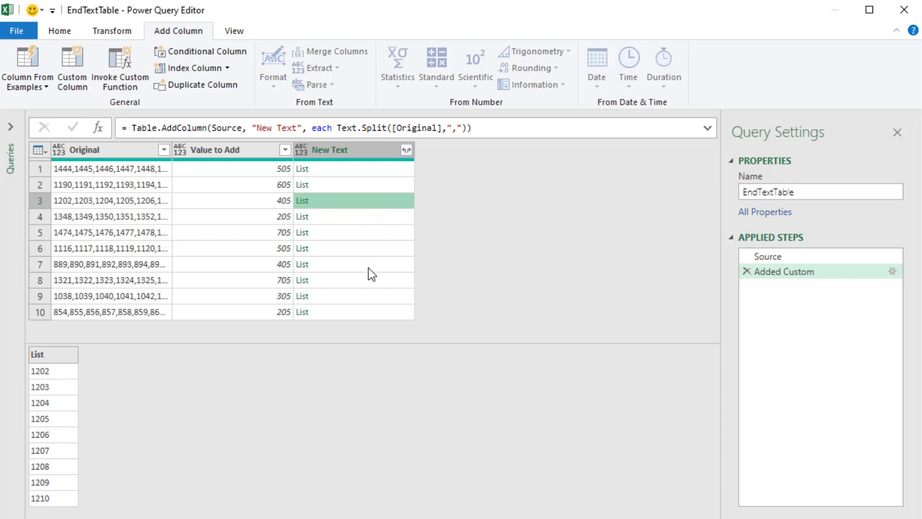
mouse_move(369, 297)
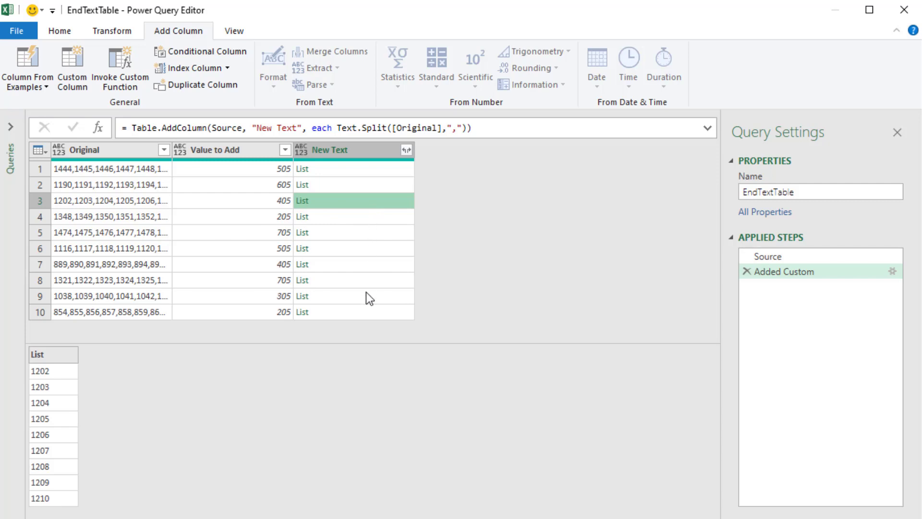
mouse_move(104, 486)
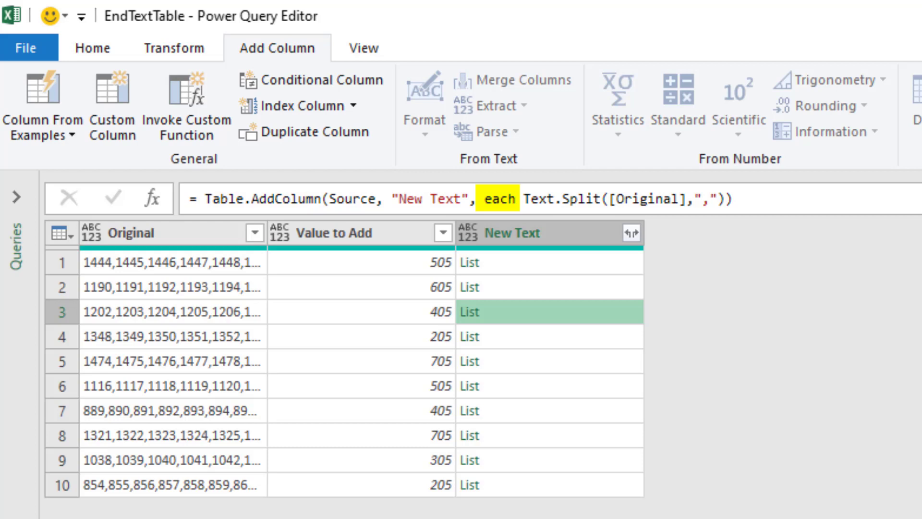
double_click(261, 198)
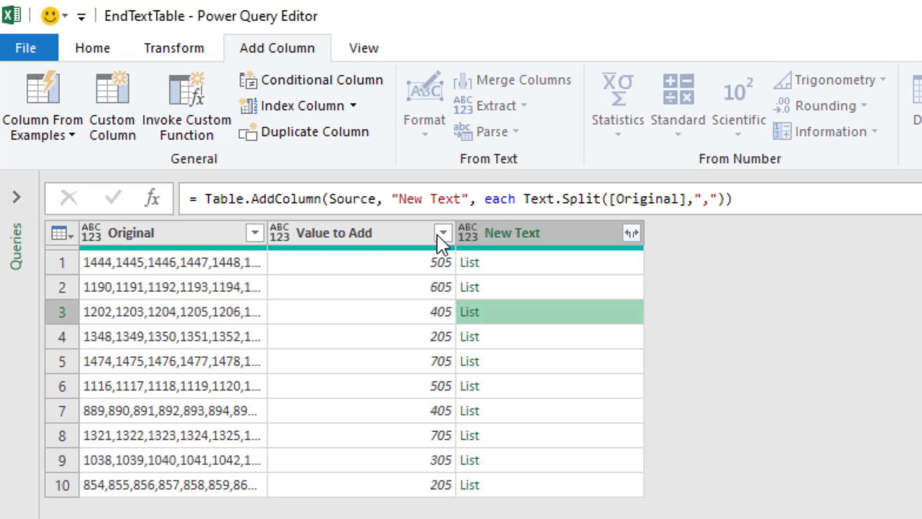
mouse_move(491, 329)
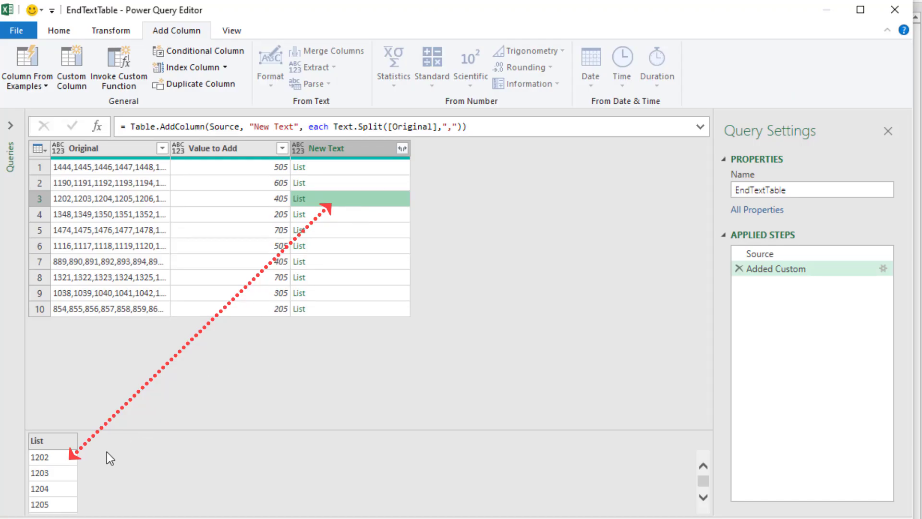
mouse_move(318, 203)
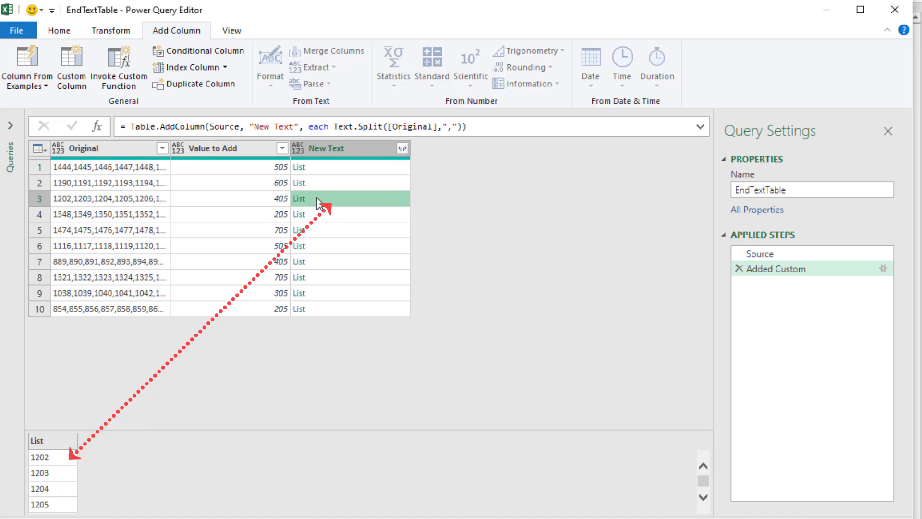
mouse_move(162, 462)
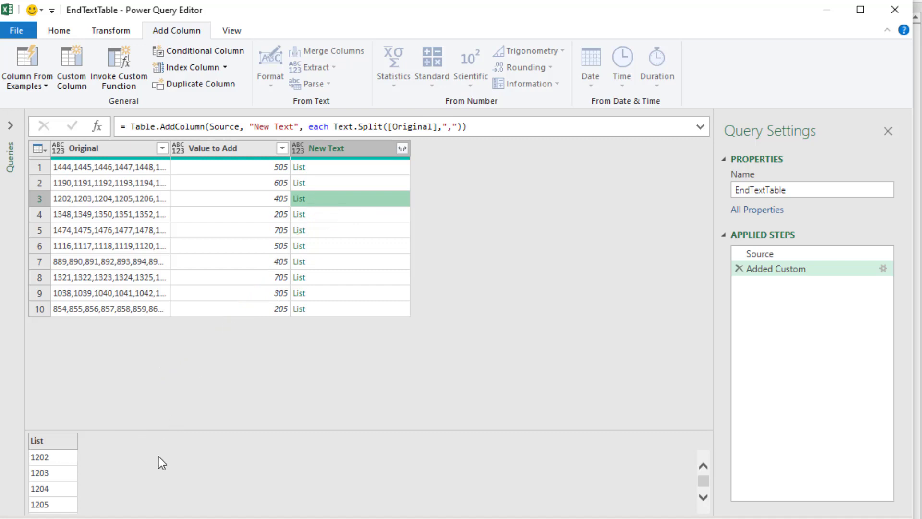
mouse_move(218, 271)
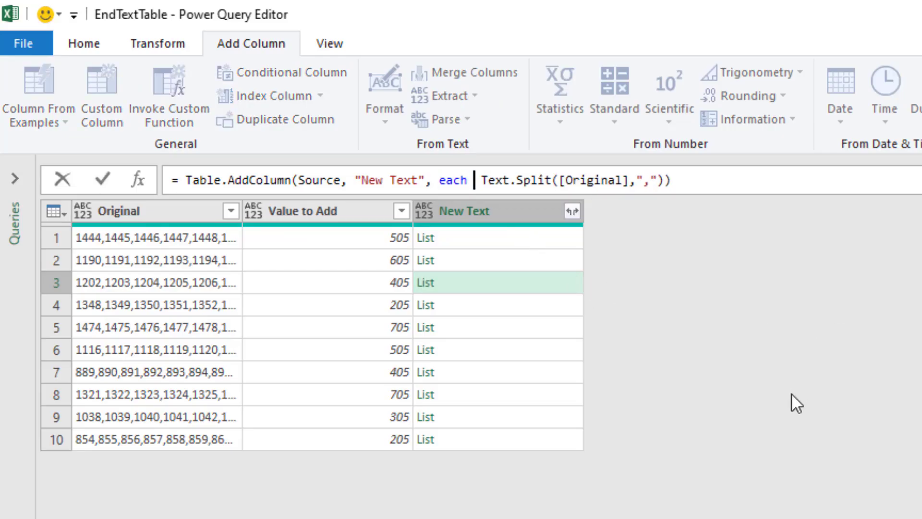
Wrap the Text.Split list in List.Transform( … , each _ ) in the formula bar.
type("List.")
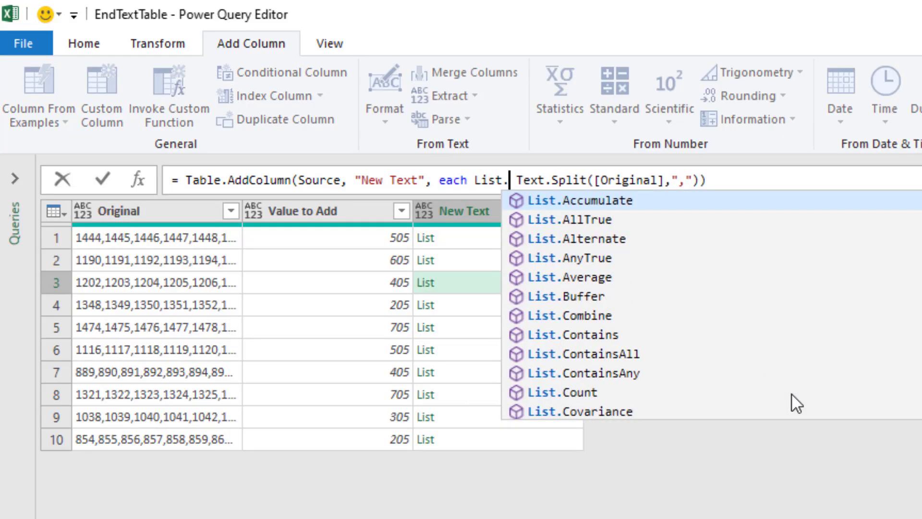
type("Transform(")
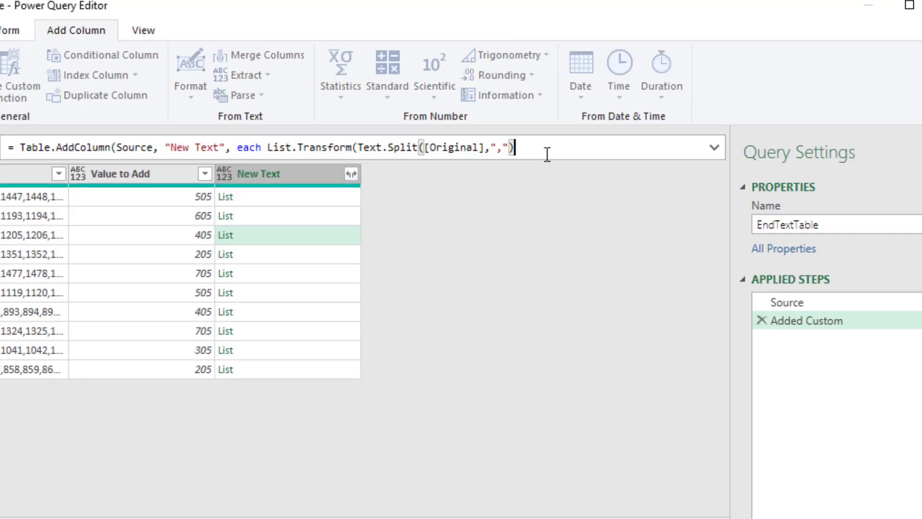
type(",")
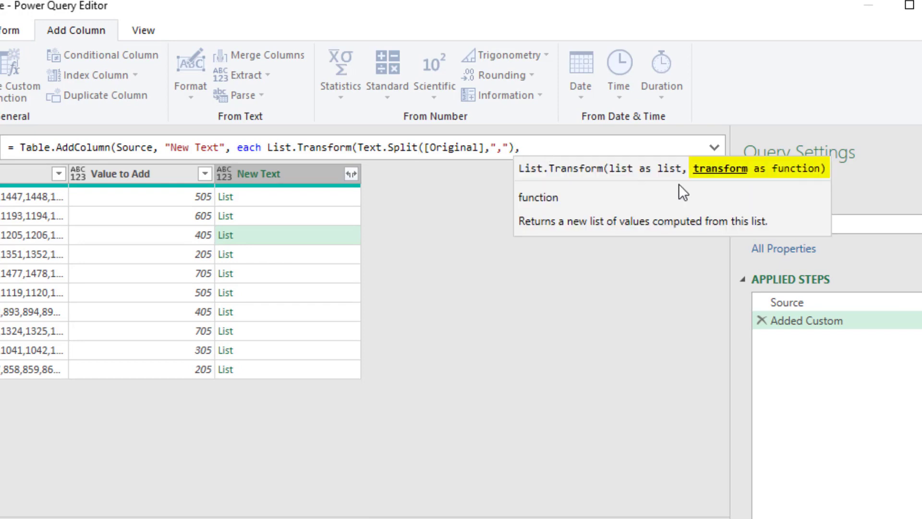
mouse_move(707, 193)
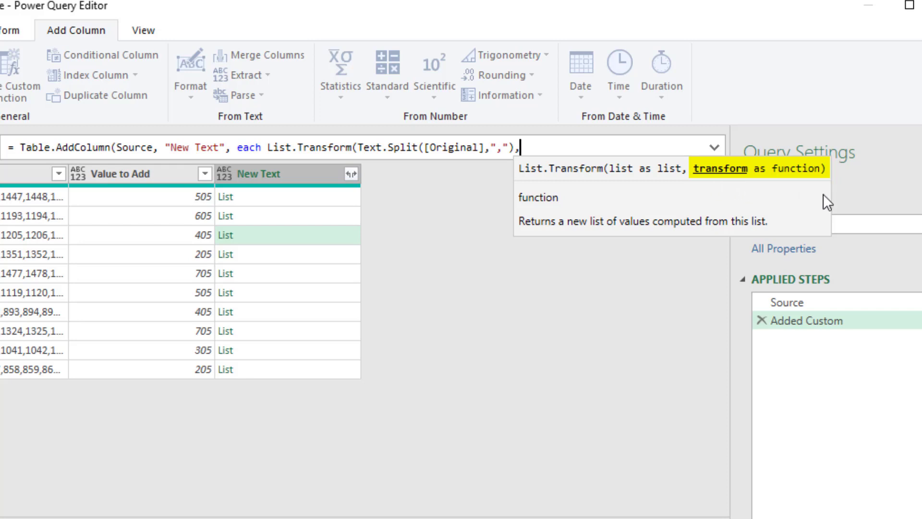
mouse_move(641, 354)
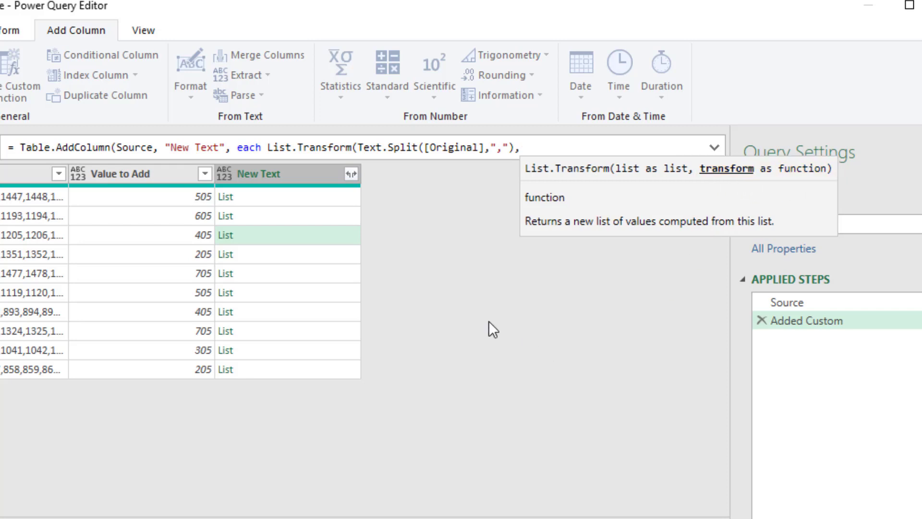
mouse_move(124, 140)
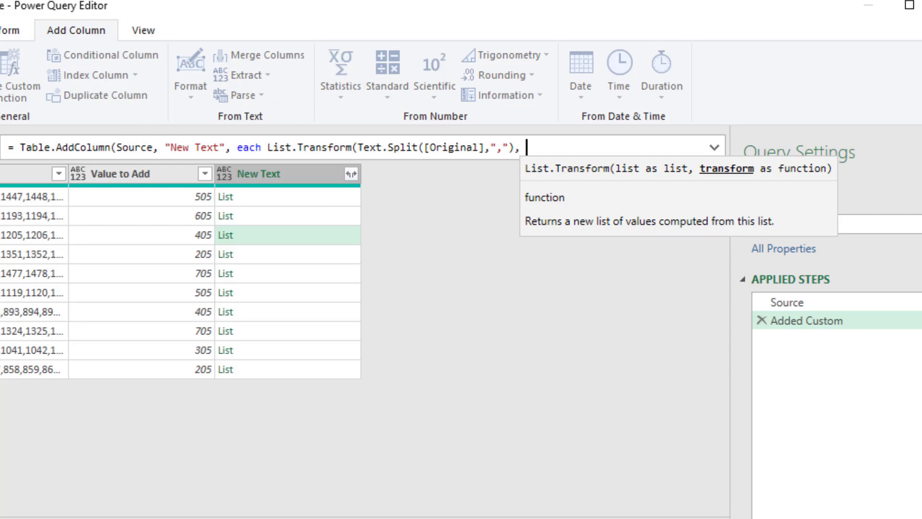
type("each _")
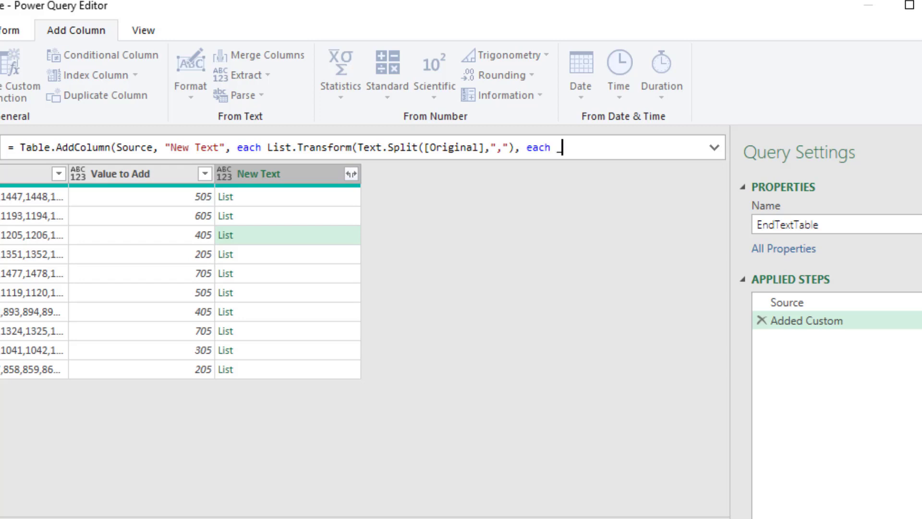
mouse_move(476, 105)
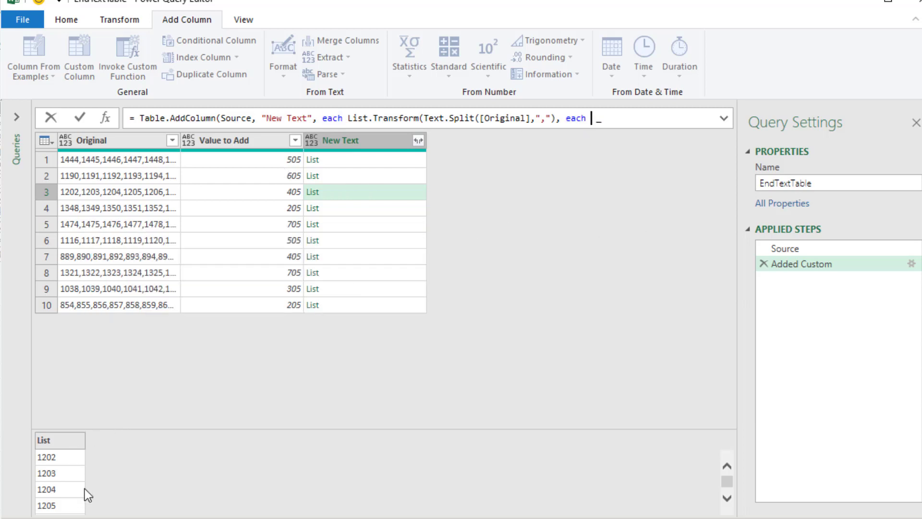
Make the transform function each Number.From(_) so every split item becomes a number.
type("N")
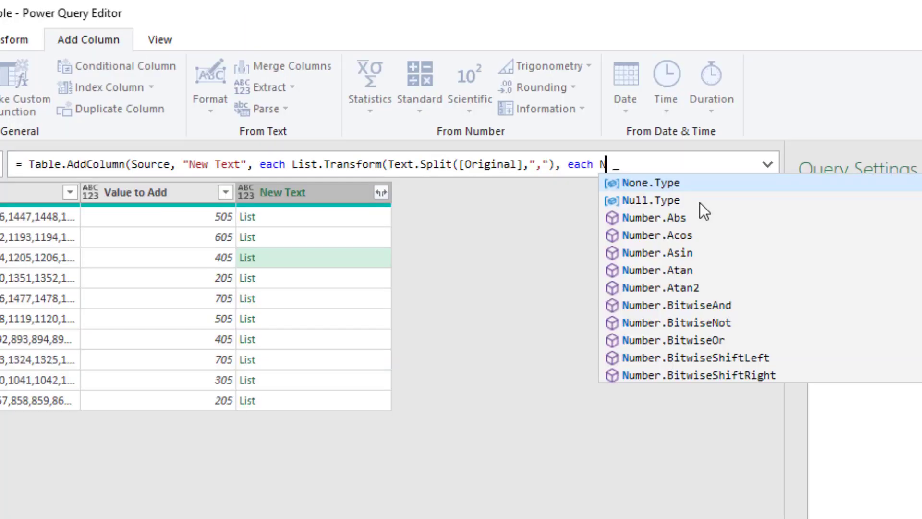
type("umber")
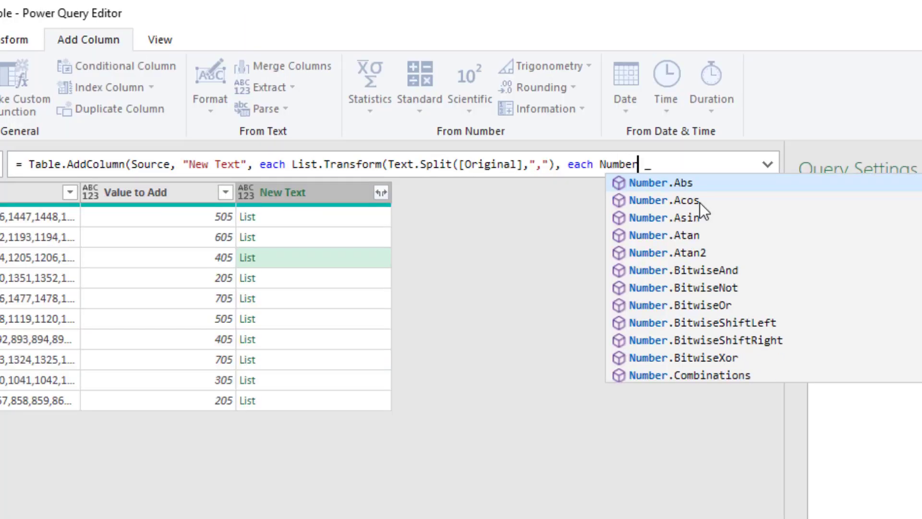
type(".From")
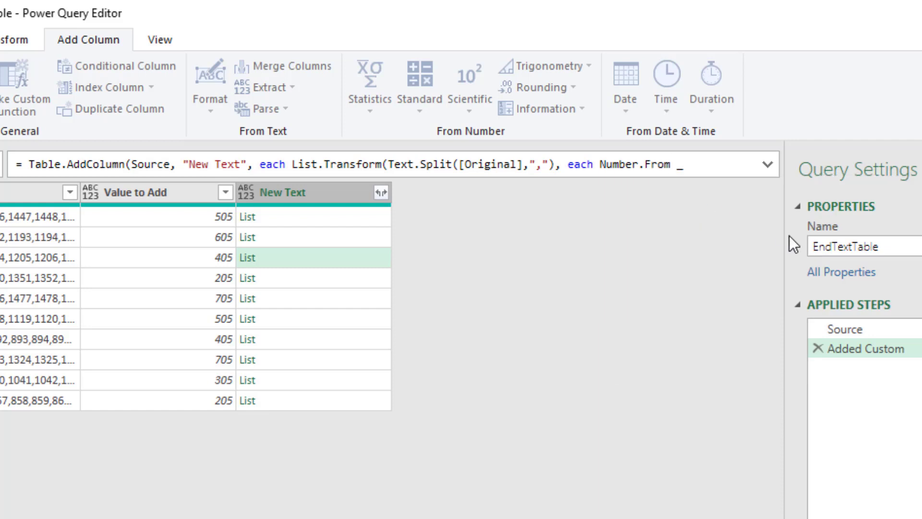
type("(")
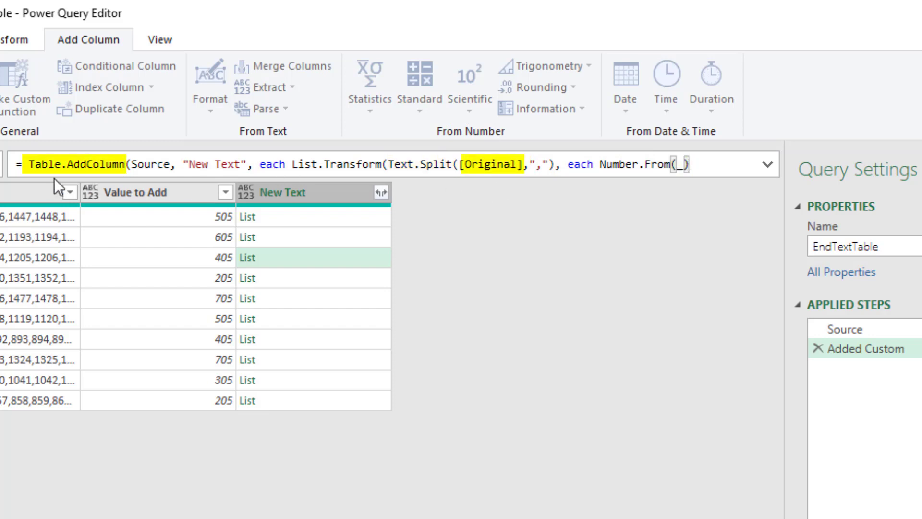
mouse_move(802, 225)
type(")")
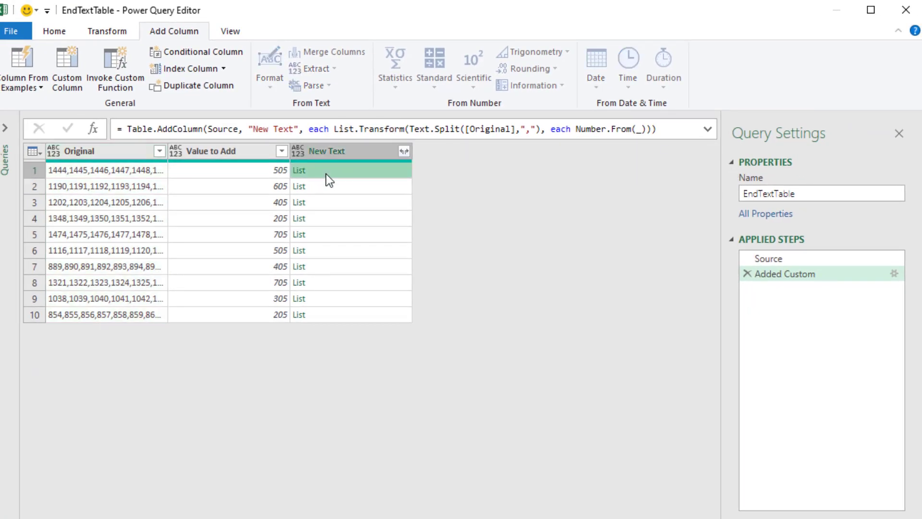
Preview row 1's New Text list showing numbers 1444, 1445, 1446.
left_click(299, 170)
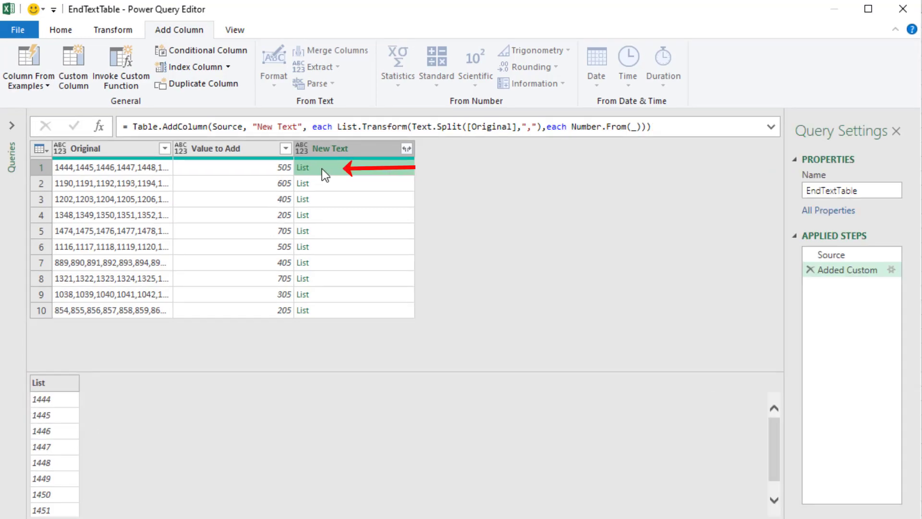
mouse_move(240, 276)
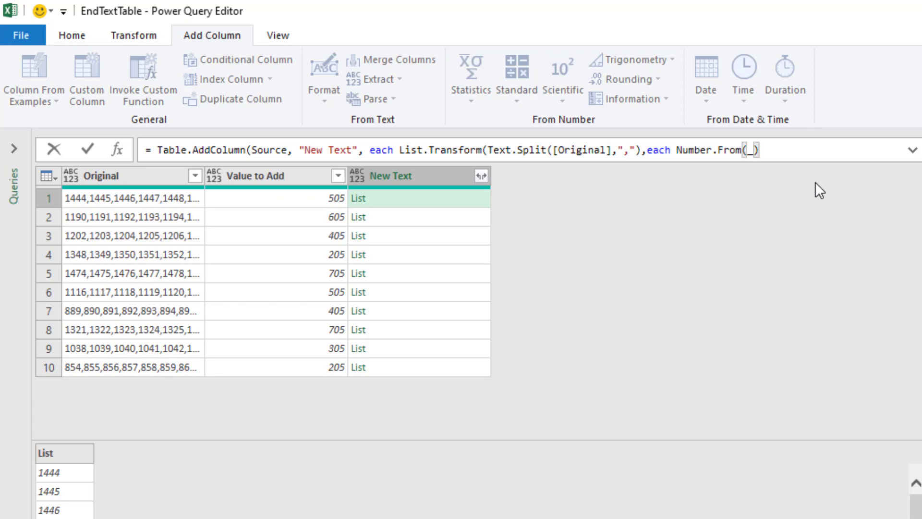
Append +[Value to Add] after Number.From(_) in the formula.
type("+")
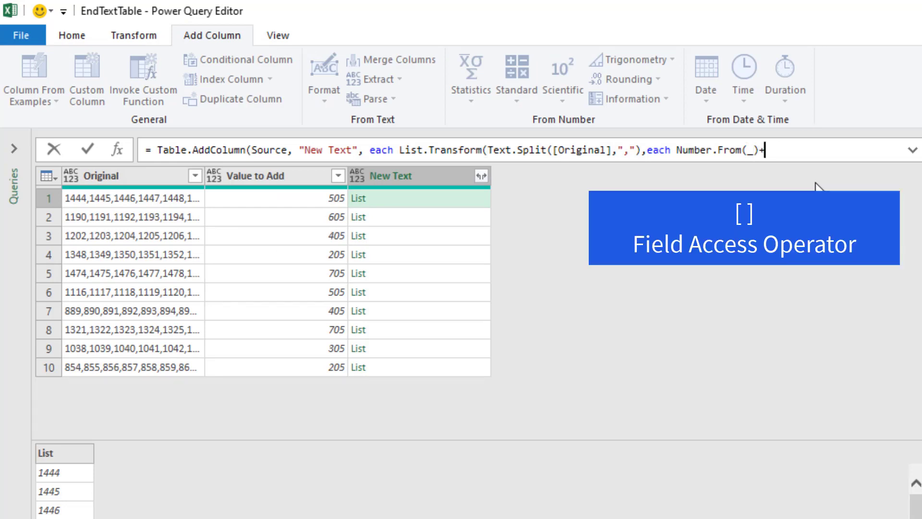
type("[]")
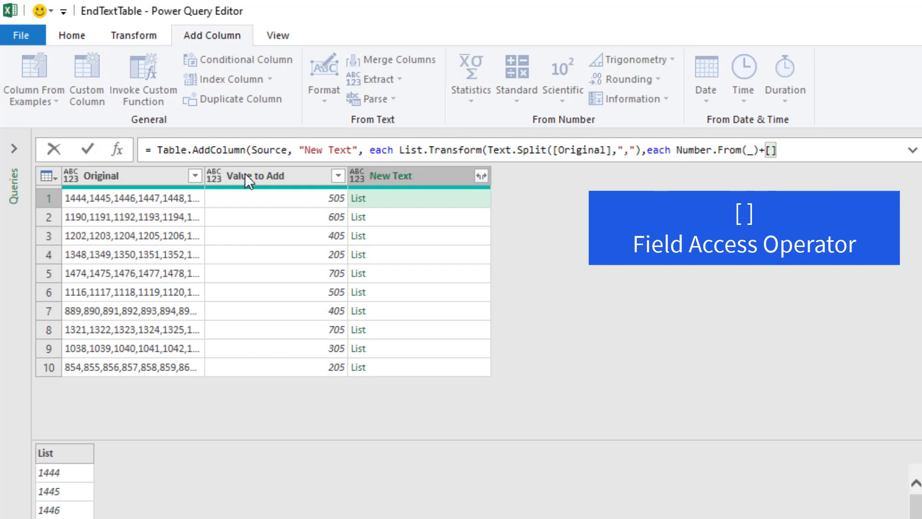
mouse_move(805, 273)
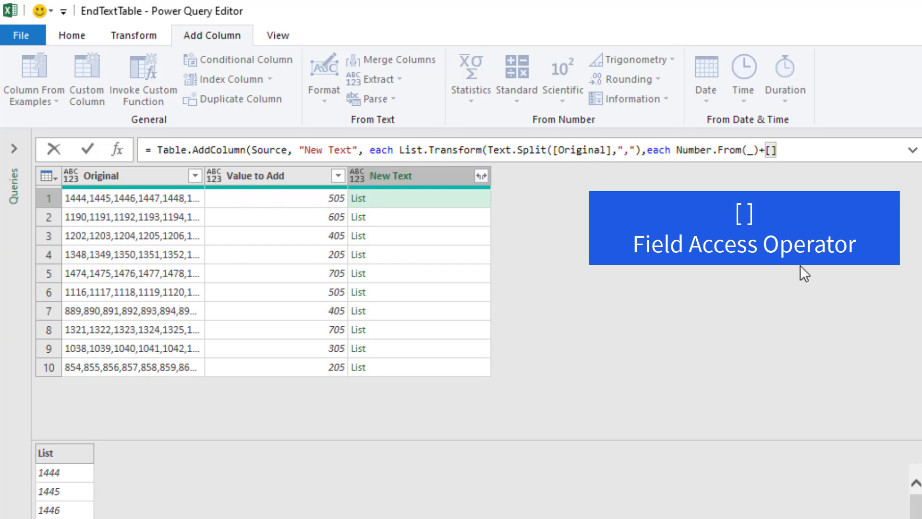
type("Value to")
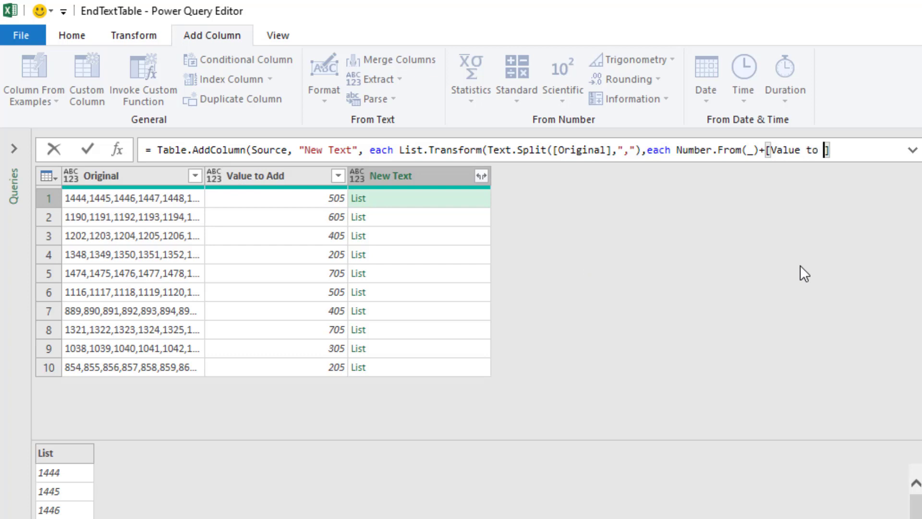
type("Add]")
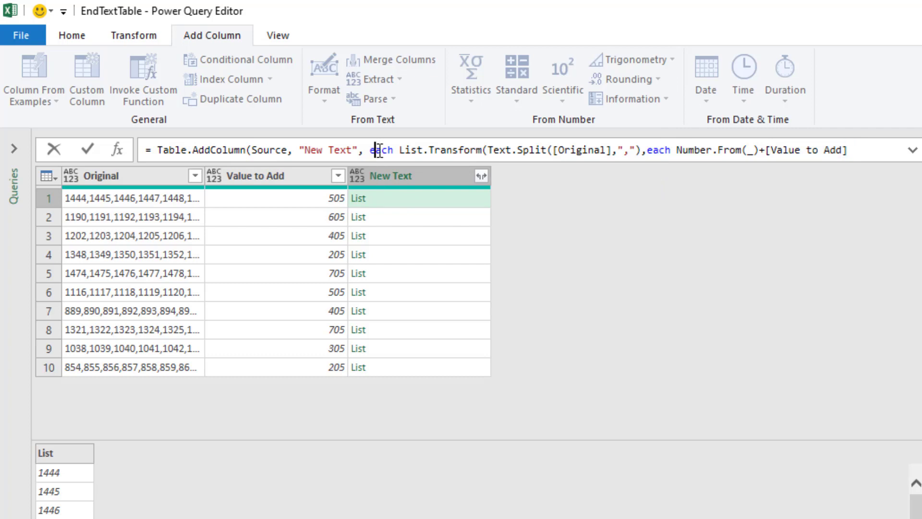
Replace the outer each with (OT) => and prefix Original and Value to Add with OT.
double_click(382, 150)
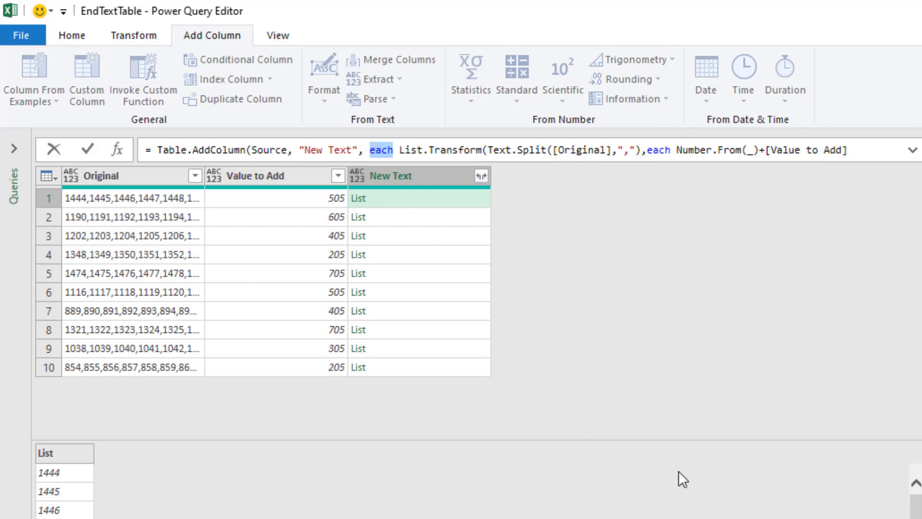
double_click(200, 150)
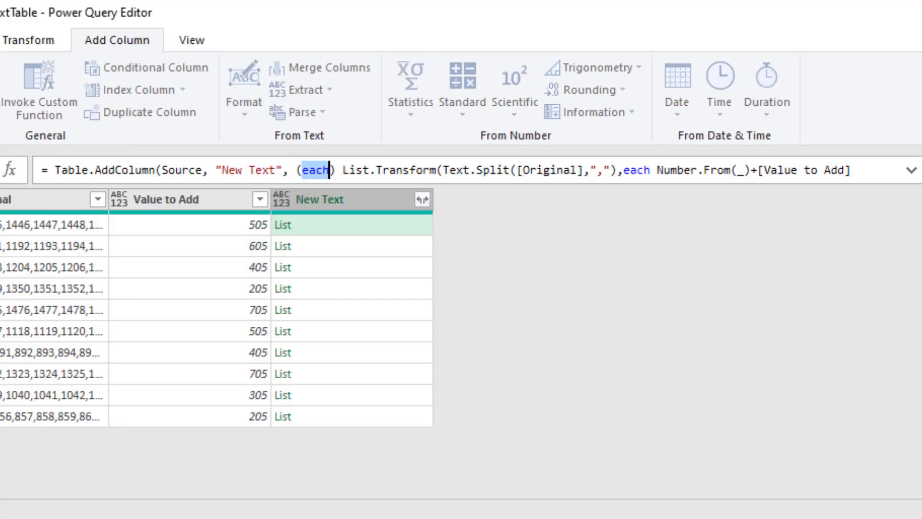
type("OT")
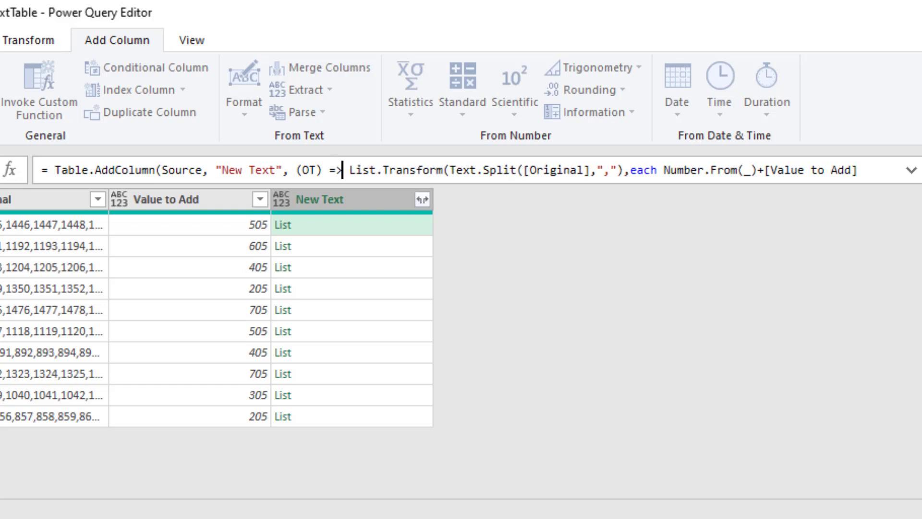
mouse_move(326, 207)
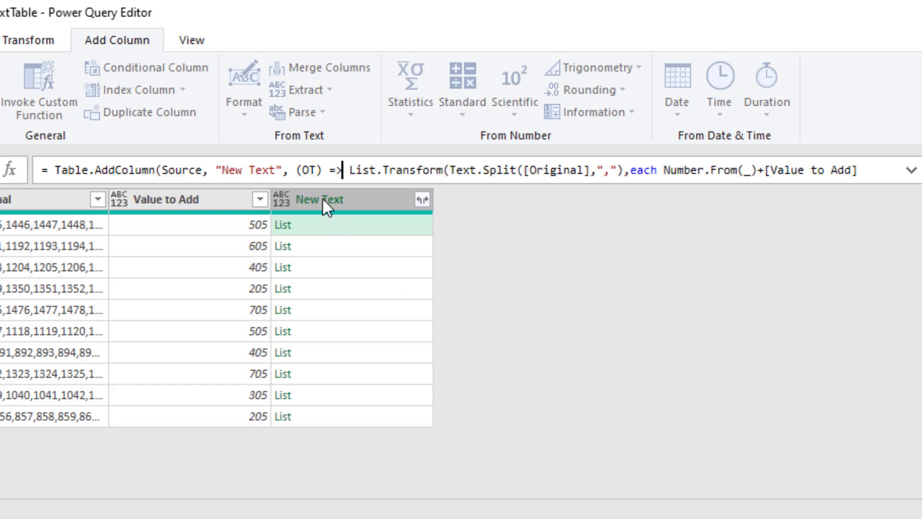
double_click(556, 170)
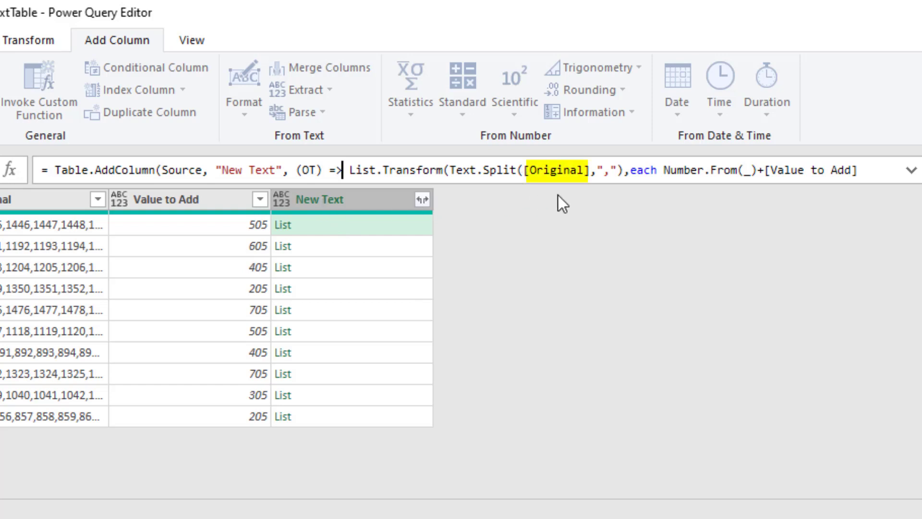
double_click(308, 171)
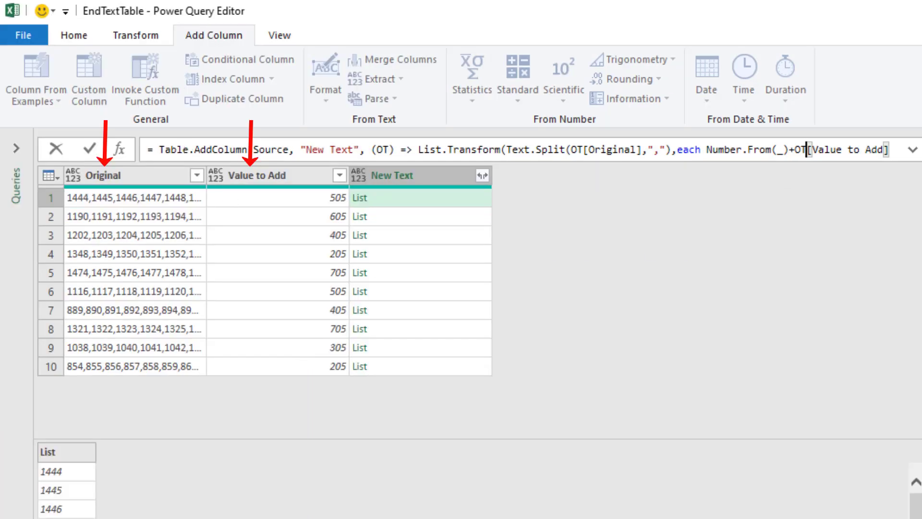
mouse_move(547, 429)
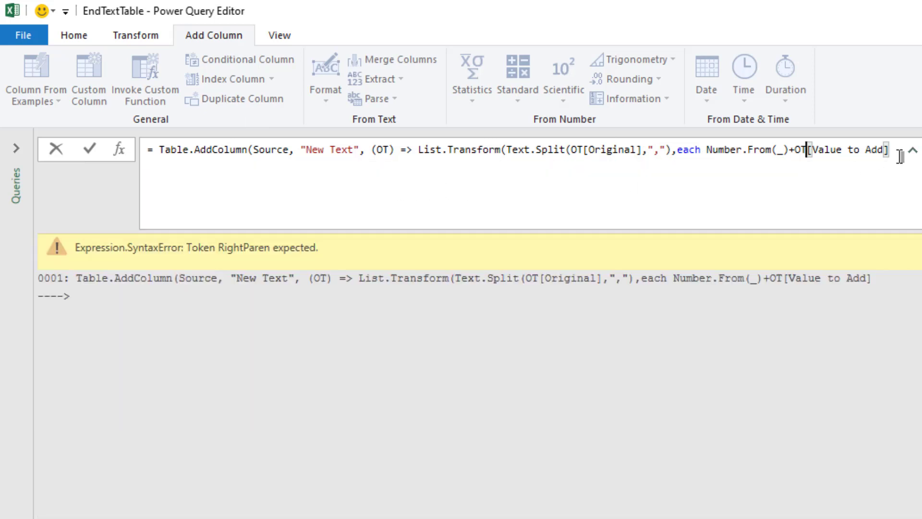
Add the closing parenthesis, commit the formula, and preview row 1's list of 1949, 1950, 1951.
type("))")
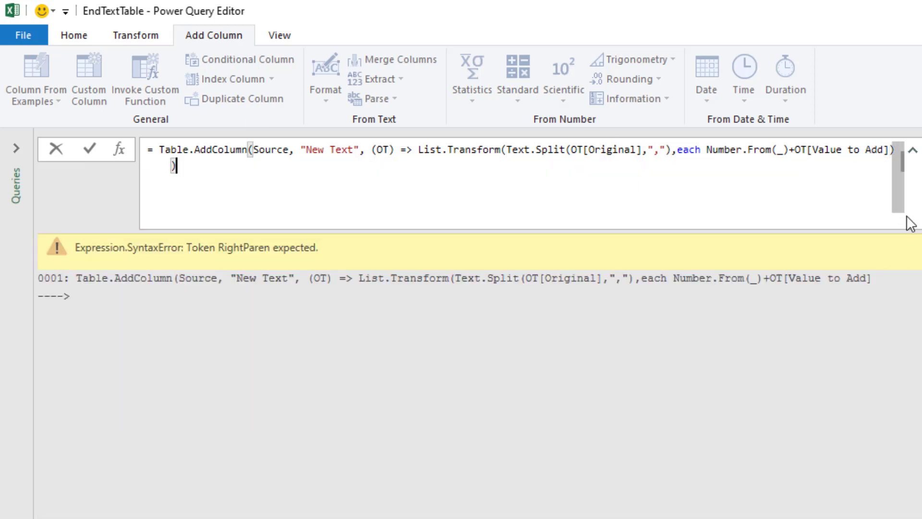
left_click(90, 148)
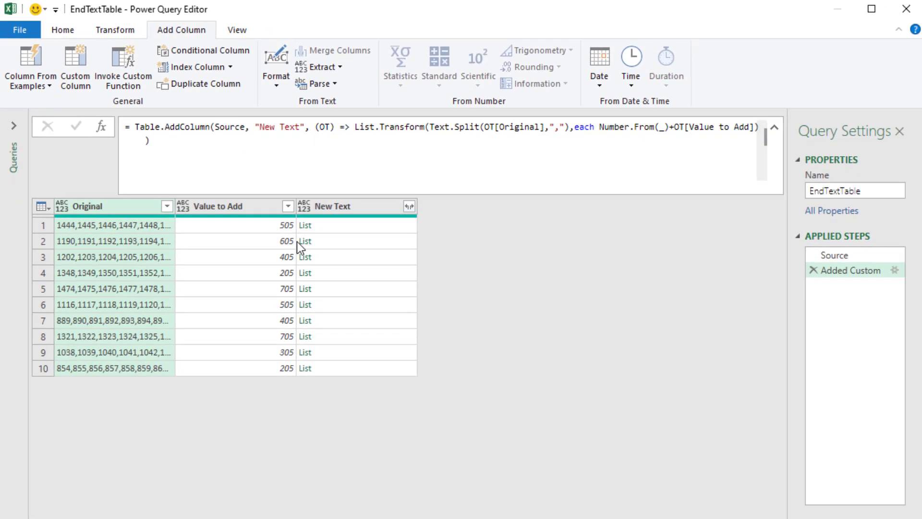
left_click(324, 225)
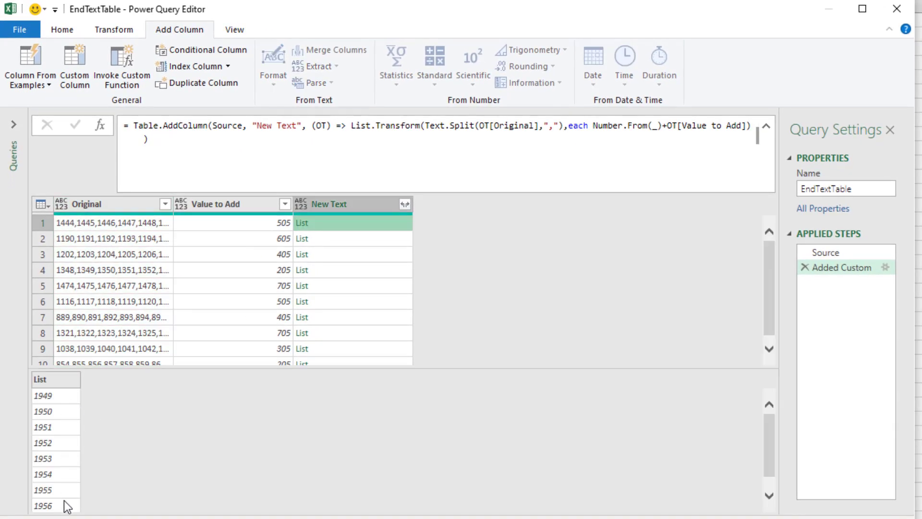
mouse_move(69, 479)
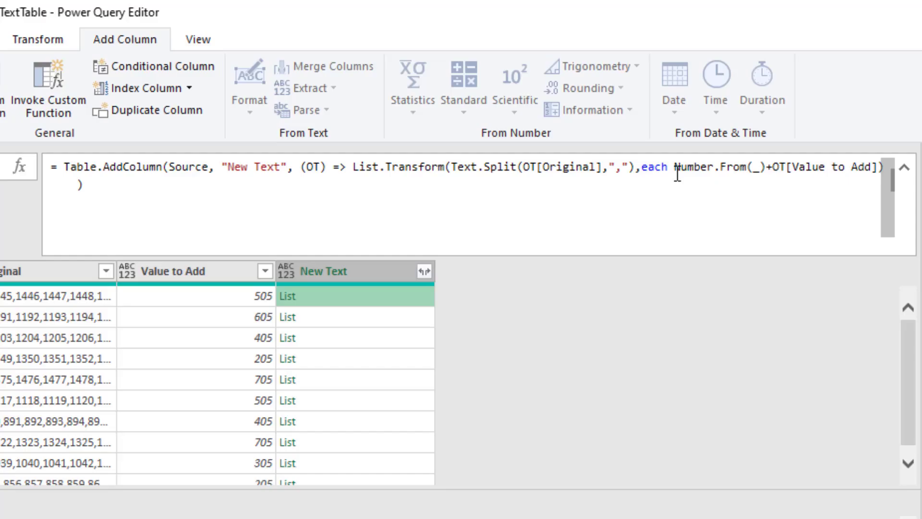
Wrap the sums in Text.From and join each list with Text.Combine using "," so New Text reads like 1949,1950,1951.
type("Text.From(")
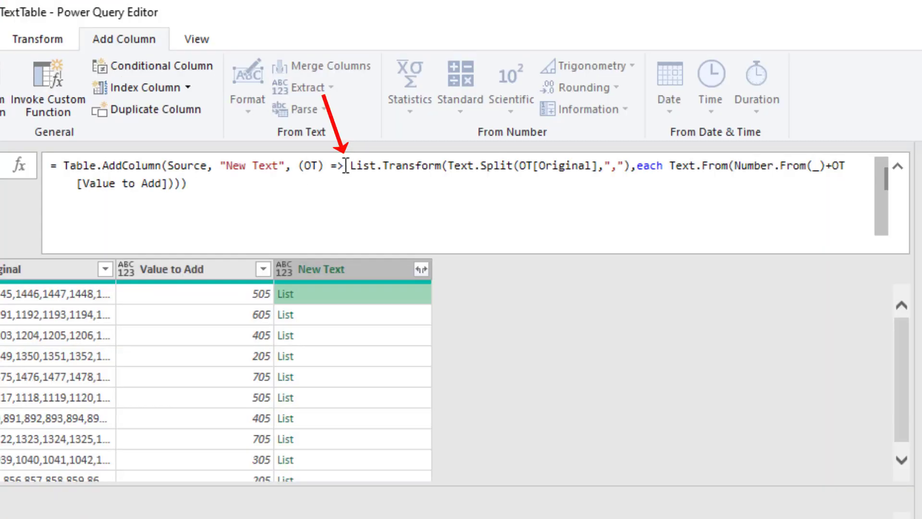
left_click_drag(349, 165, 188, 182)
type("Text.Combine(")
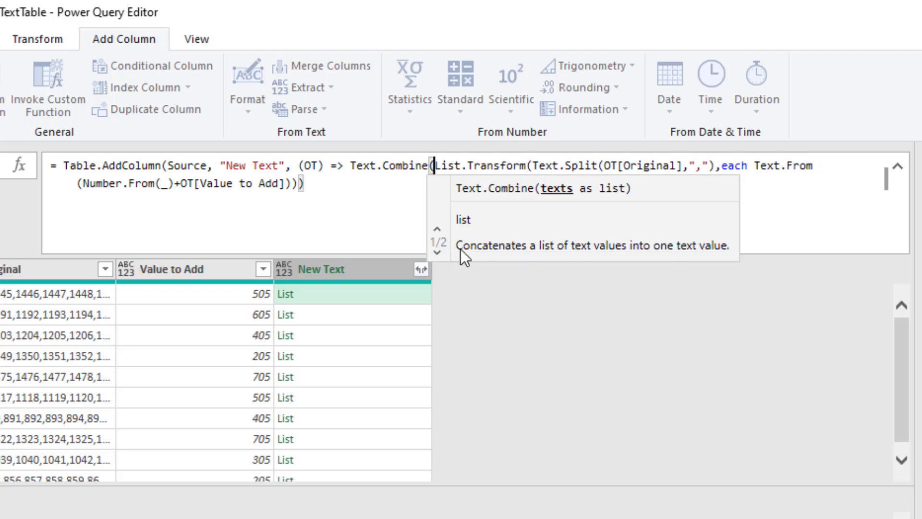
left_click(337, 192)
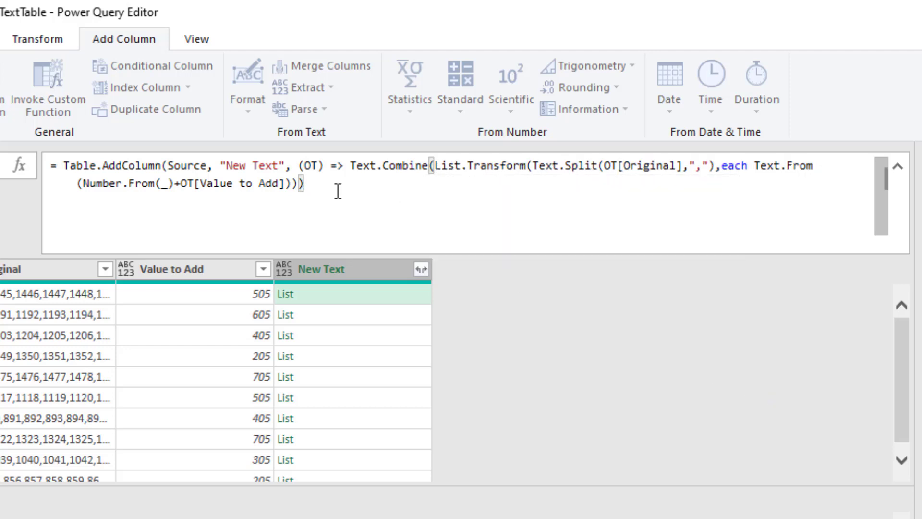
type(",")
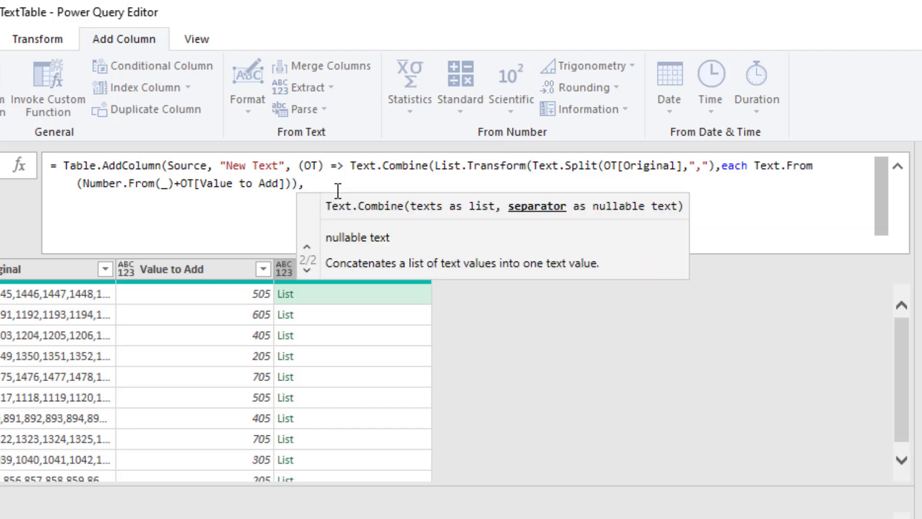
type(",\"))")
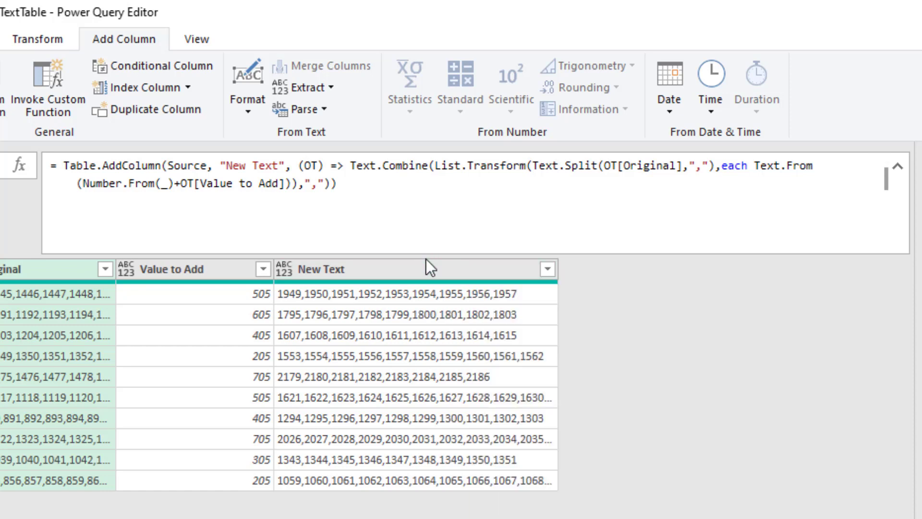
Remove all columns except New Text and start Close & Load To for the query.
right_click(412, 269)
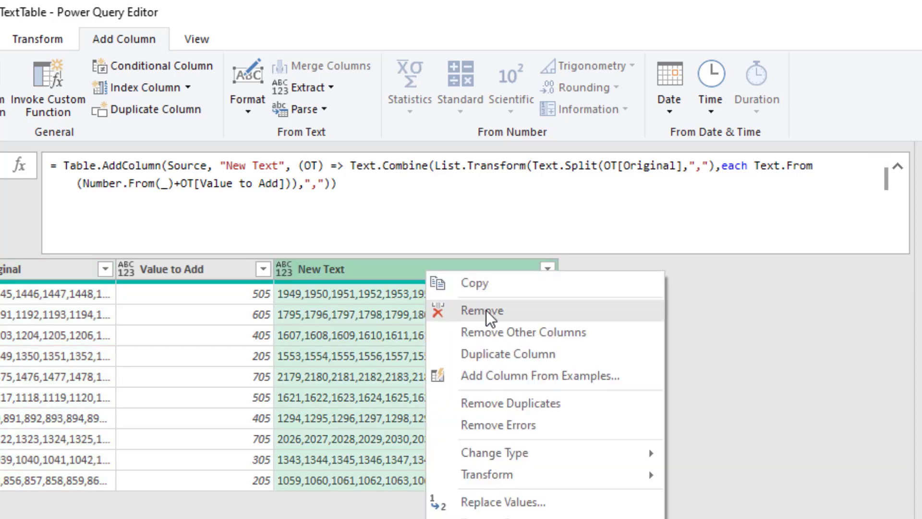
left_click(522, 332)
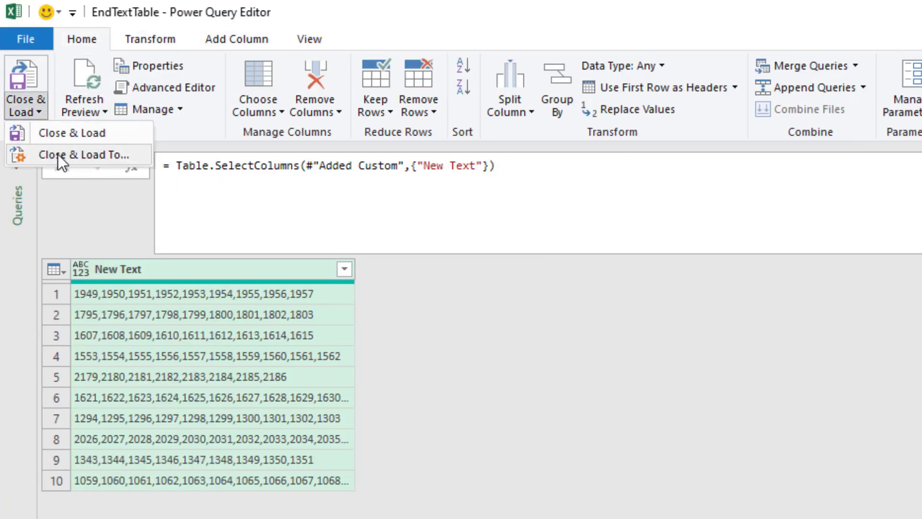
left_click(86, 155)
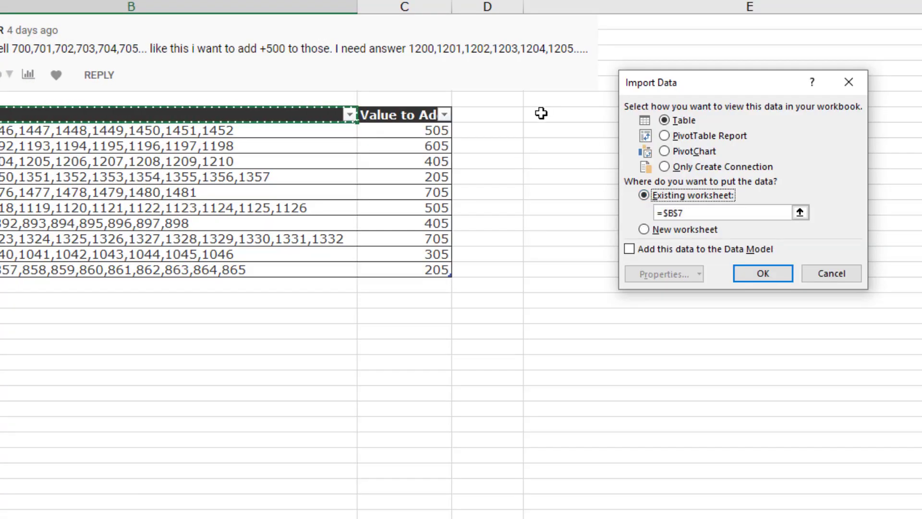
Load EndTextTable to the existing worksheet as a table, then reopen the query for editing.
left_click(762, 273)
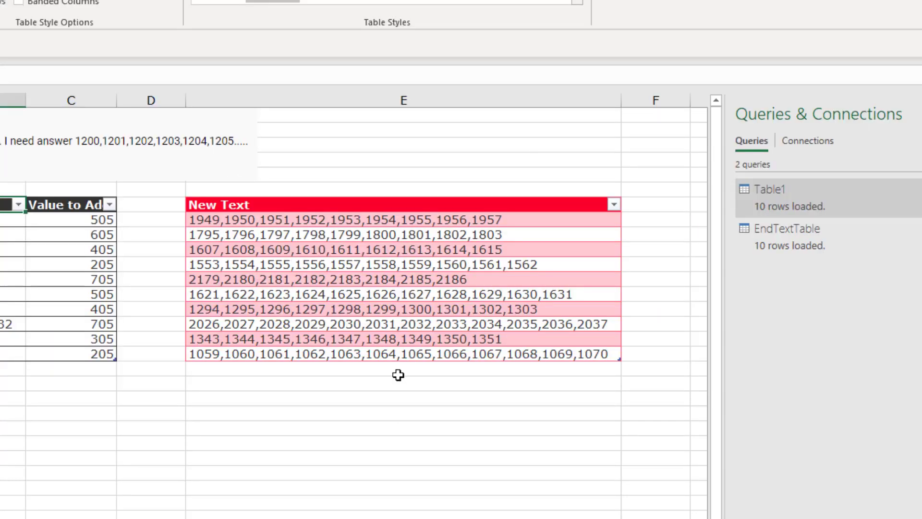
mouse_move(398, 374)
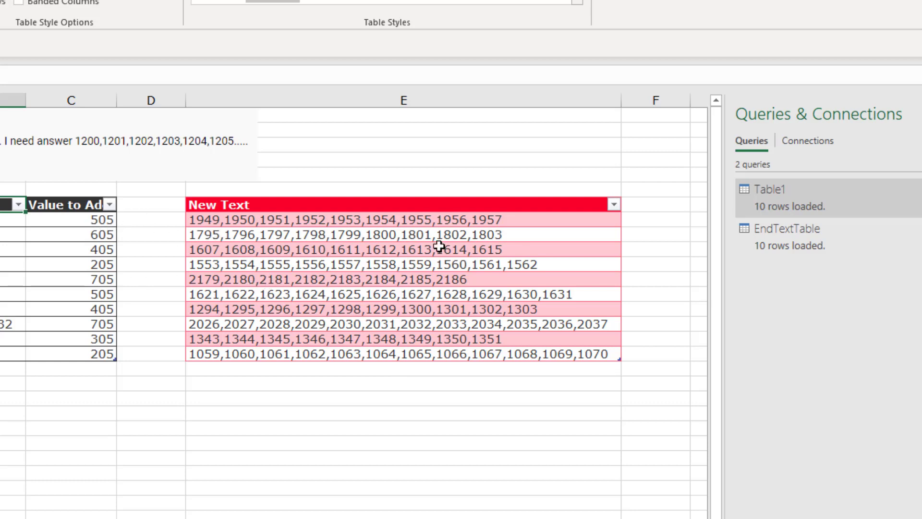
left_click(791, 229)
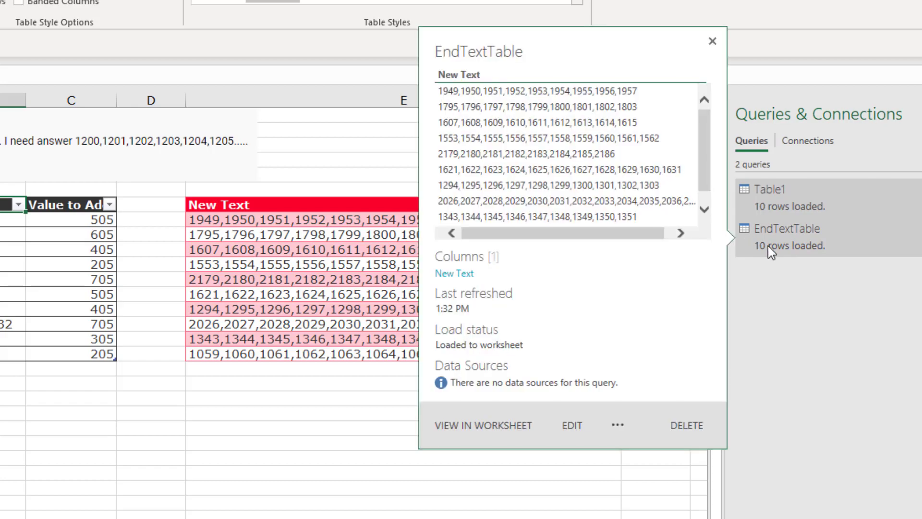
left_click(570, 424)
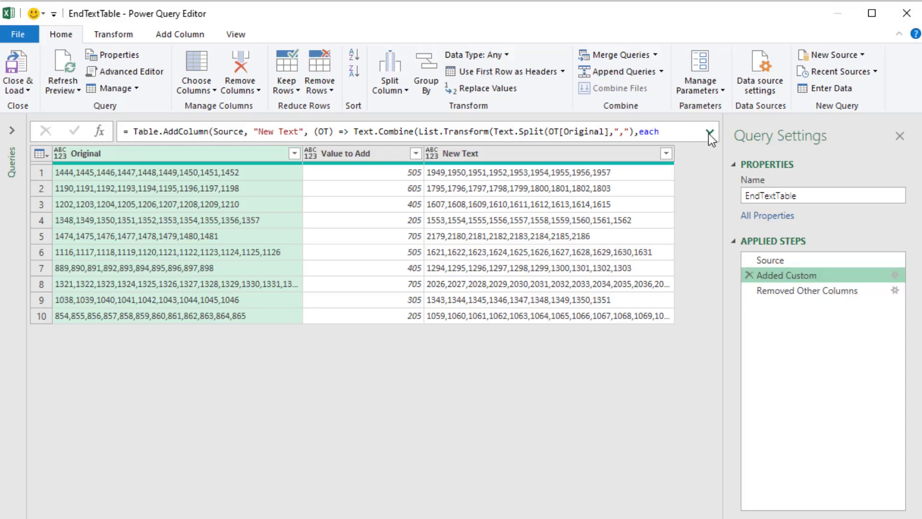
left_click(709, 132)
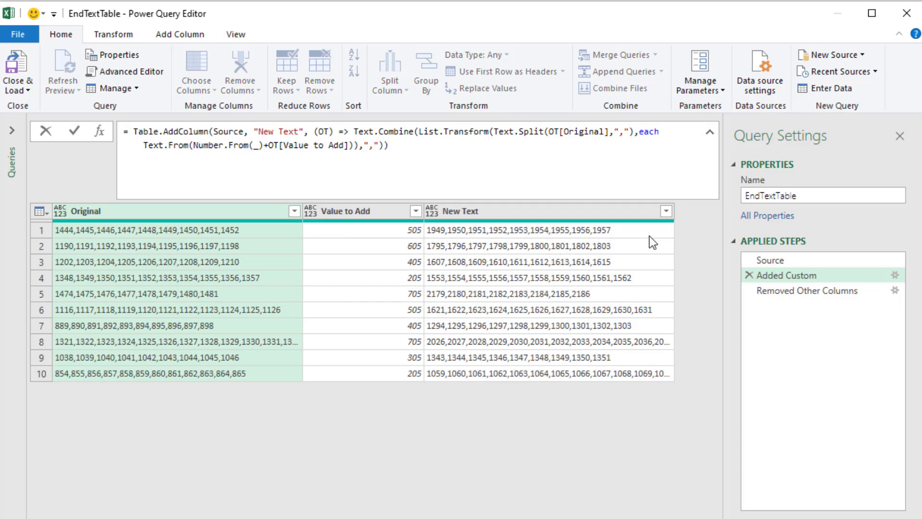
mouse_move(574, 387)
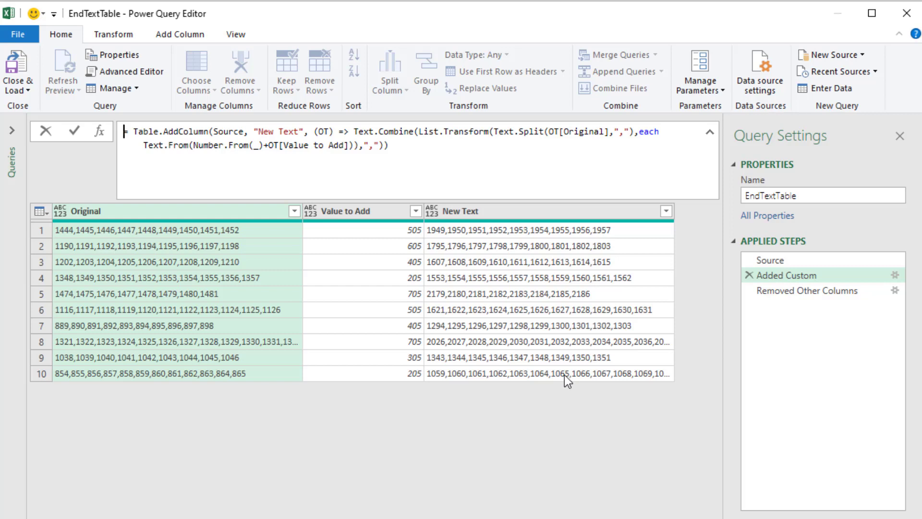
mouse_move(253, 355)
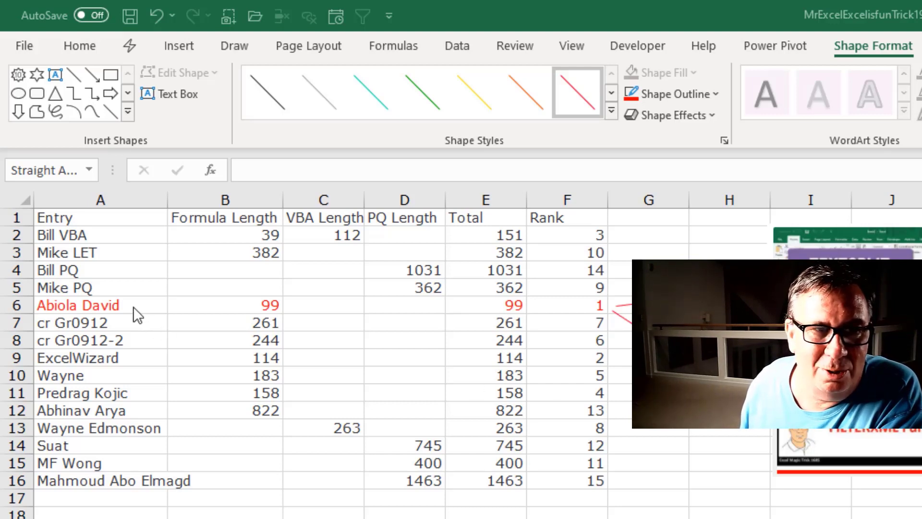
mouse_move(360, 312)
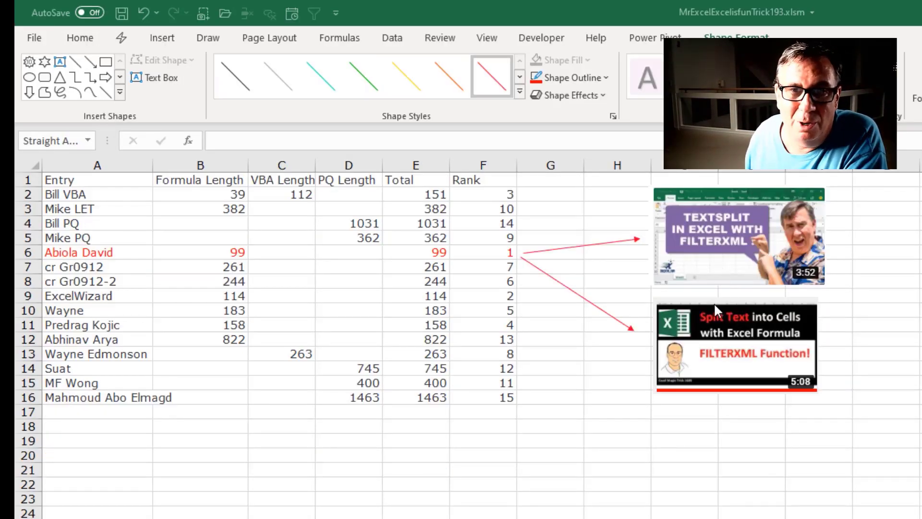
mouse_move(727, 257)
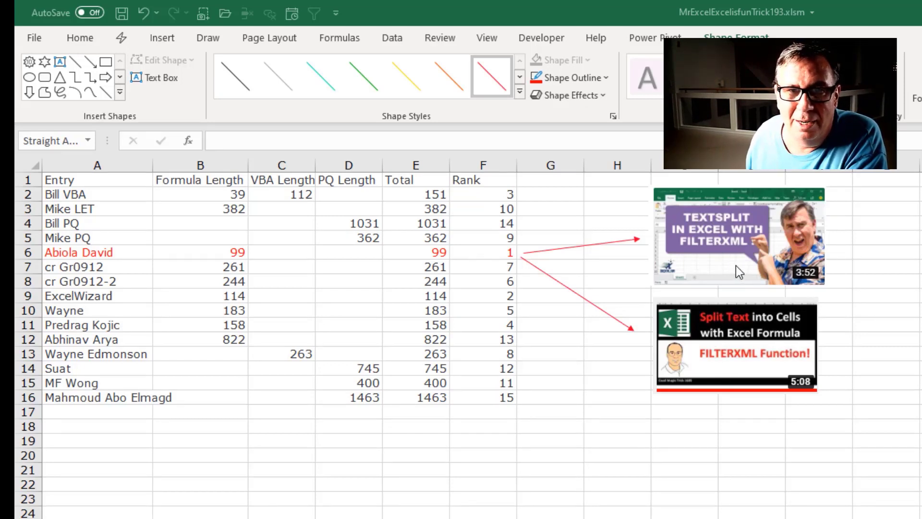
mouse_move(562, 318)
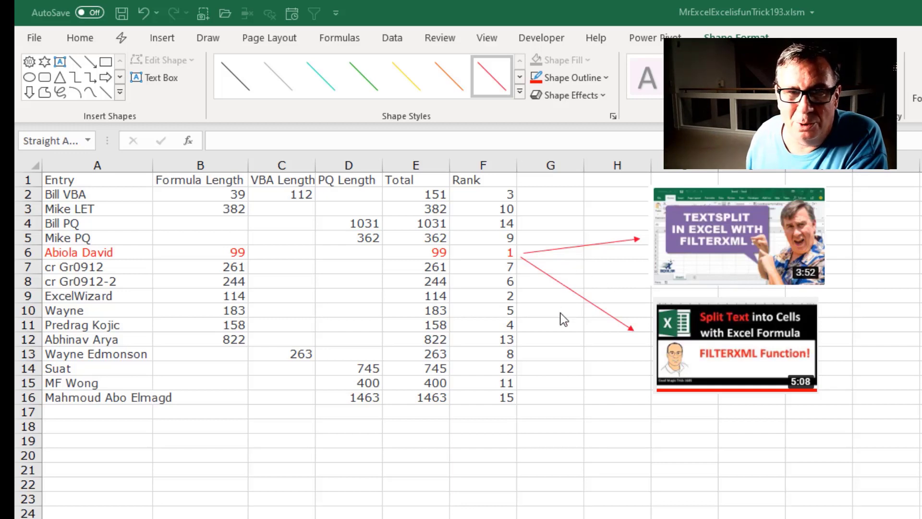
mouse_move(482, 404)
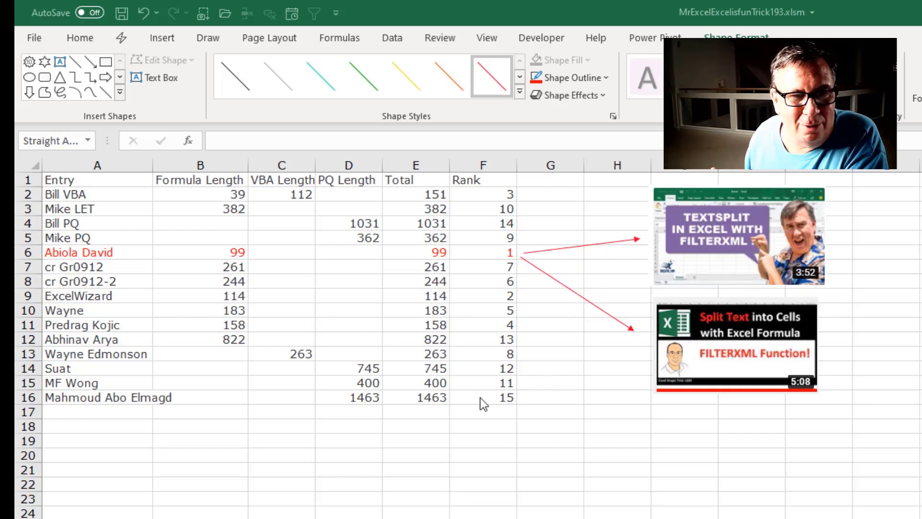
mouse_move(101, 272)
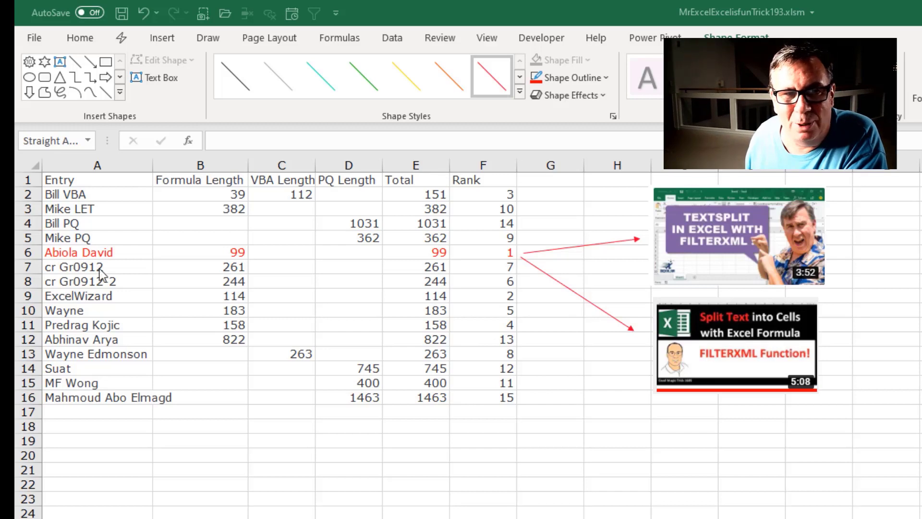